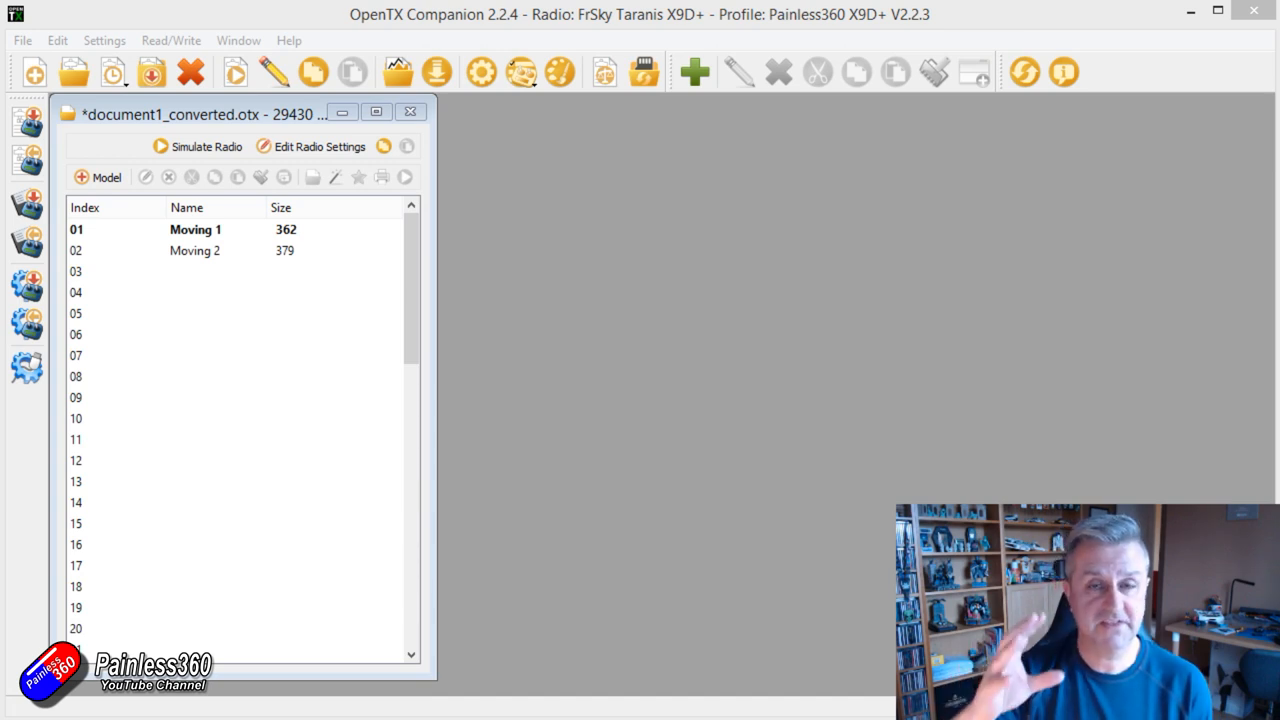
# Step: Simulate Moving 1 and move the right stick to watch the channel outputs respond
pyautogui.click(196, 228)
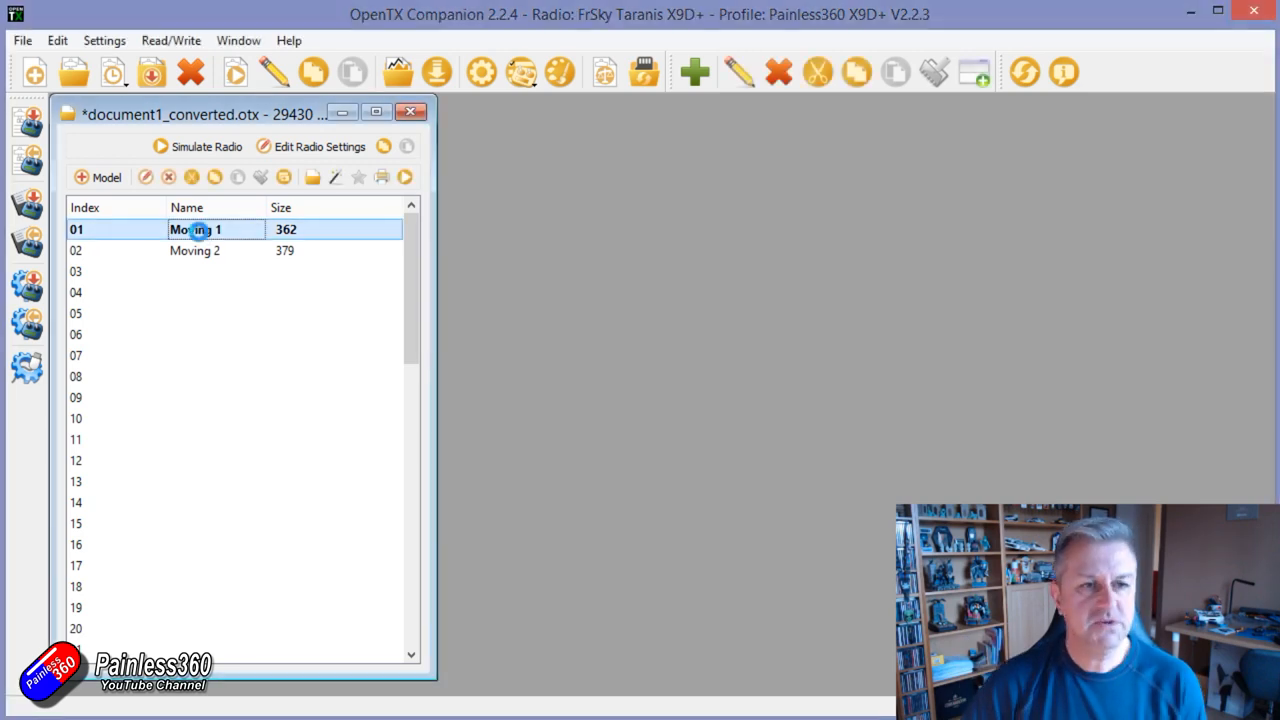
pyautogui.doubleClick(194, 228)
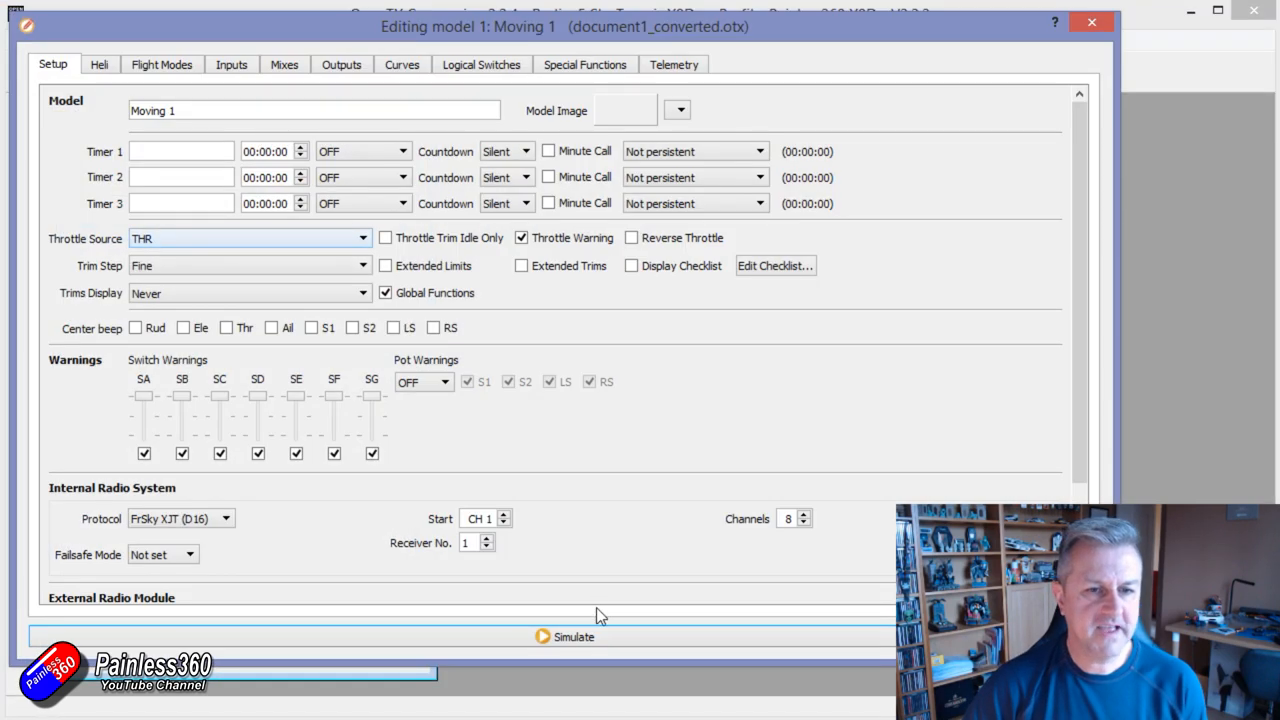
pyautogui.click(572, 636)
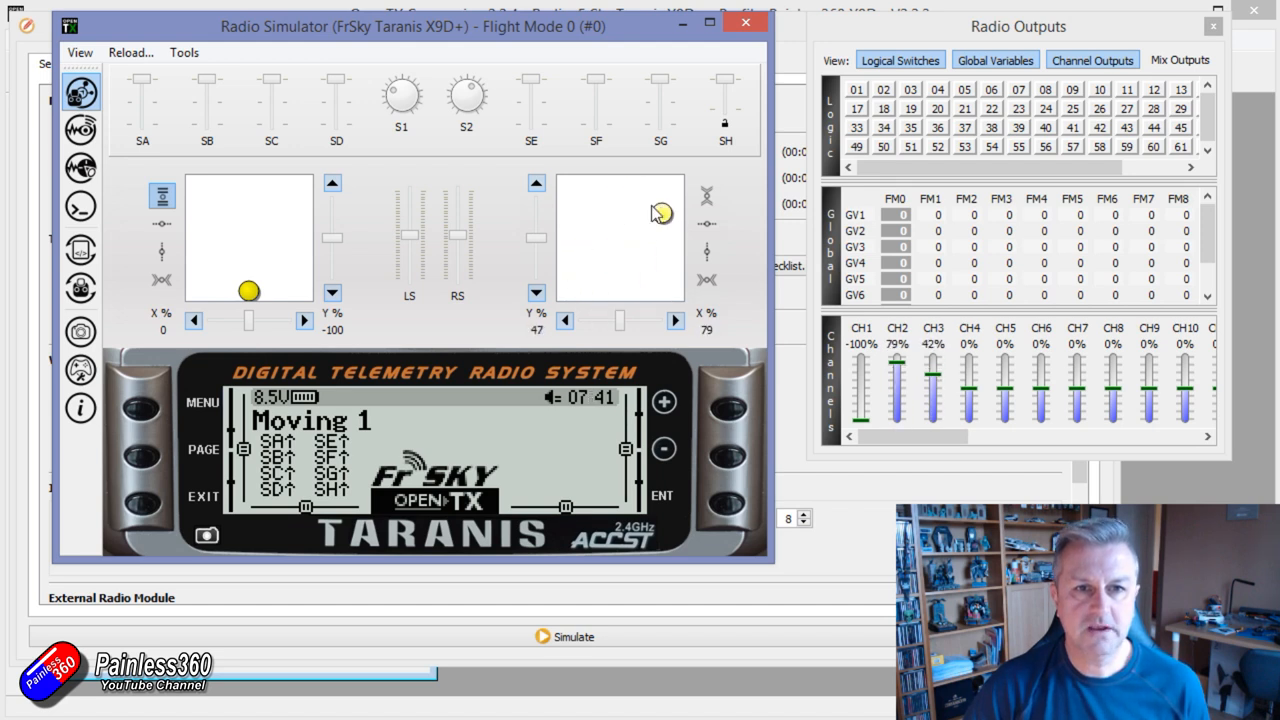
pyautogui.moveTo(660, 212); pyautogui.dragTo(620, 238)
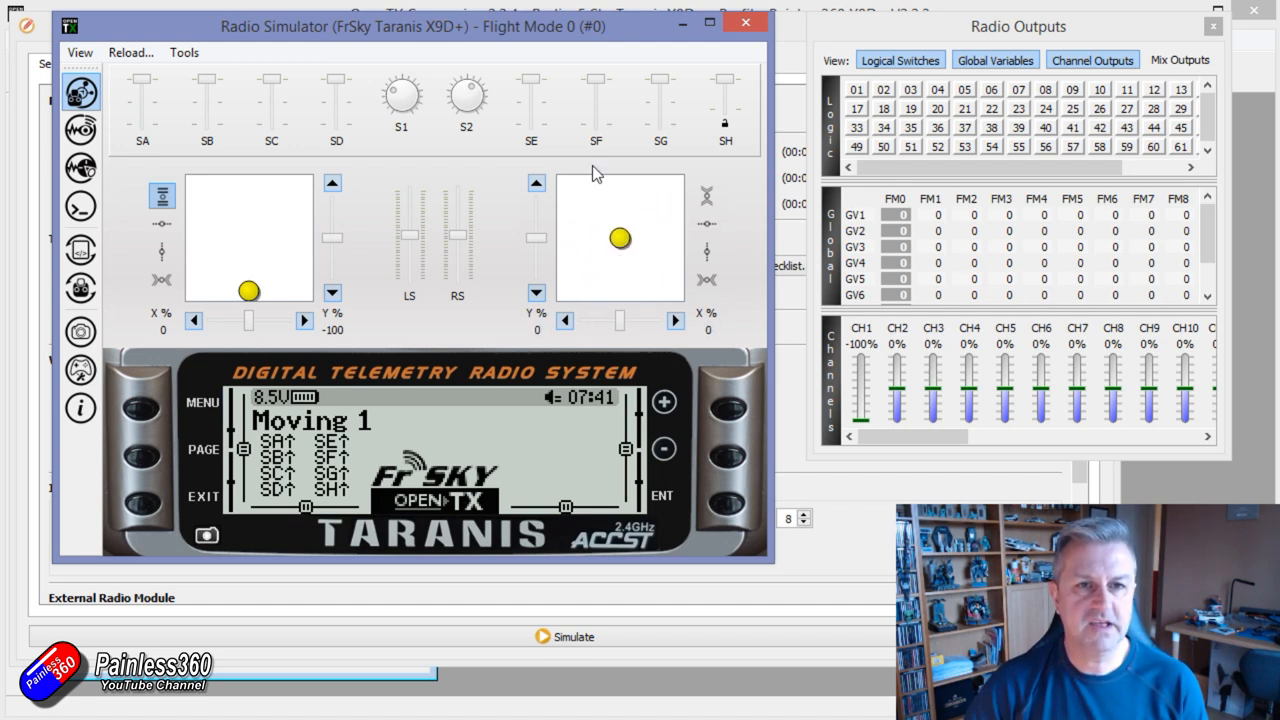
pyautogui.moveTo(620, 238); pyautogui.dragTo(640, 248)
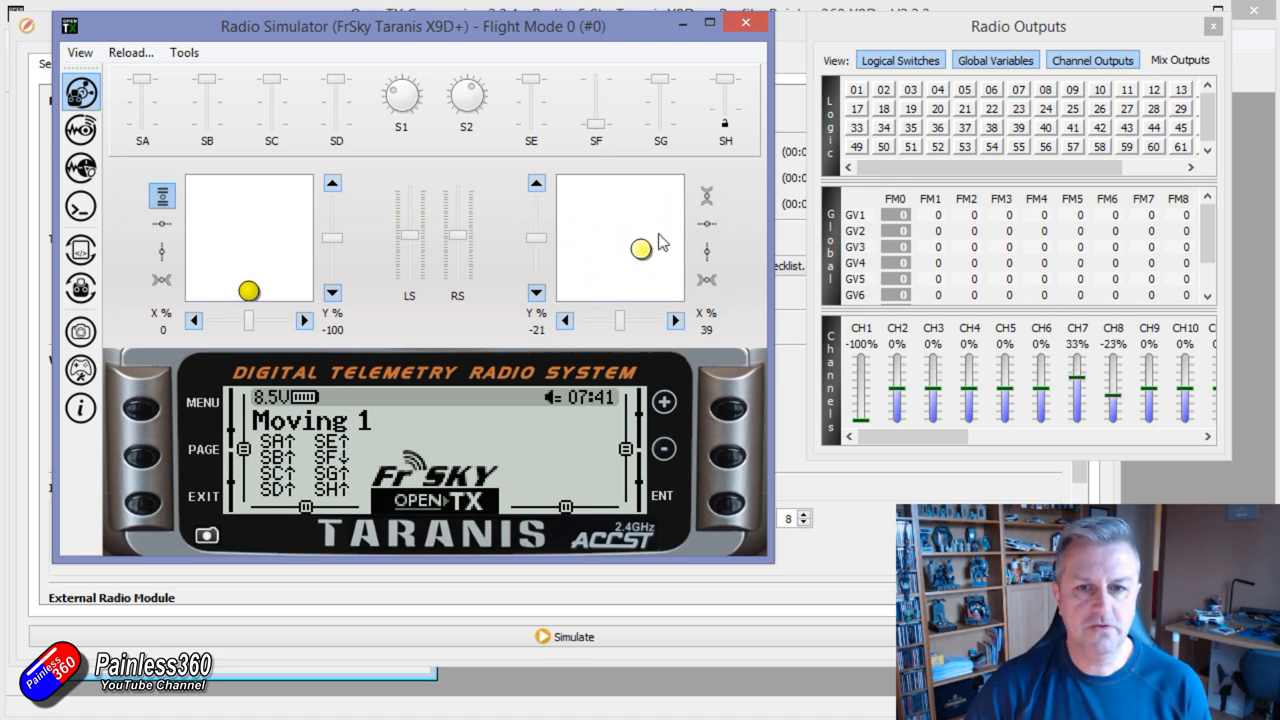
pyautogui.moveTo(640, 248); pyautogui.dragTo(624, 234)
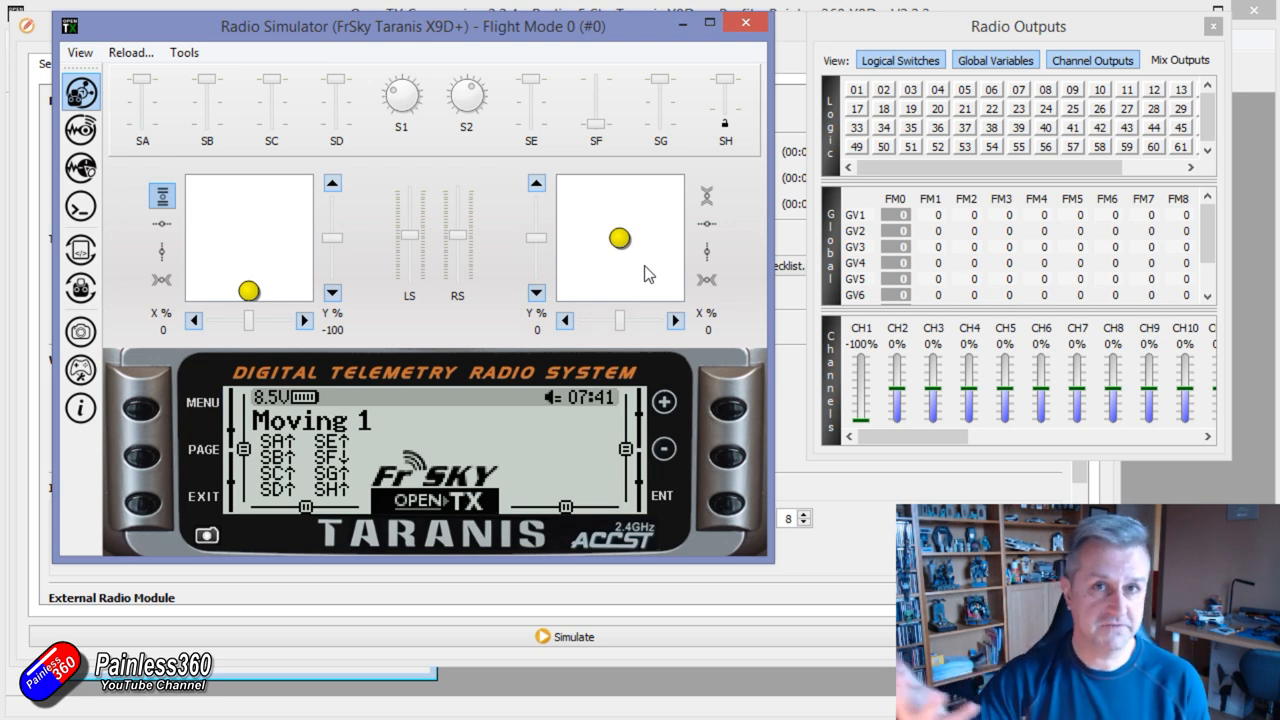
pyautogui.moveTo(652, 278)
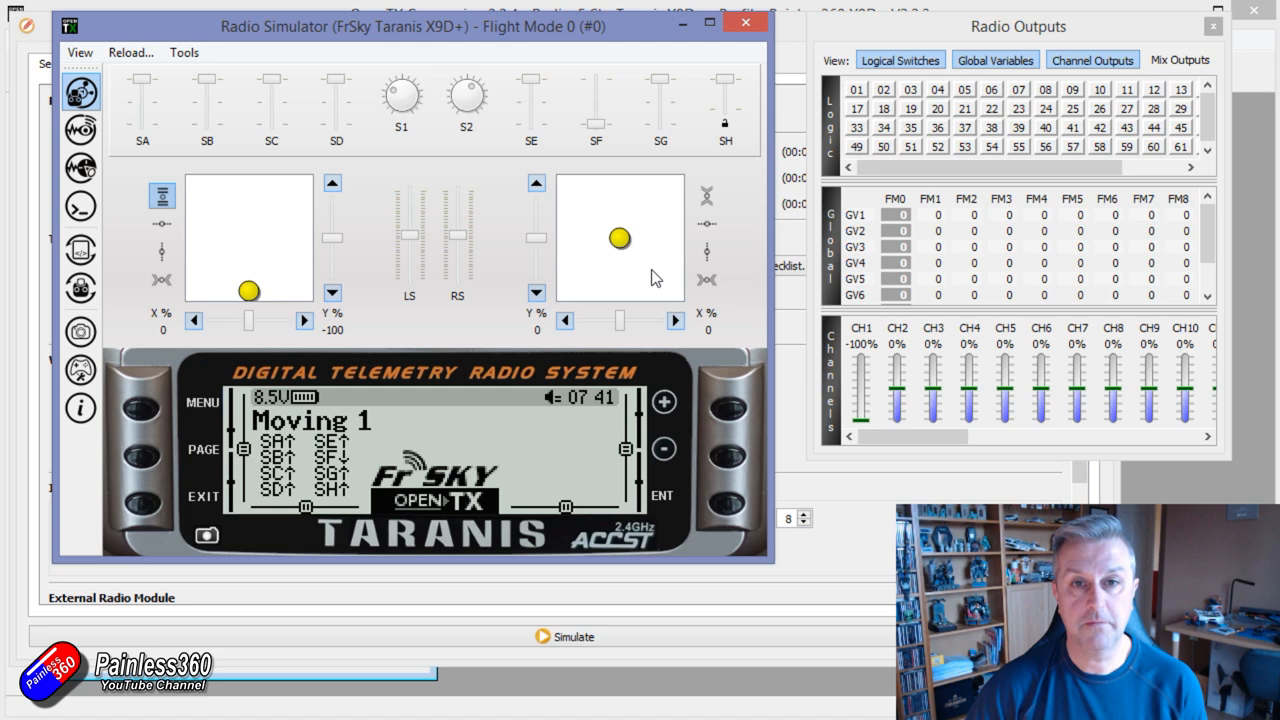
pyautogui.moveTo(620, 238); pyautogui.dragTo(592, 246)
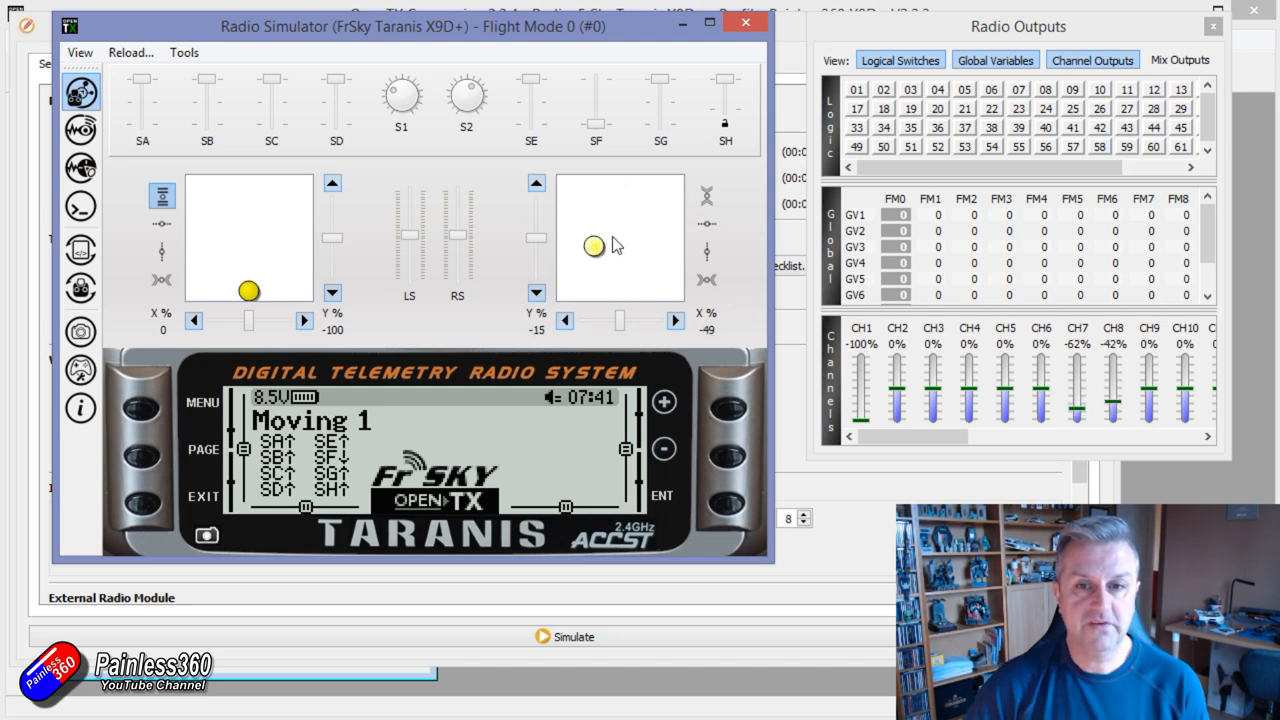
pyautogui.moveTo(594, 246); pyautogui.dragTo(620, 240)
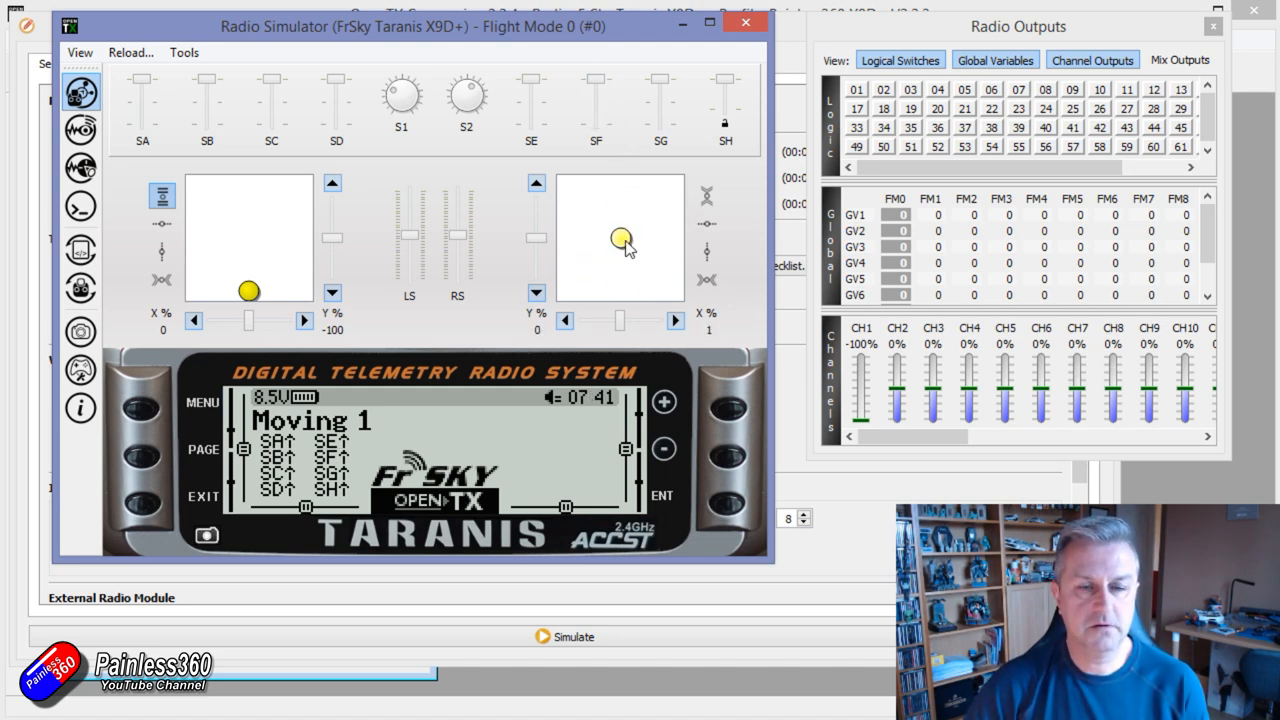
pyautogui.moveTo(620, 240); pyautogui.dragTo(596, 288)
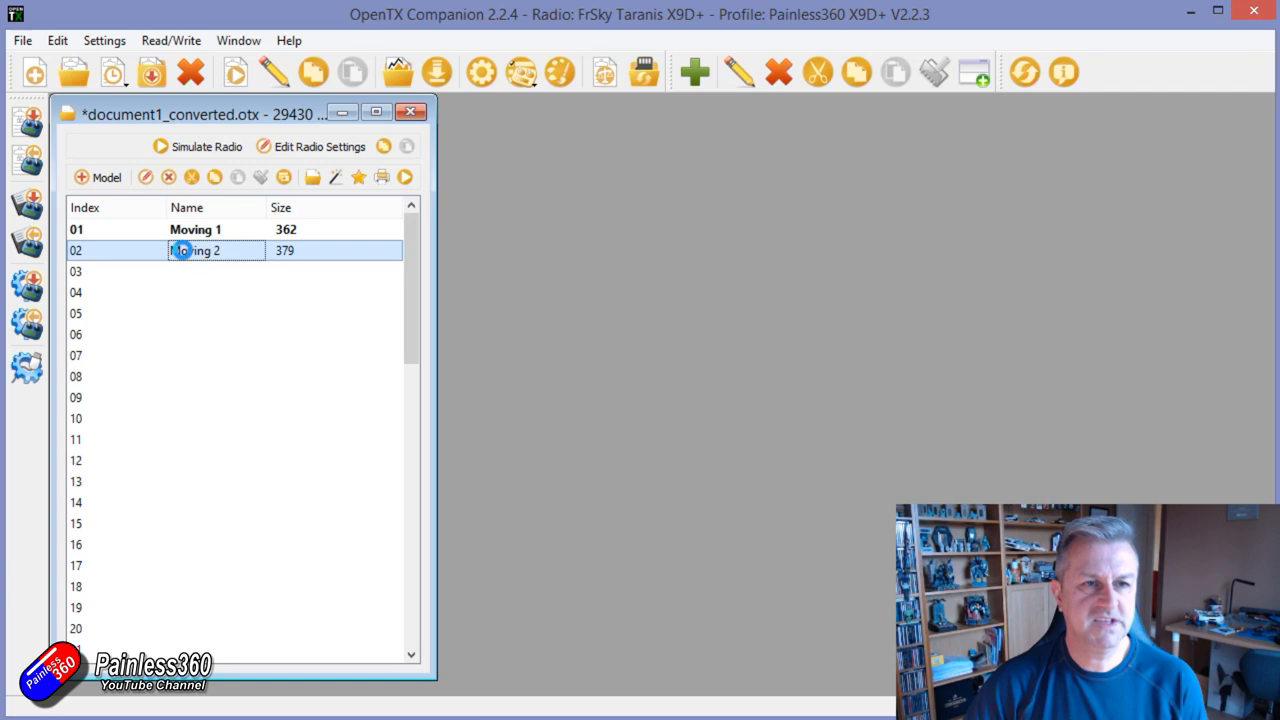
# Step: Simulate Moving 2, move the right stick and toggle SF between Normal and Gimbal modes
pyautogui.doubleClick(200, 250)
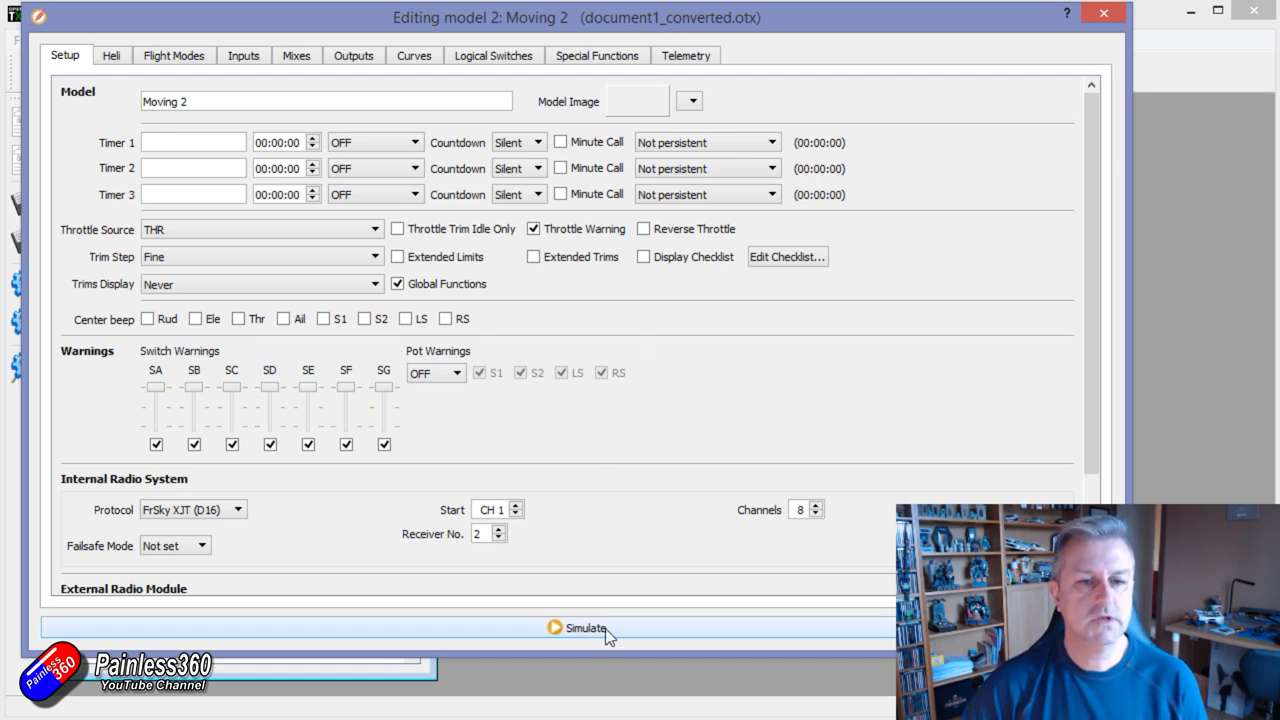
pyautogui.click(584, 628)
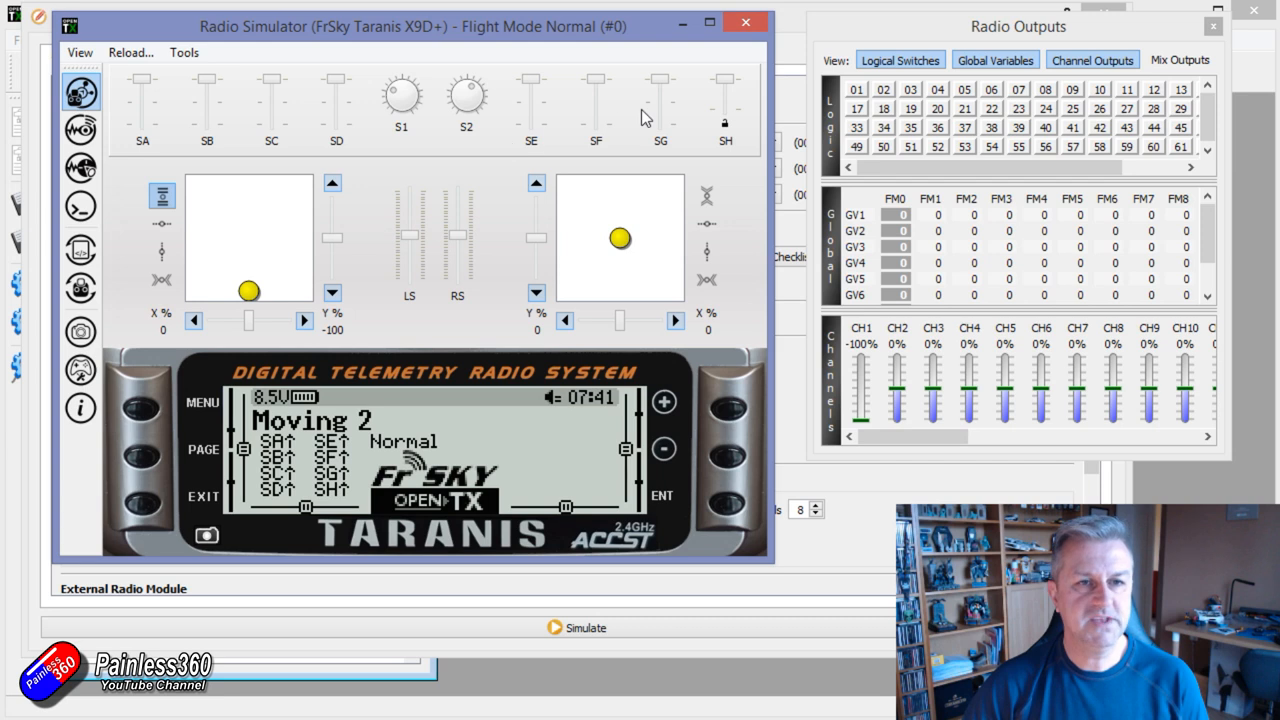
pyautogui.moveTo(620, 238); pyautogui.dragTo(624, 236)
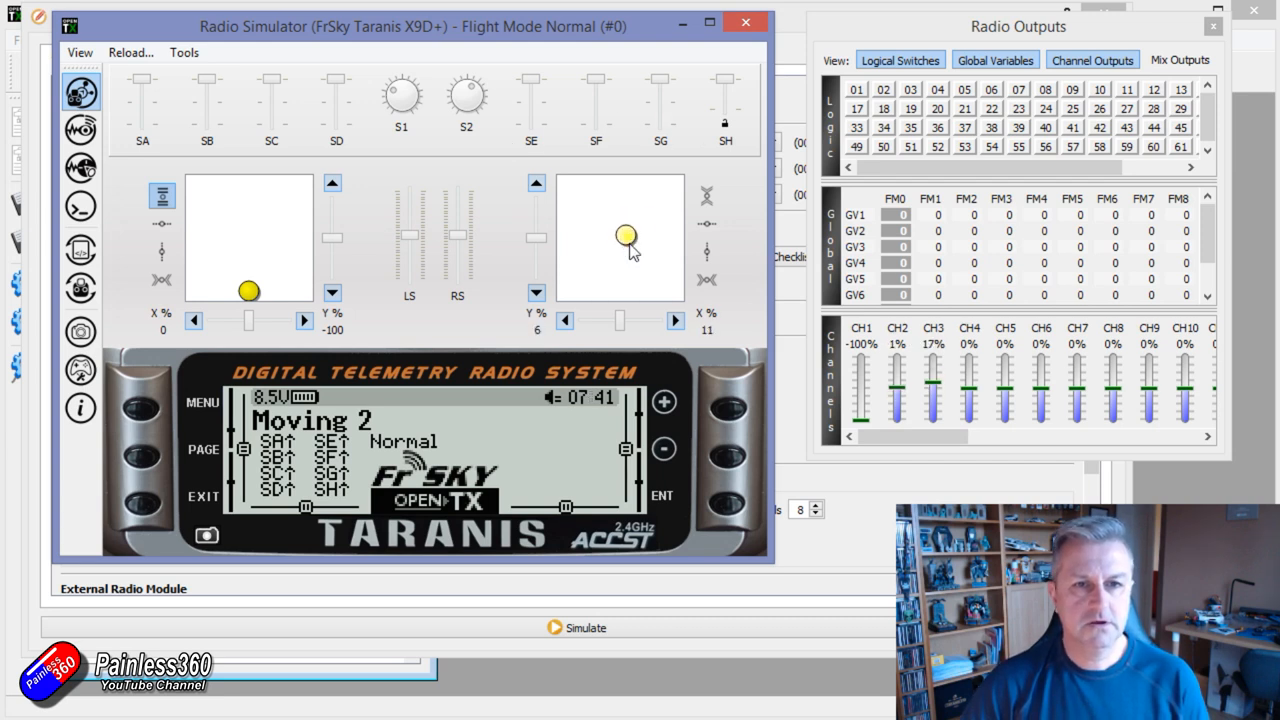
pyautogui.moveTo(624, 236); pyautogui.dragTo(616, 262)
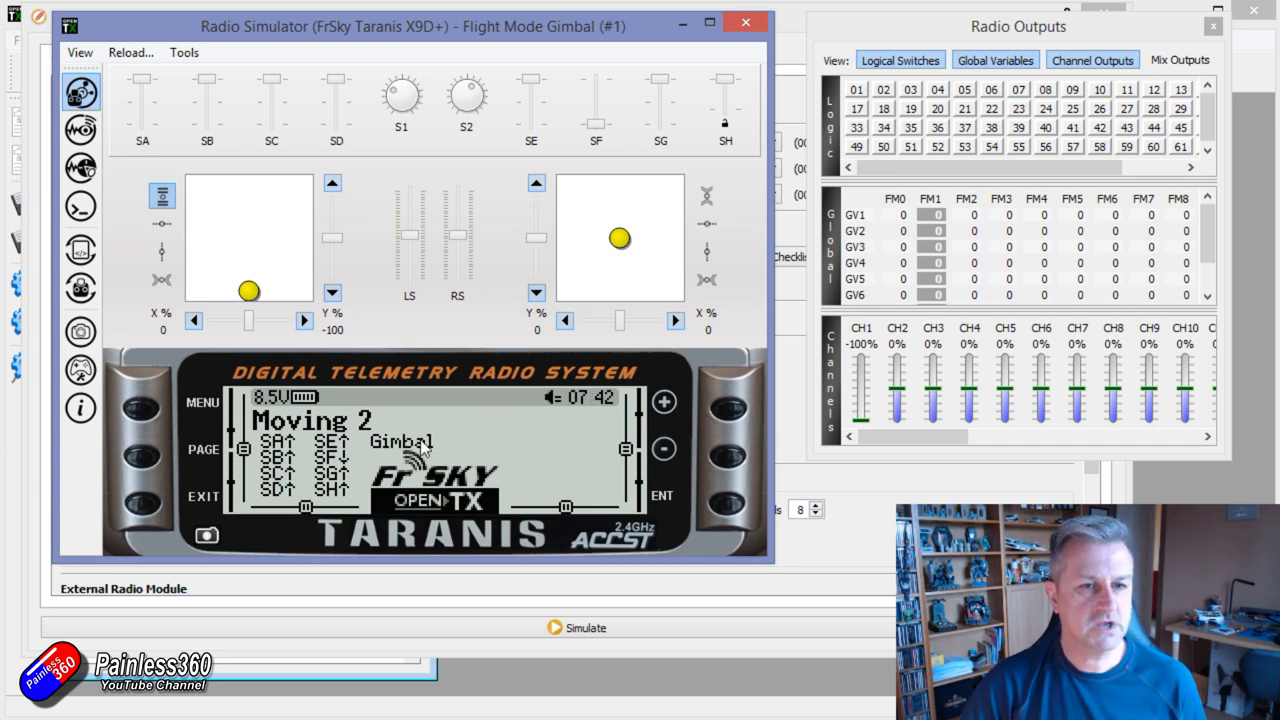
pyautogui.moveTo(588, 92)
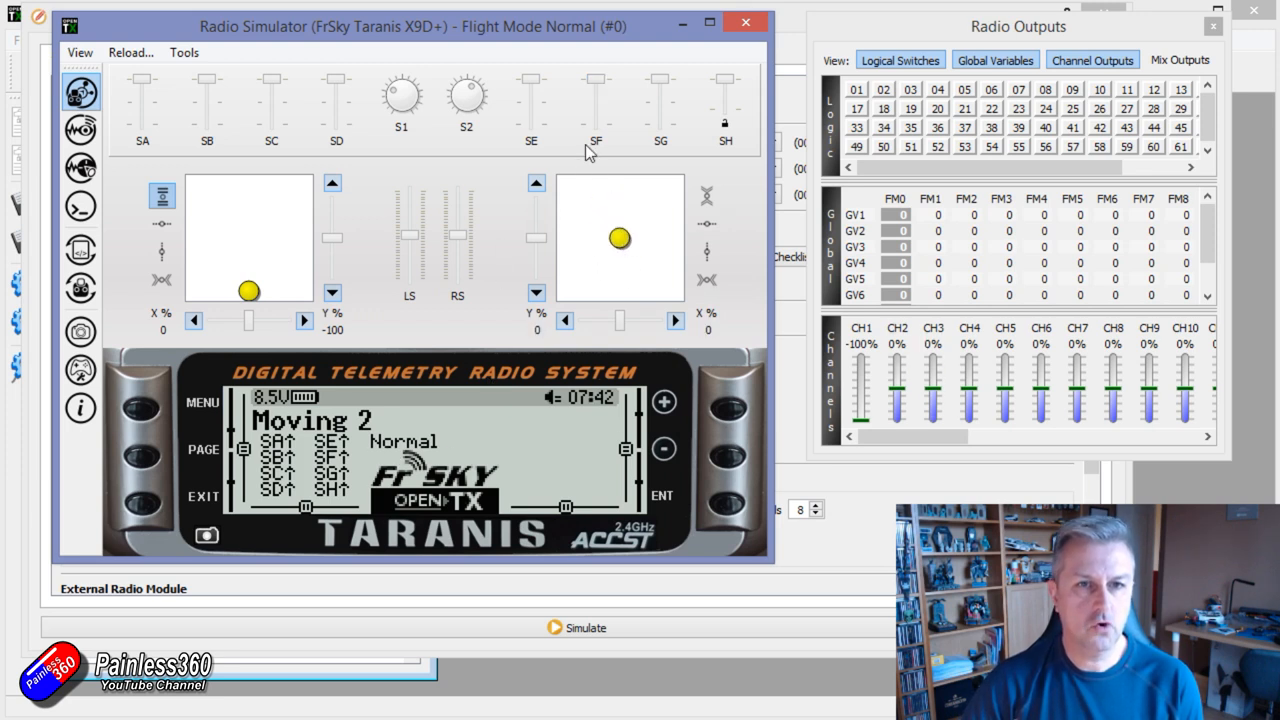
pyautogui.moveTo(620, 238); pyautogui.dragTo(600, 260)
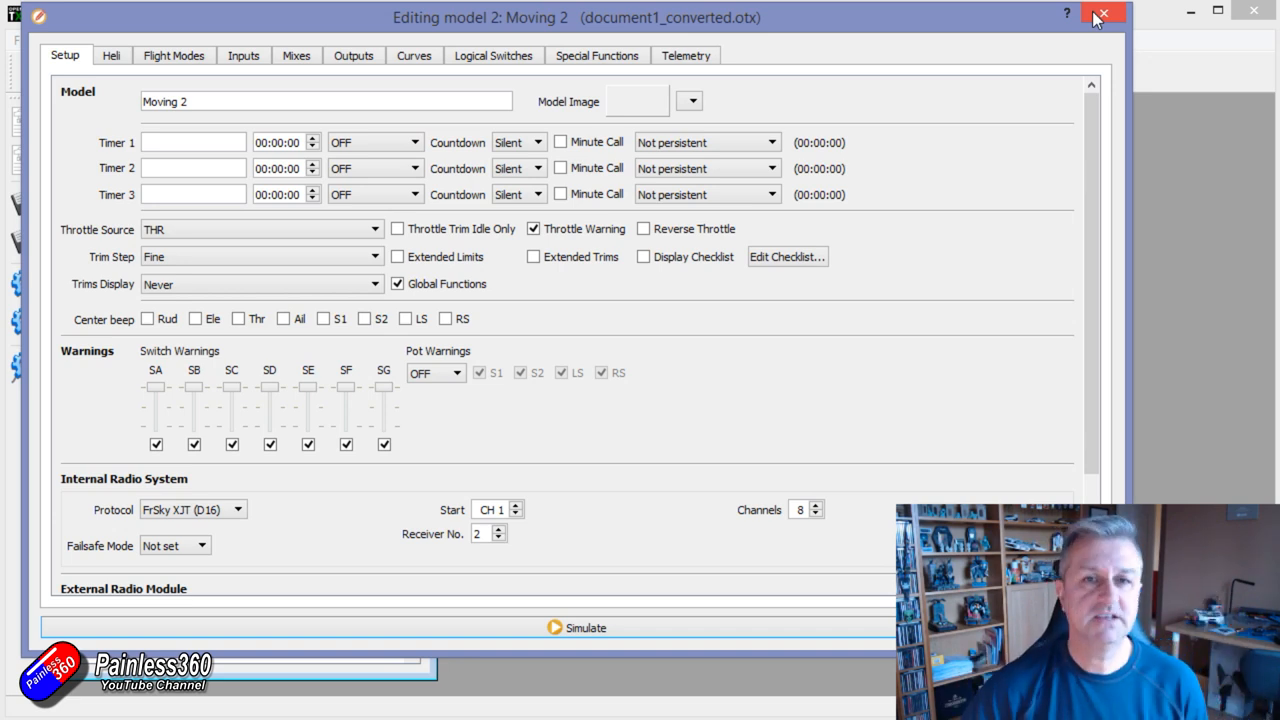
# Step: Close Moving 2, add MODEL03 skipping the wizard, and show its mixes list
pyautogui.click(1104, 12)
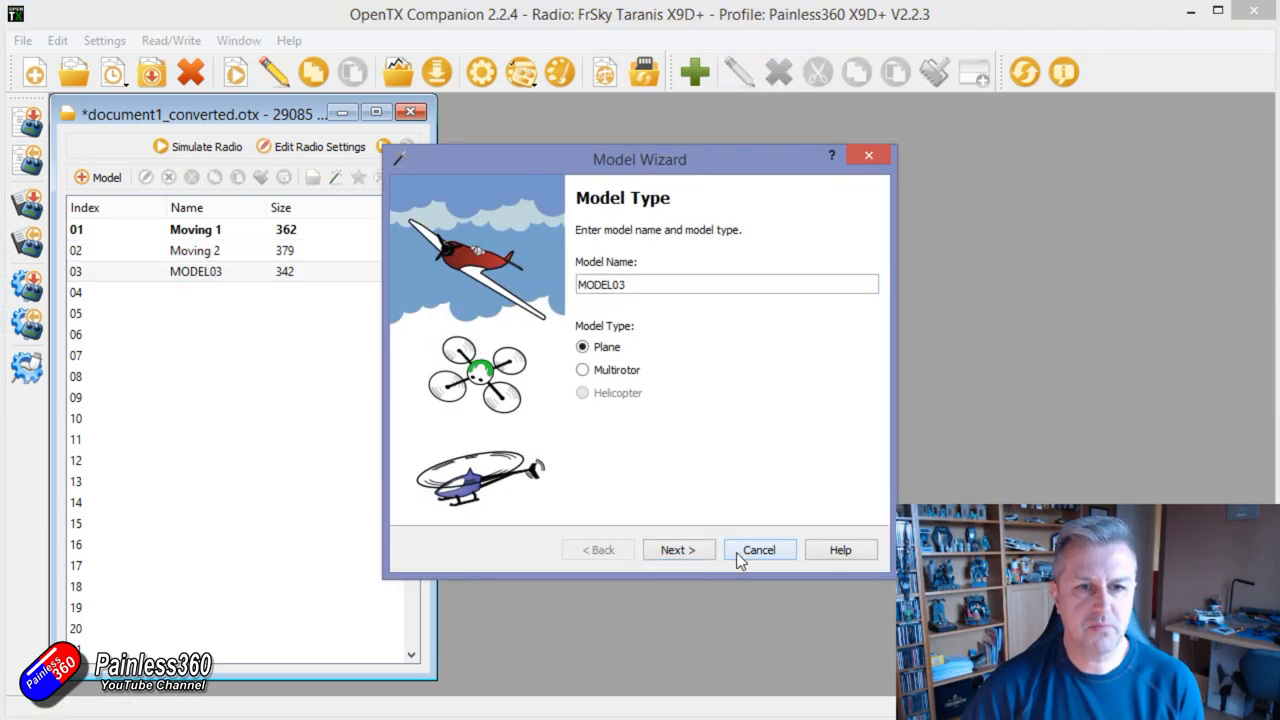
pyautogui.click(758, 548)
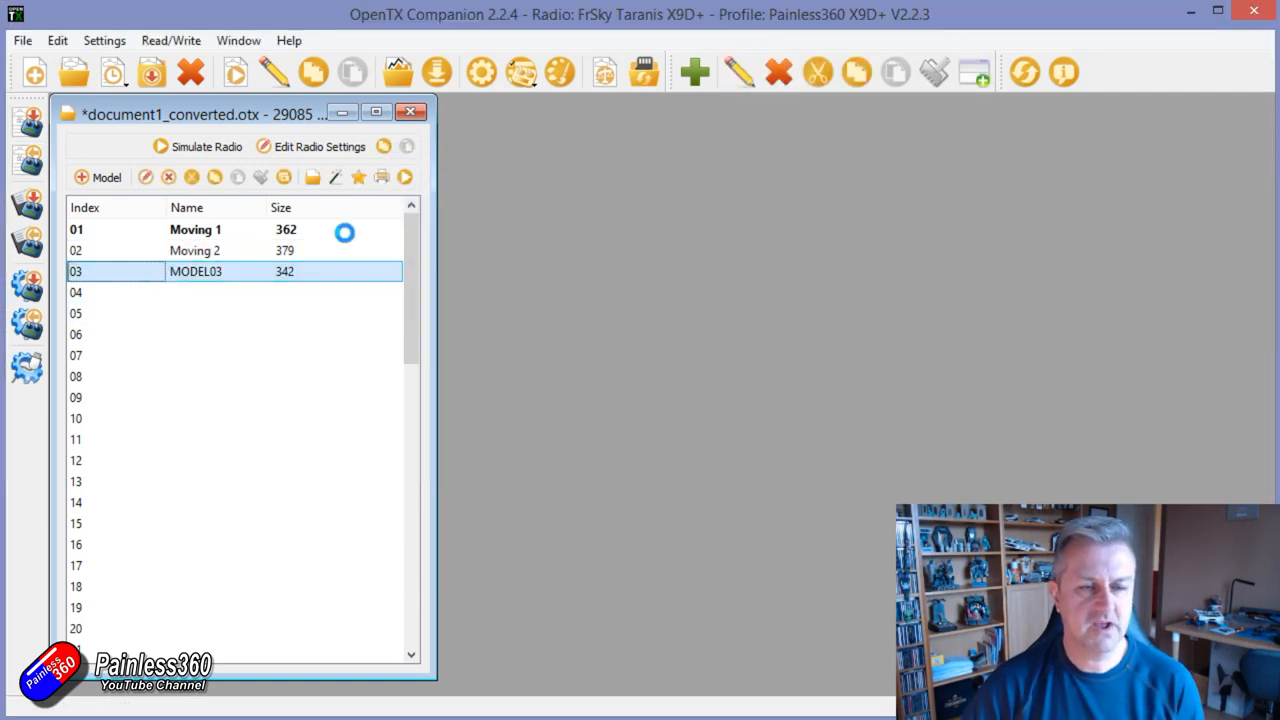
pyautogui.doubleClick(196, 272)
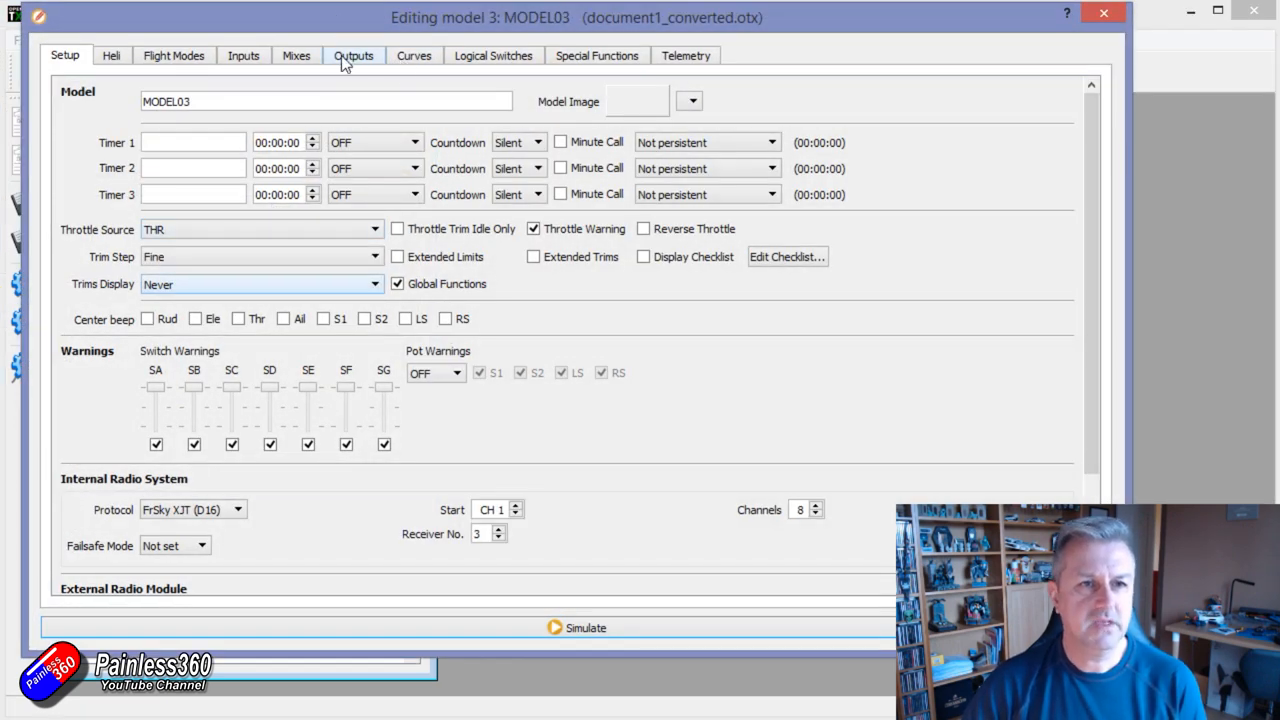
pyautogui.click(296, 56)
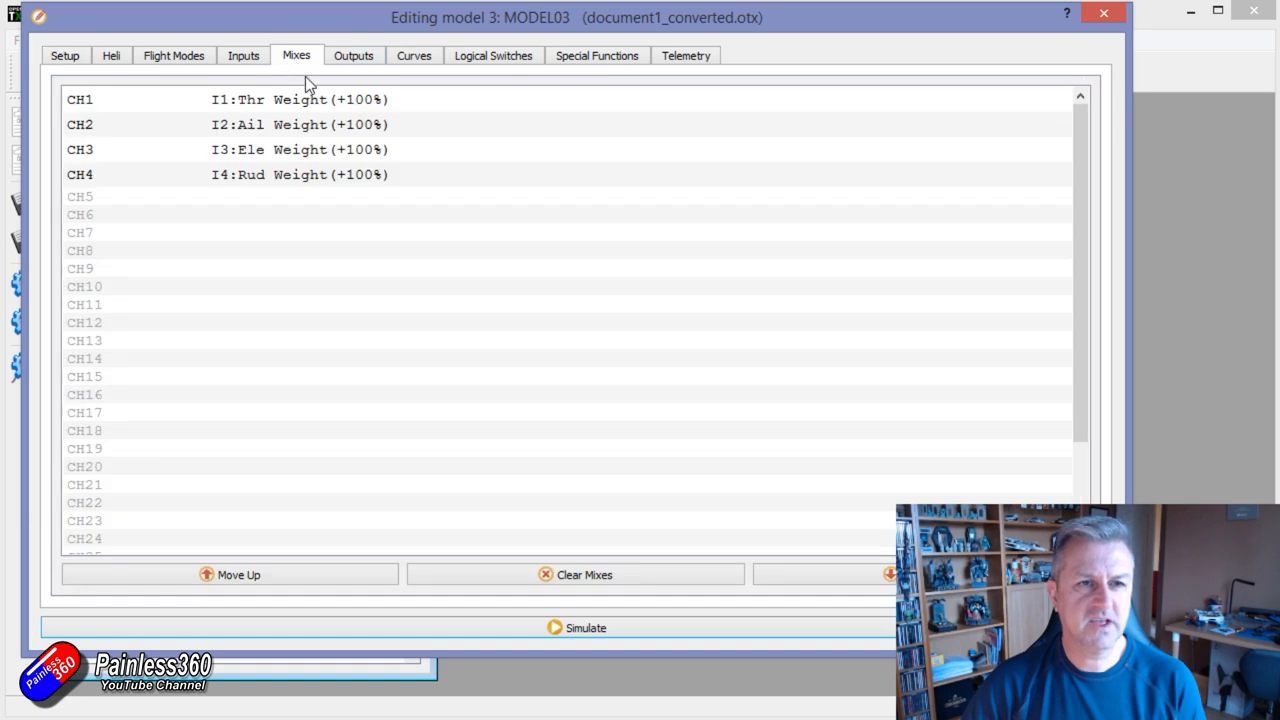
# Step: Give the CH2 aileron and CH3 elevator mixes an SF↑ switch condition
pyautogui.click(300, 124)
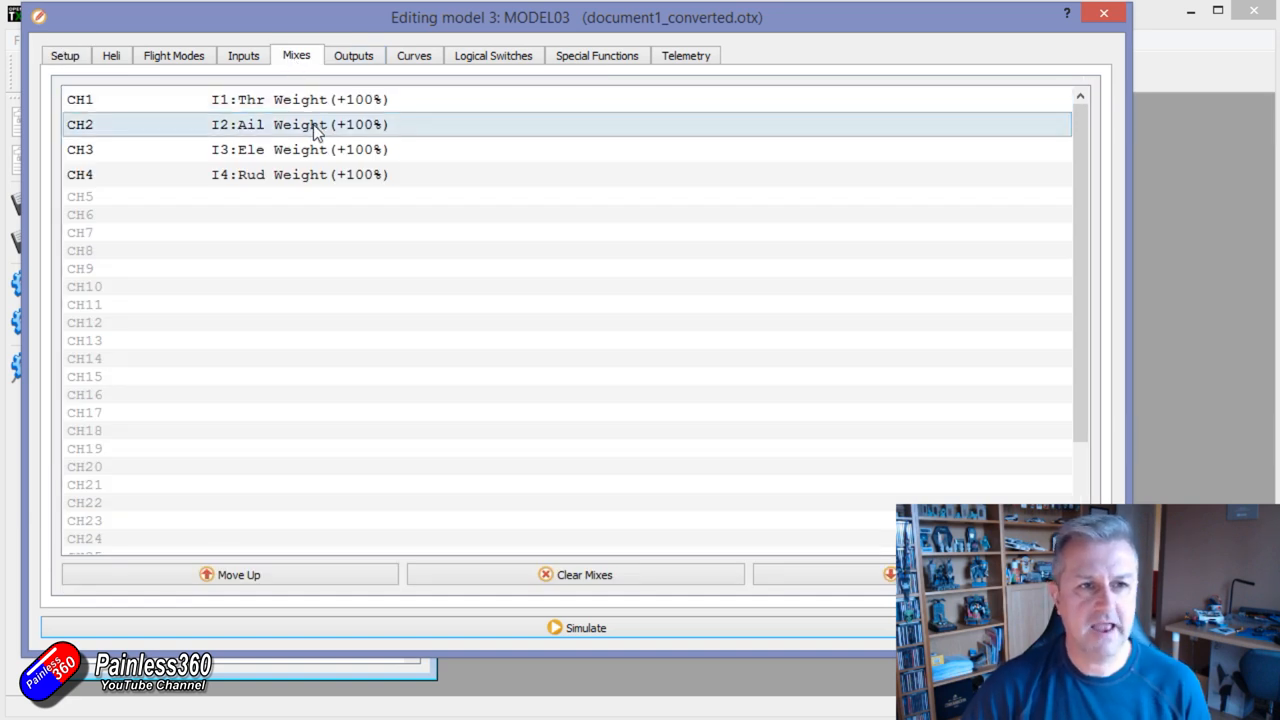
pyautogui.click(300, 174)
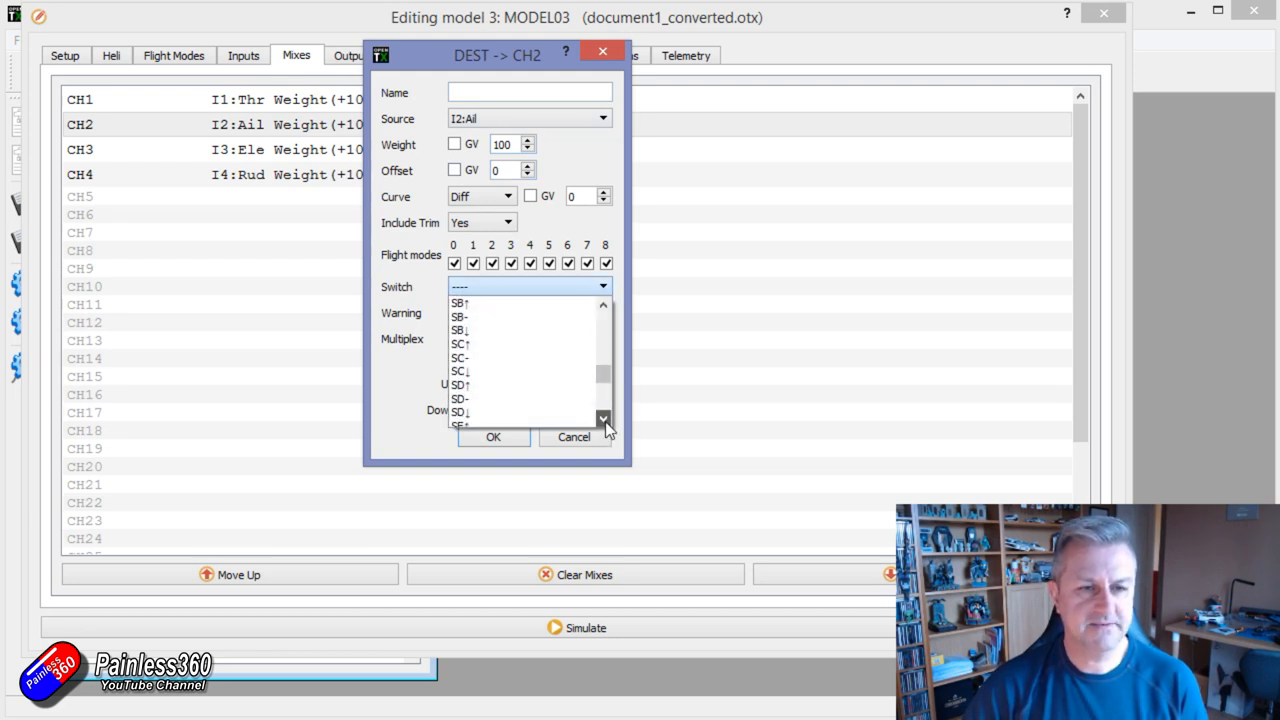
pyautogui.scroll(-3)
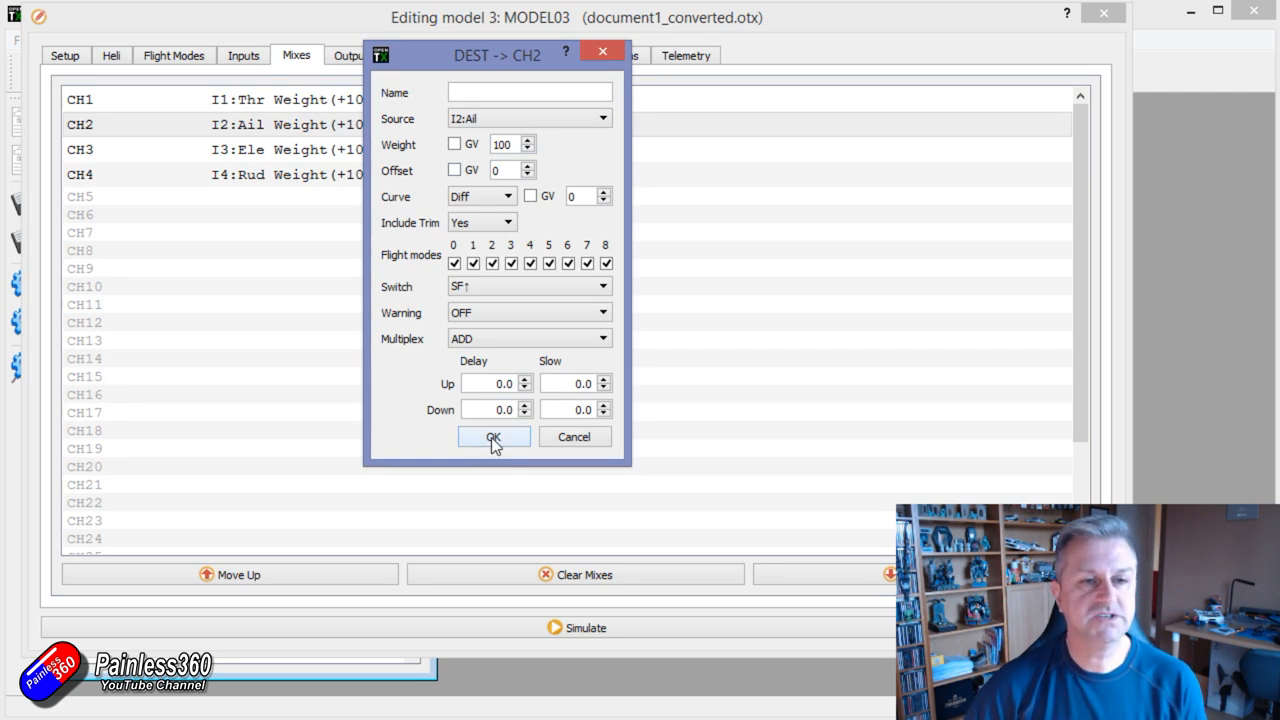
pyautogui.click(492, 436)
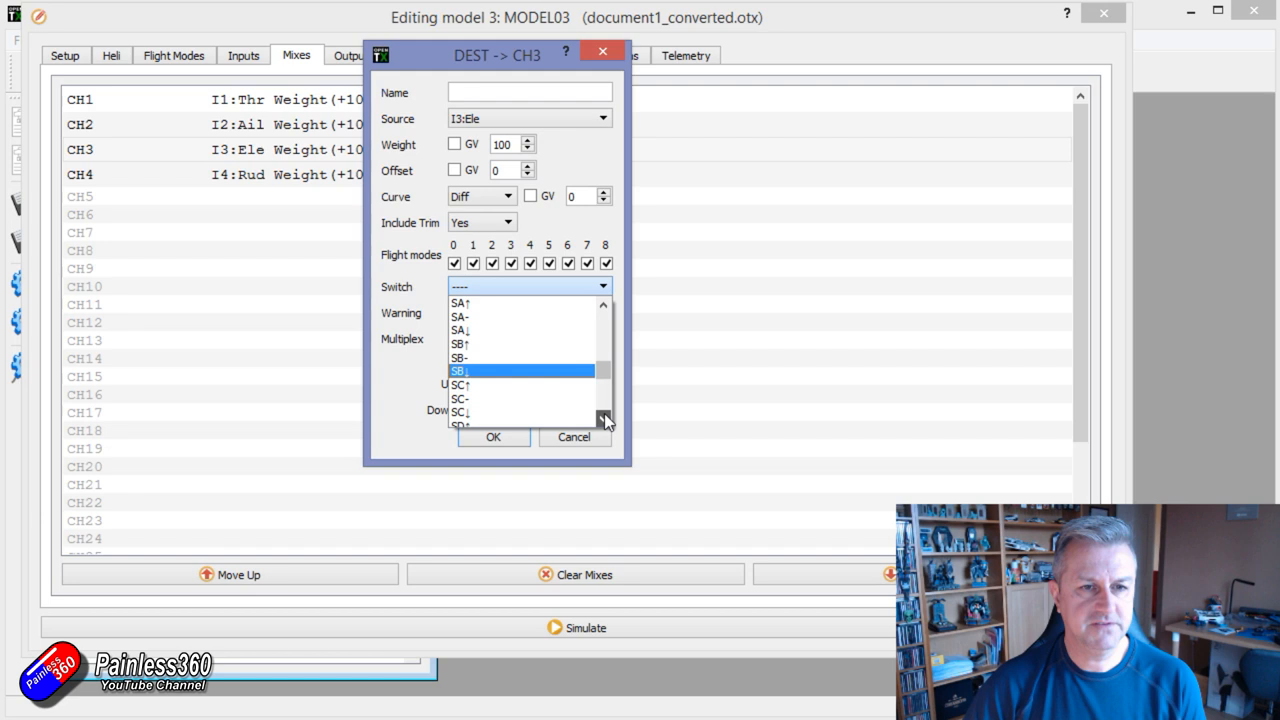
pyautogui.scroll(-3)
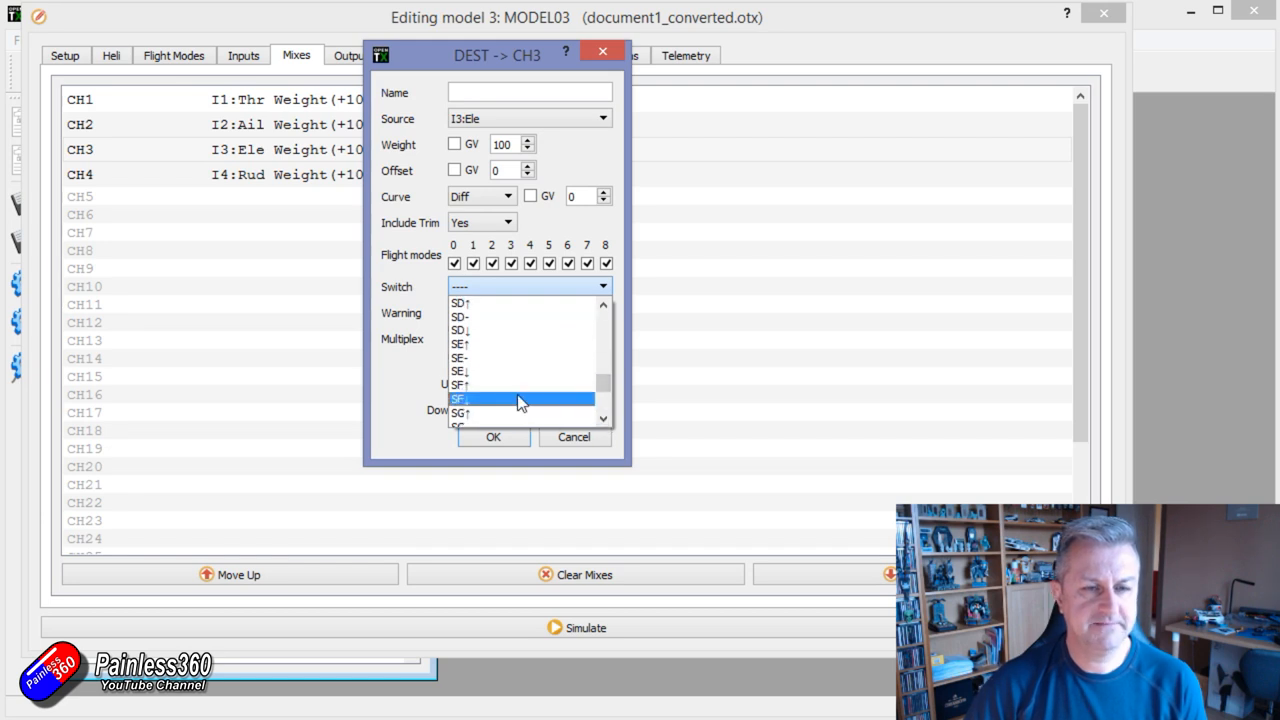
pyautogui.click(492, 436)
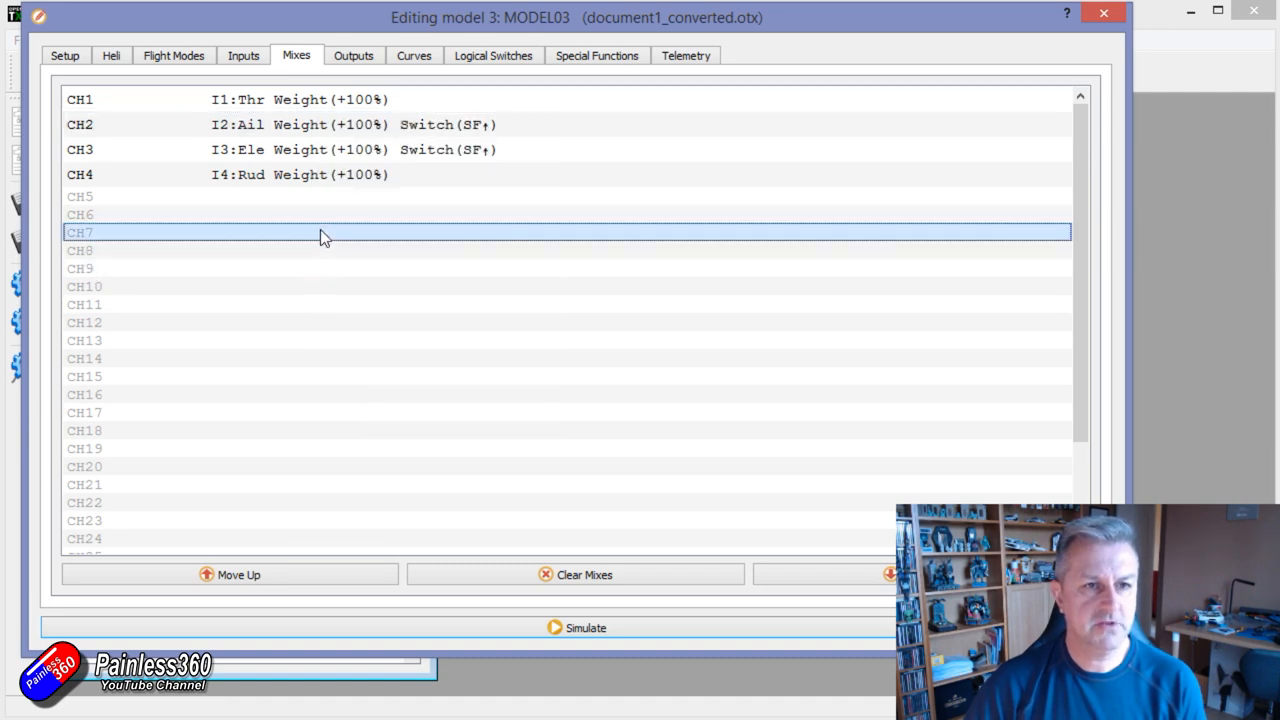
# Step: Paste aileron and elevator mixes onto CH7 and CH8 with an SF↓ switch
pyautogui.rightClick(324, 232)
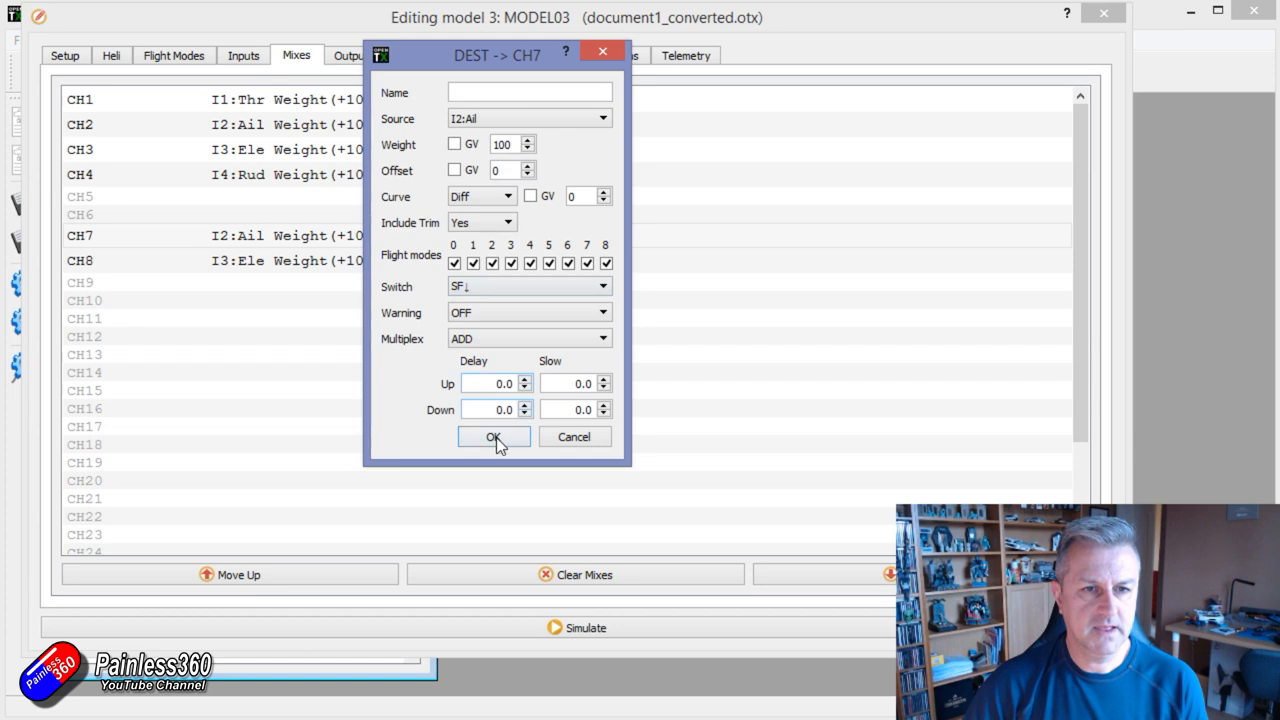
pyautogui.click(492, 436)
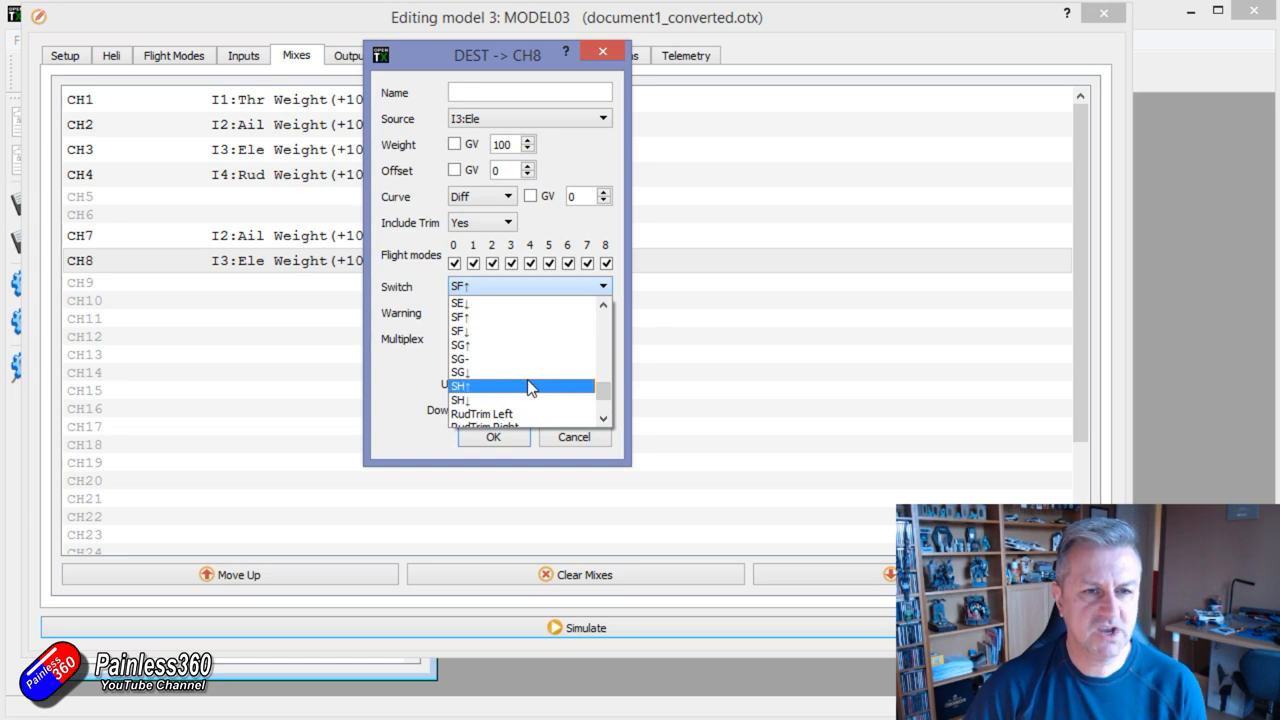
pyautogui.moveTo(516, 316)
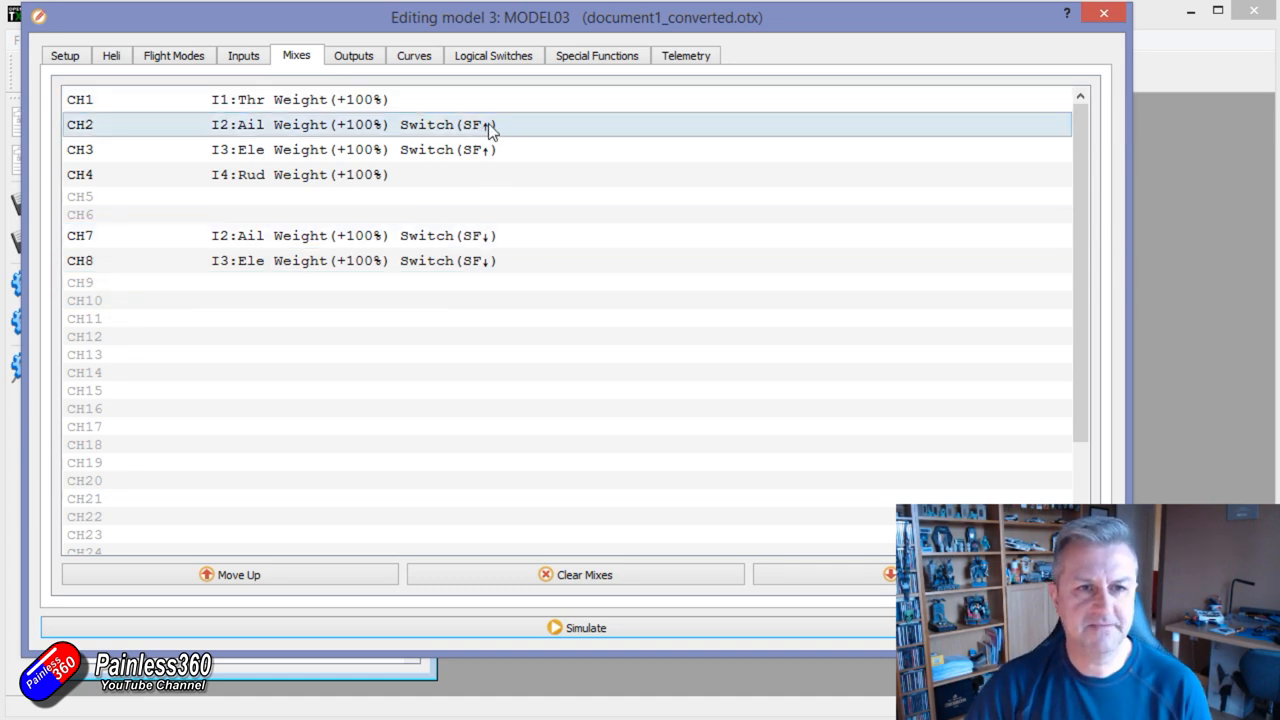
# Step: Change the CH7 gimbal mix switch condition to !SF↑
pyautogui.click(464, 260)
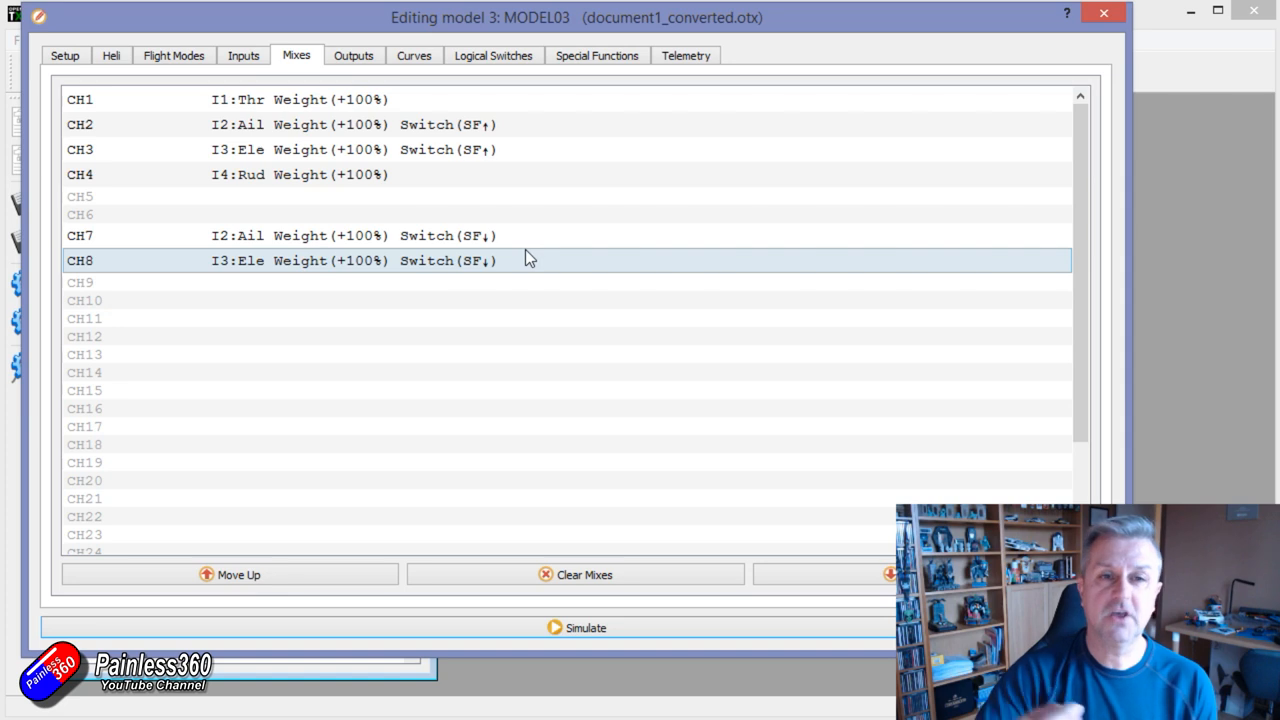
pyautogui.click(450, 236)
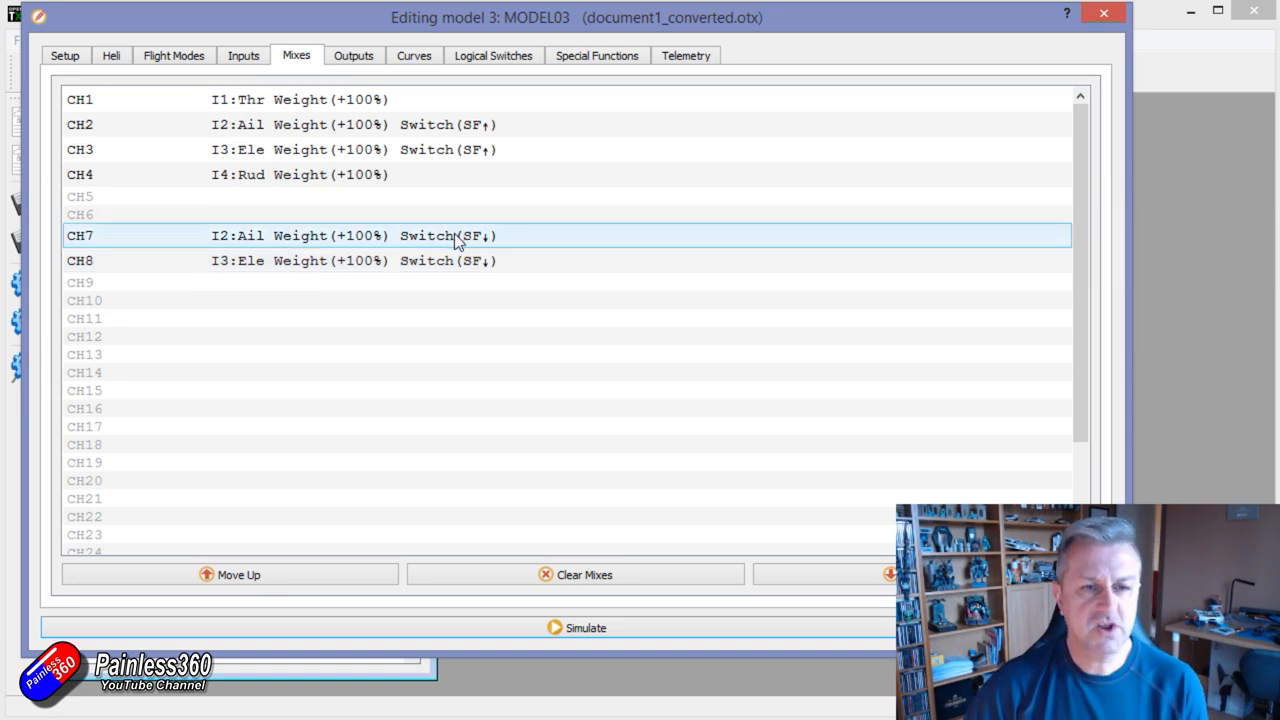
pyautogui.doubleClick(300, 236)
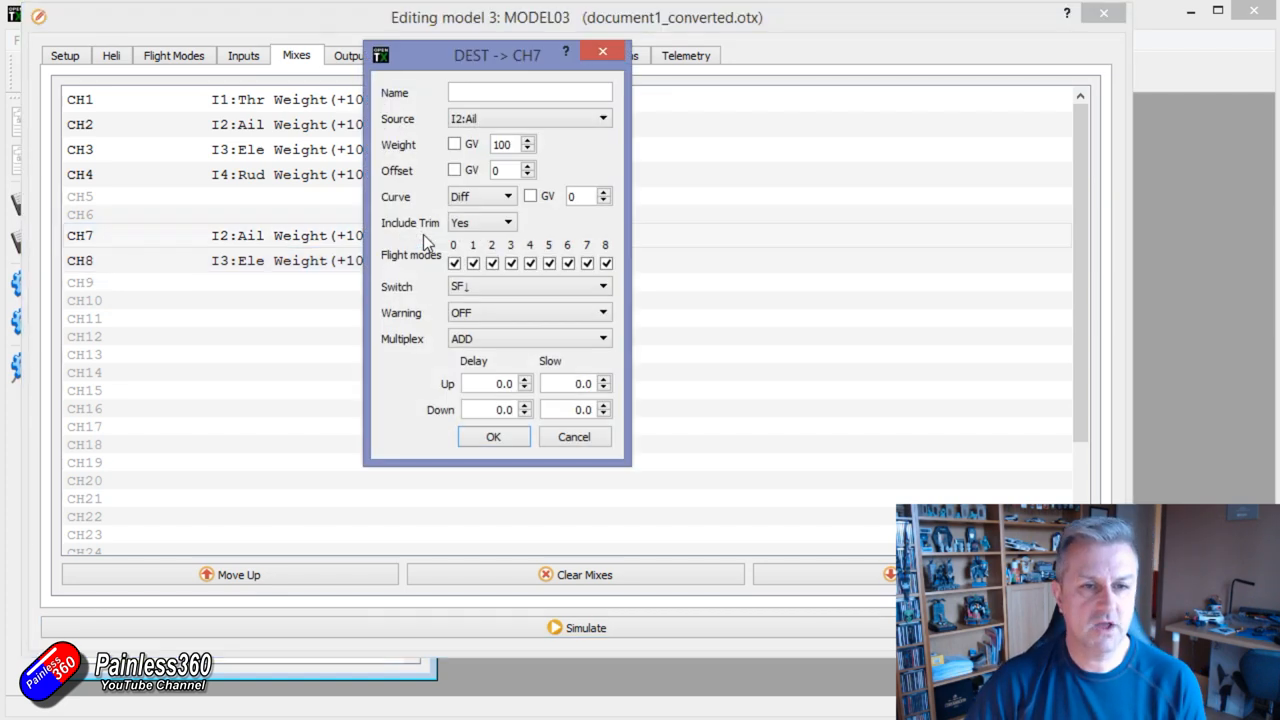
pyautogui.click(602, 288)
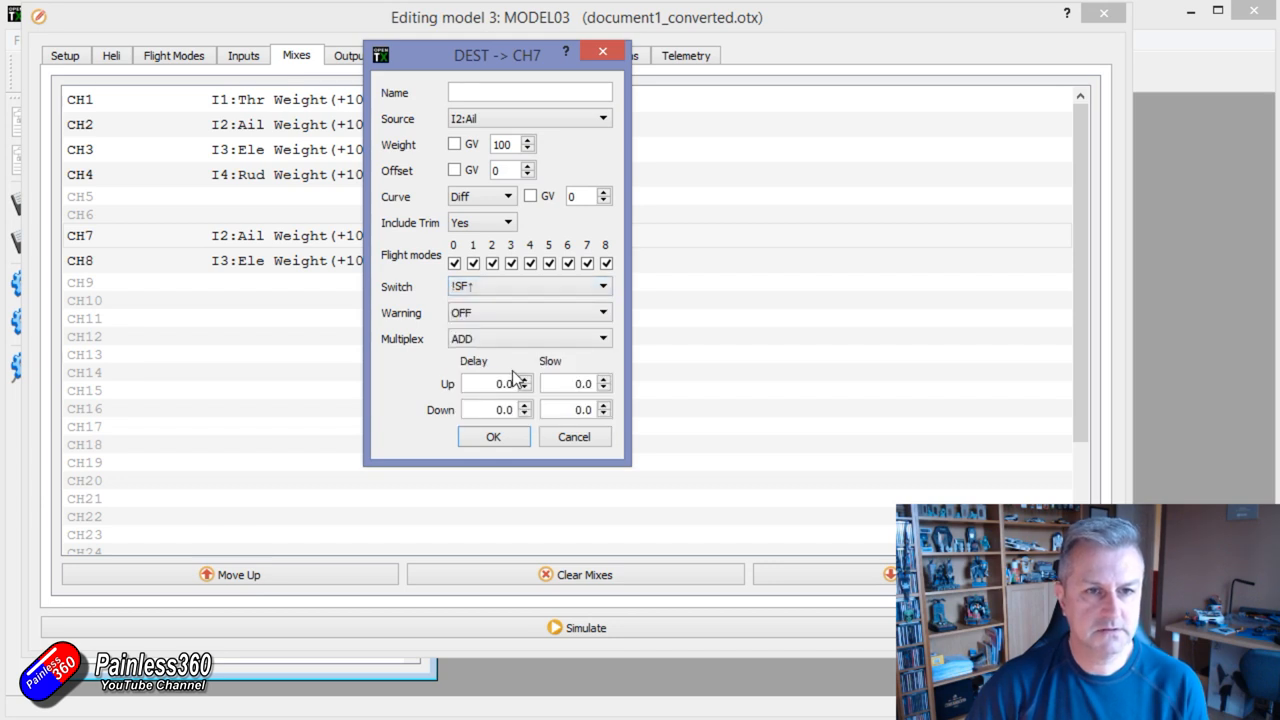
pyautogui.click(492, 436)
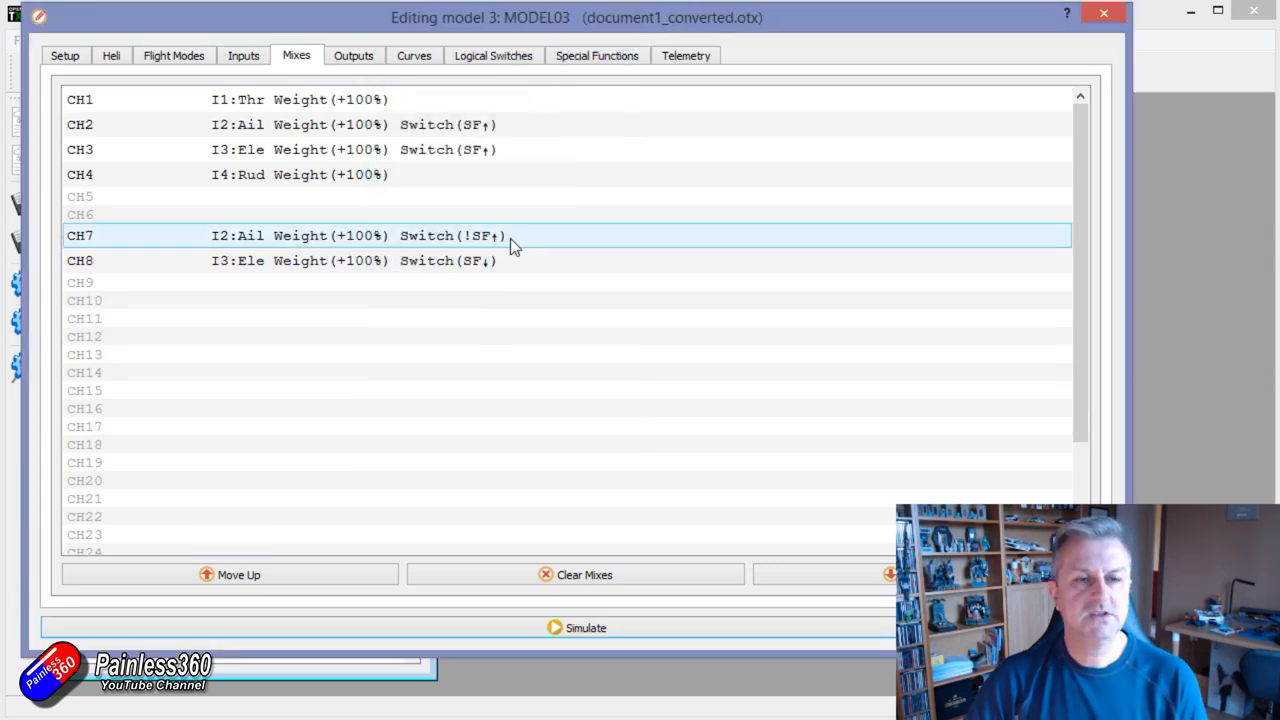
pyautogui.moveTo(484, 244)
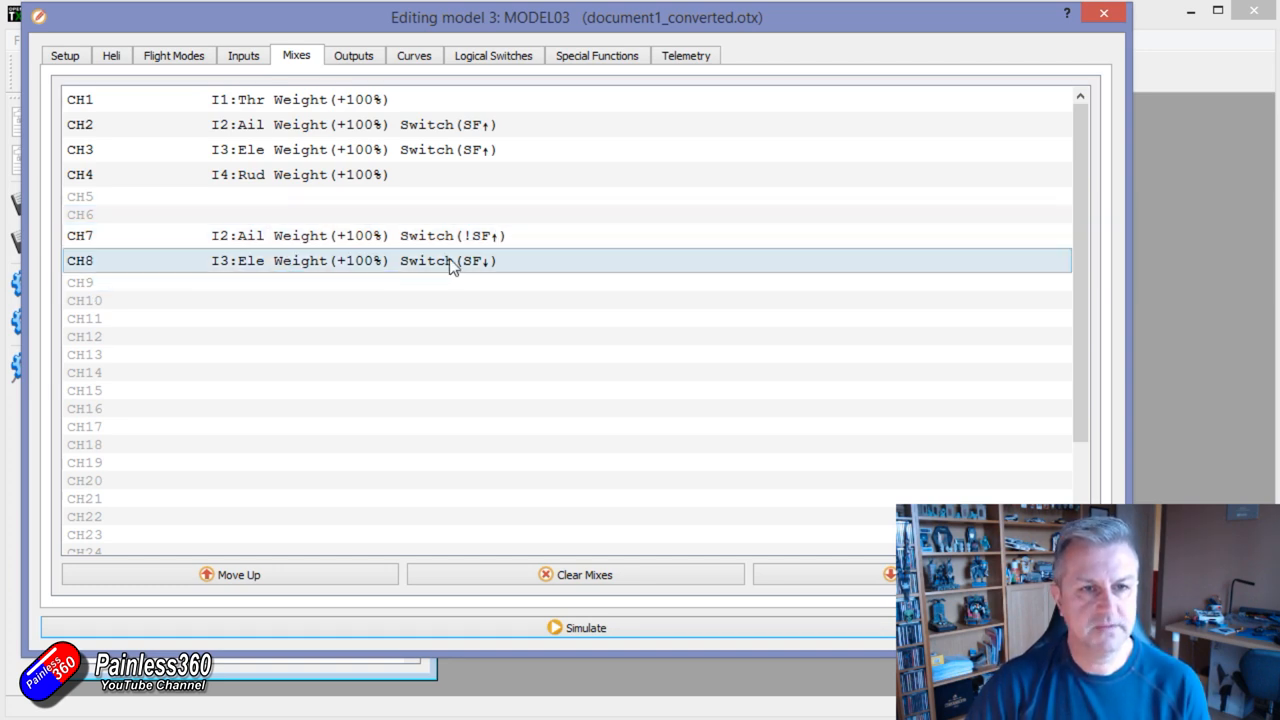
# Step: Change the CH8 gimbal mix switch condition to !SF↑
pyautogui.doubleClick(450, 260)
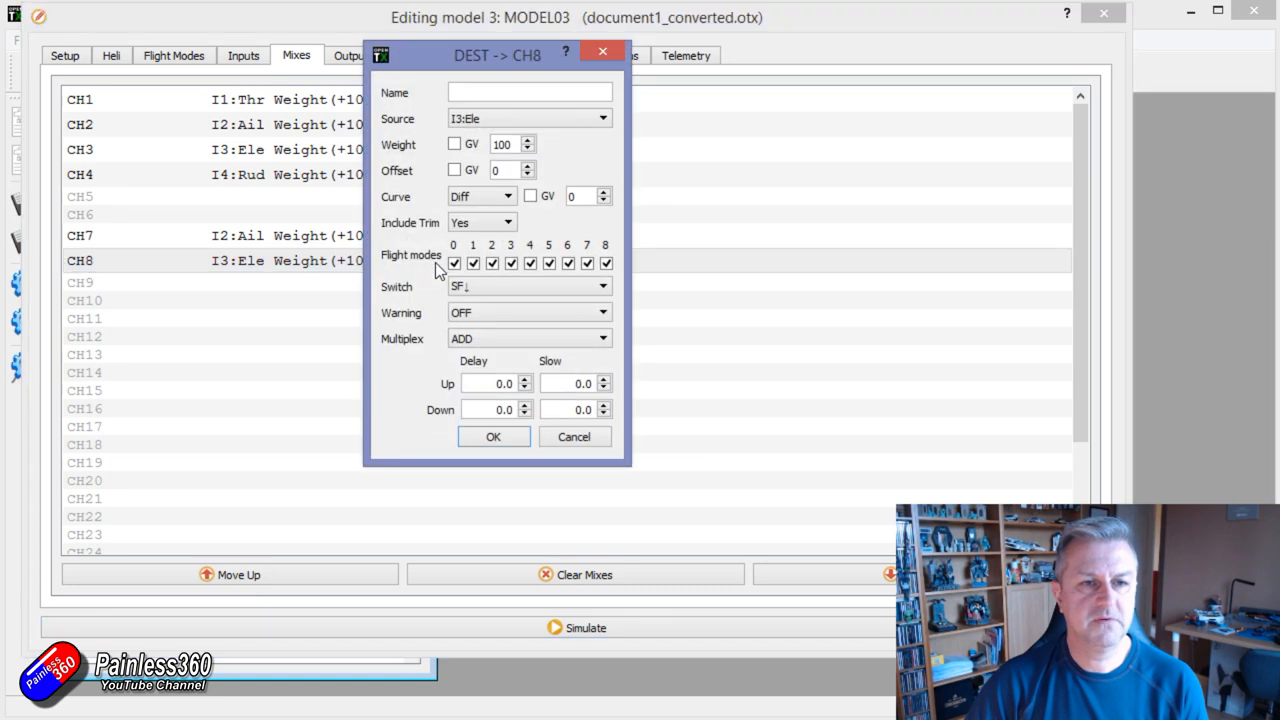
pyautogui.click(604, 286)
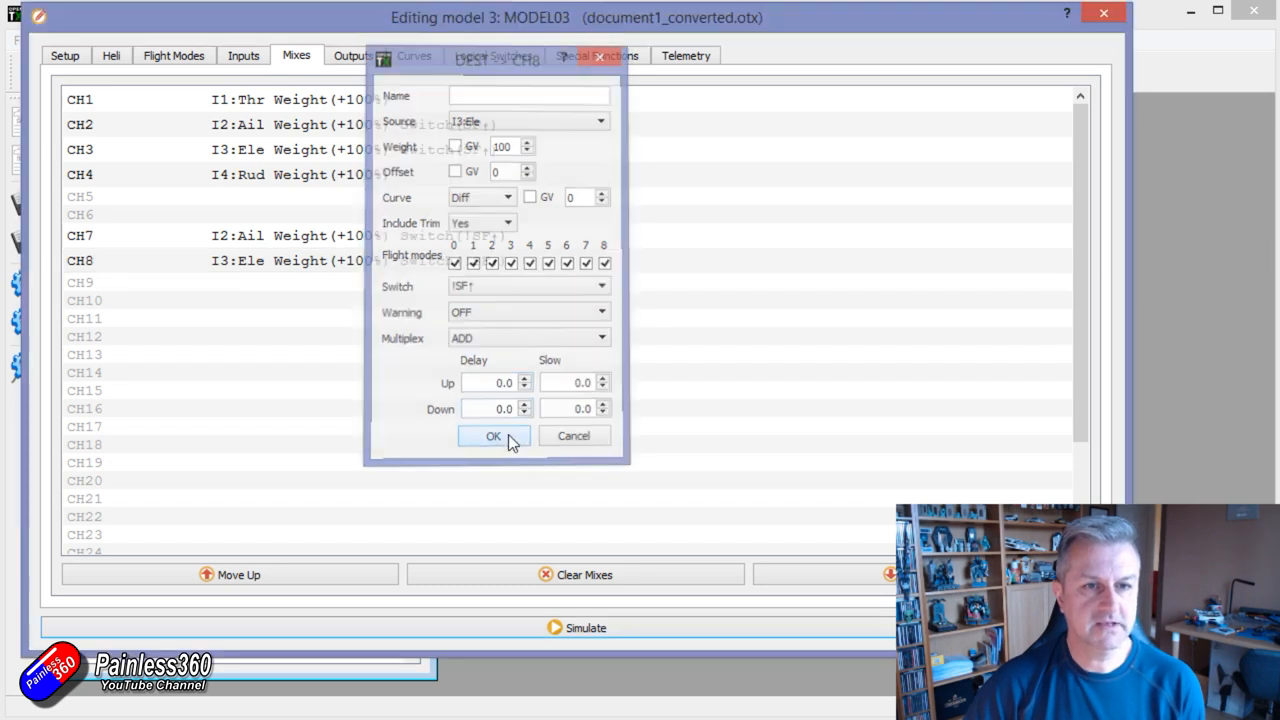
pyautogui.click(492, 436)
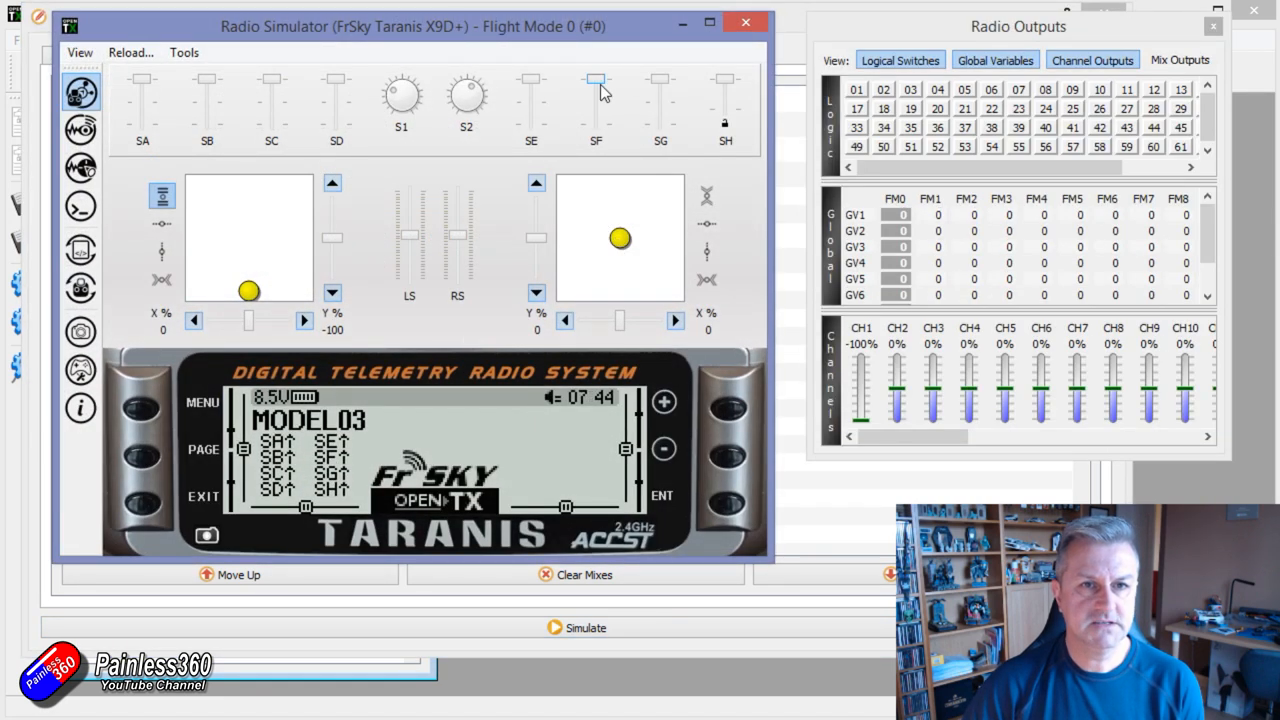
pyautogui.moveTo(620, 238); pyautogui.dragTo(630, 258)
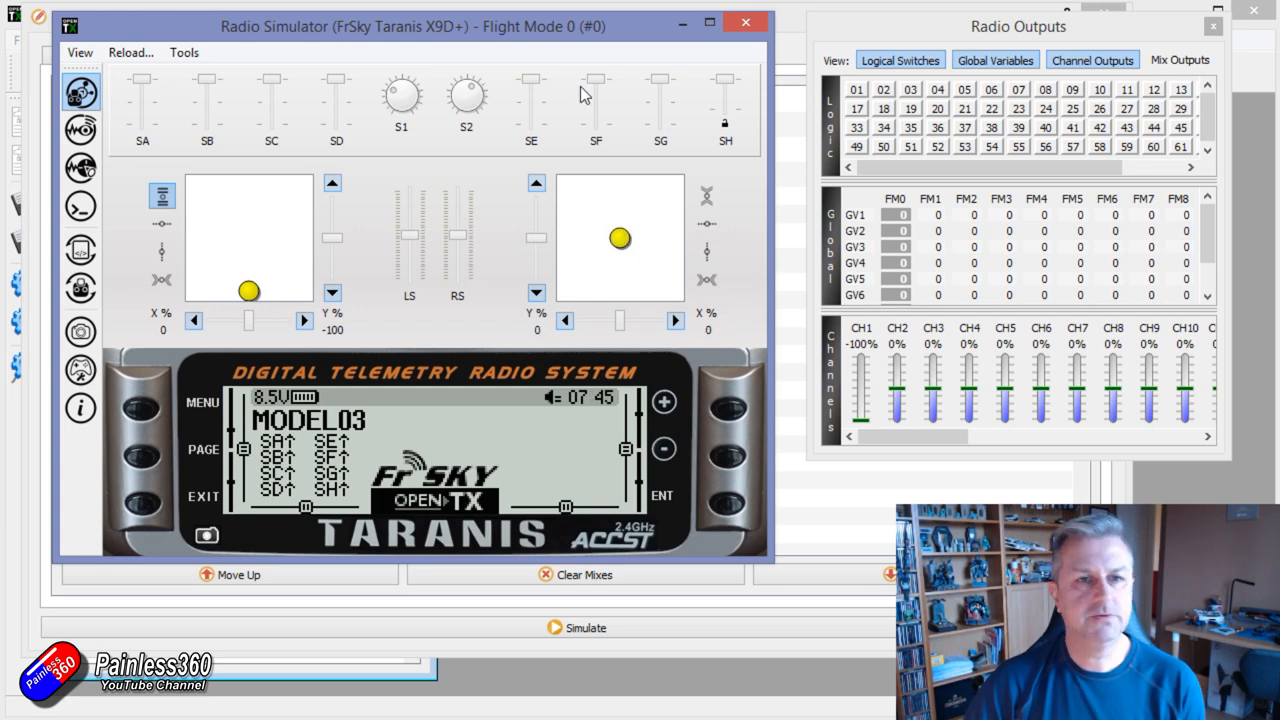
pyautogui.moveTo(620, 238); pyautogui.dragTo(618, 210)
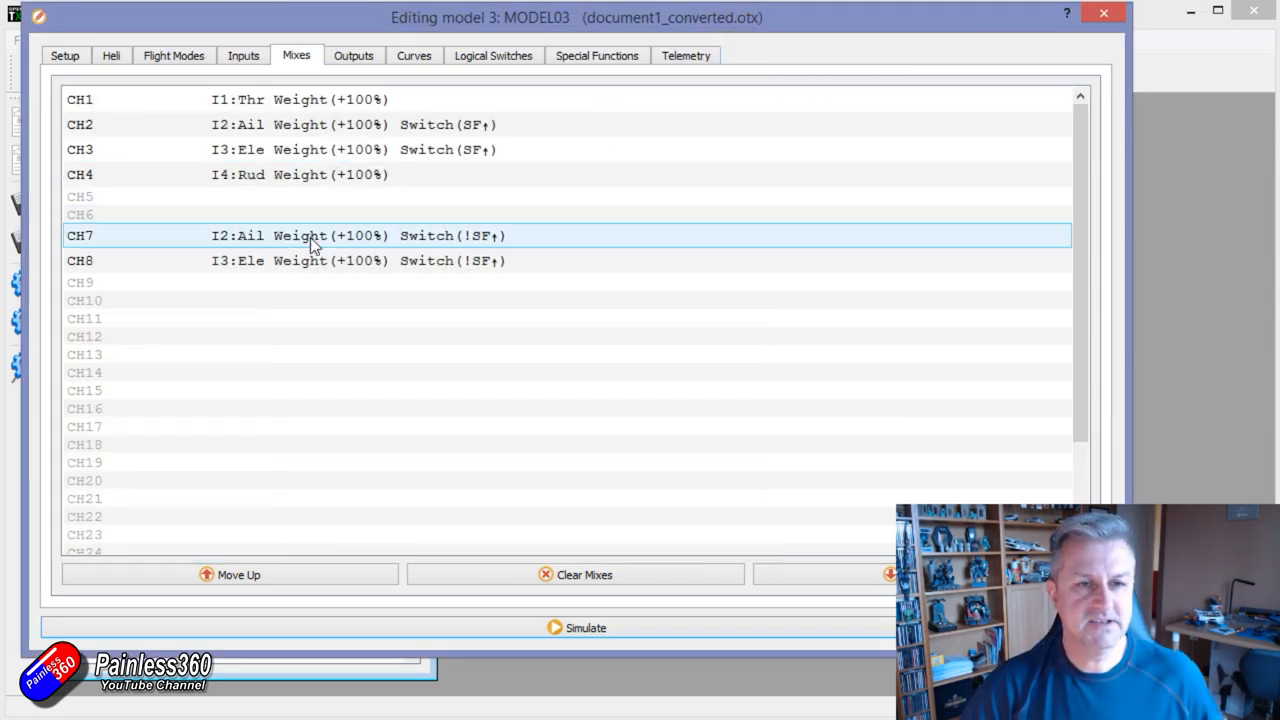
pyautogui.doubleClick(312, 236)
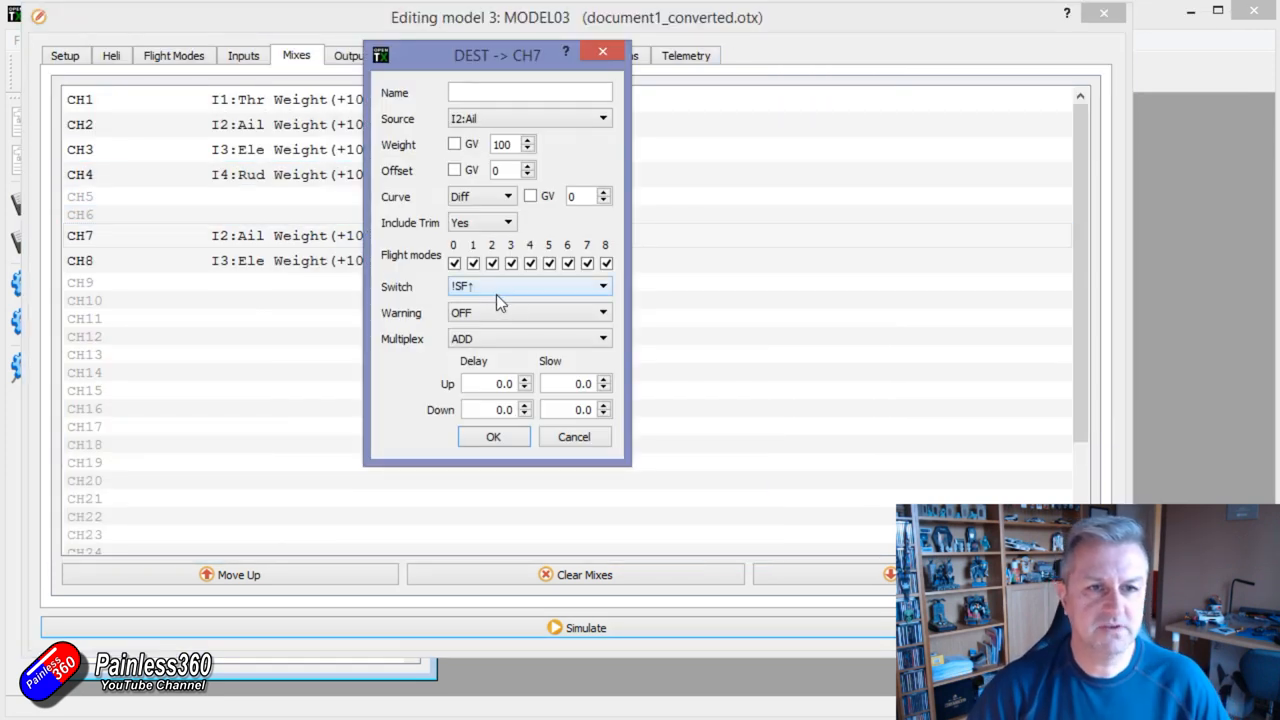
# Step: Set CH7 to 20% weight with 15% offset and CH8 to 30% weight
pyautogui.click(456, 168)
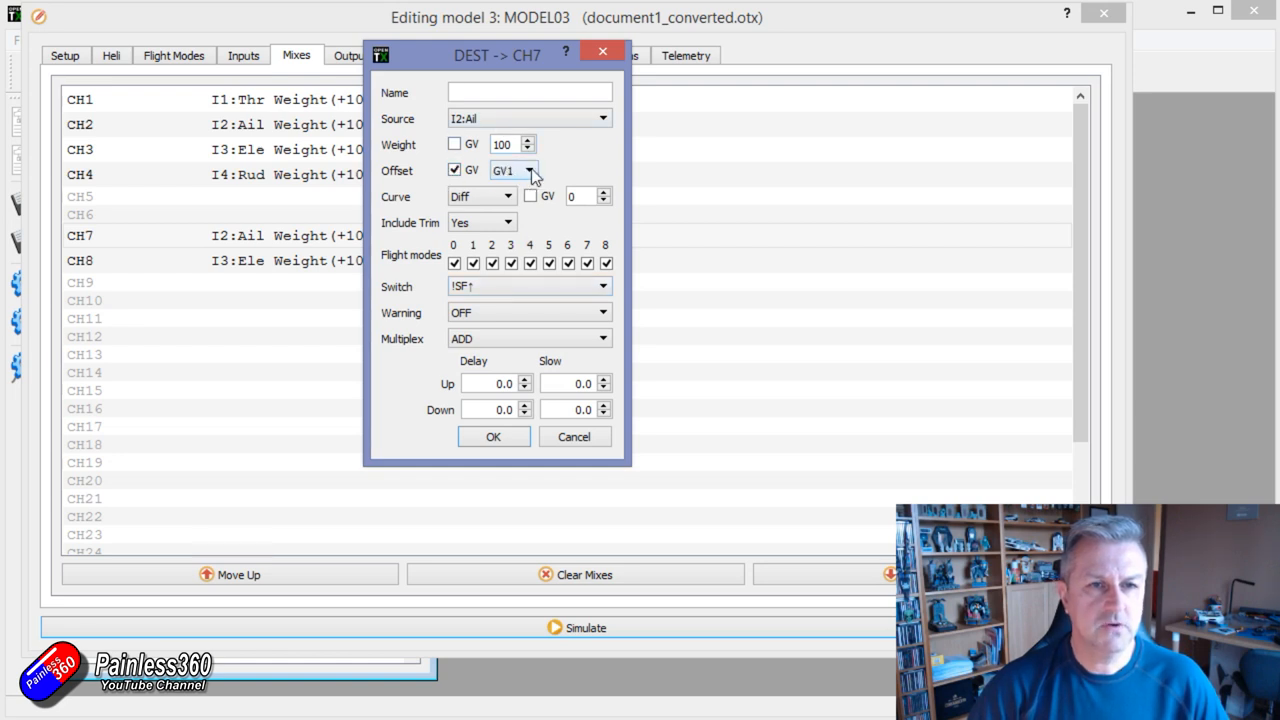
pyautogui.click(454, 168)
pyautogui.write('20')
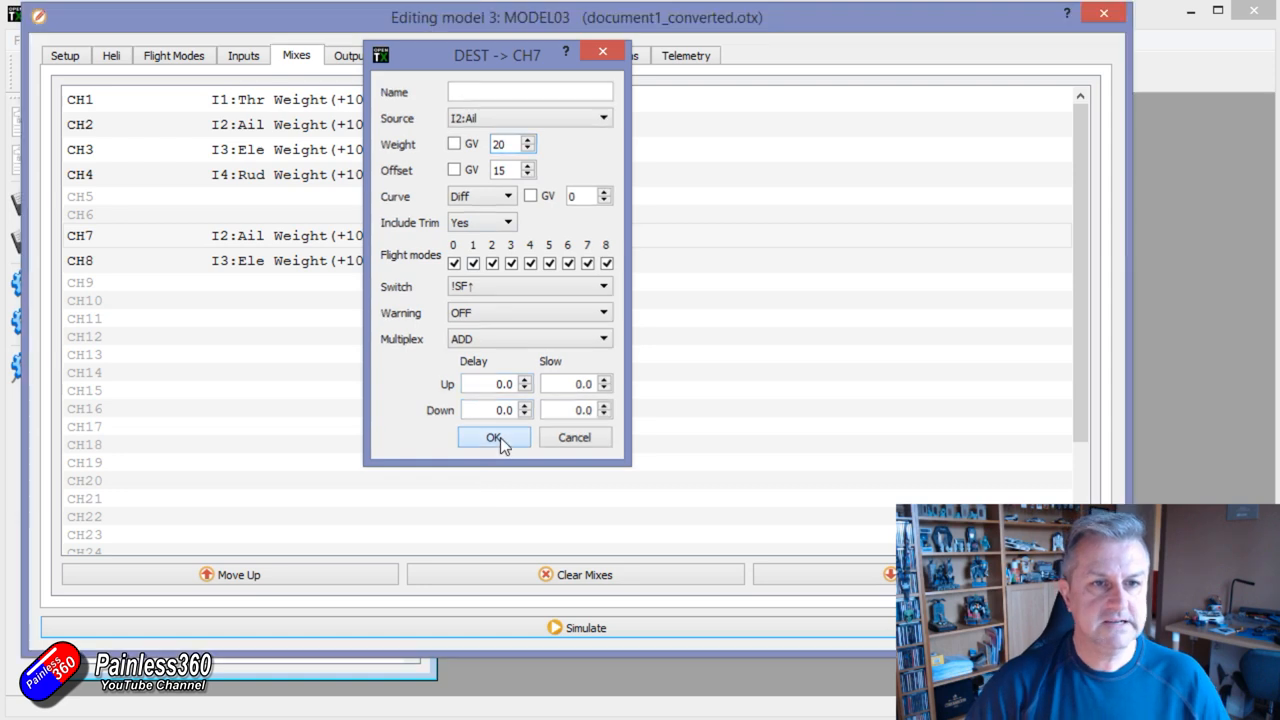
pyautogui.click(492, 436)
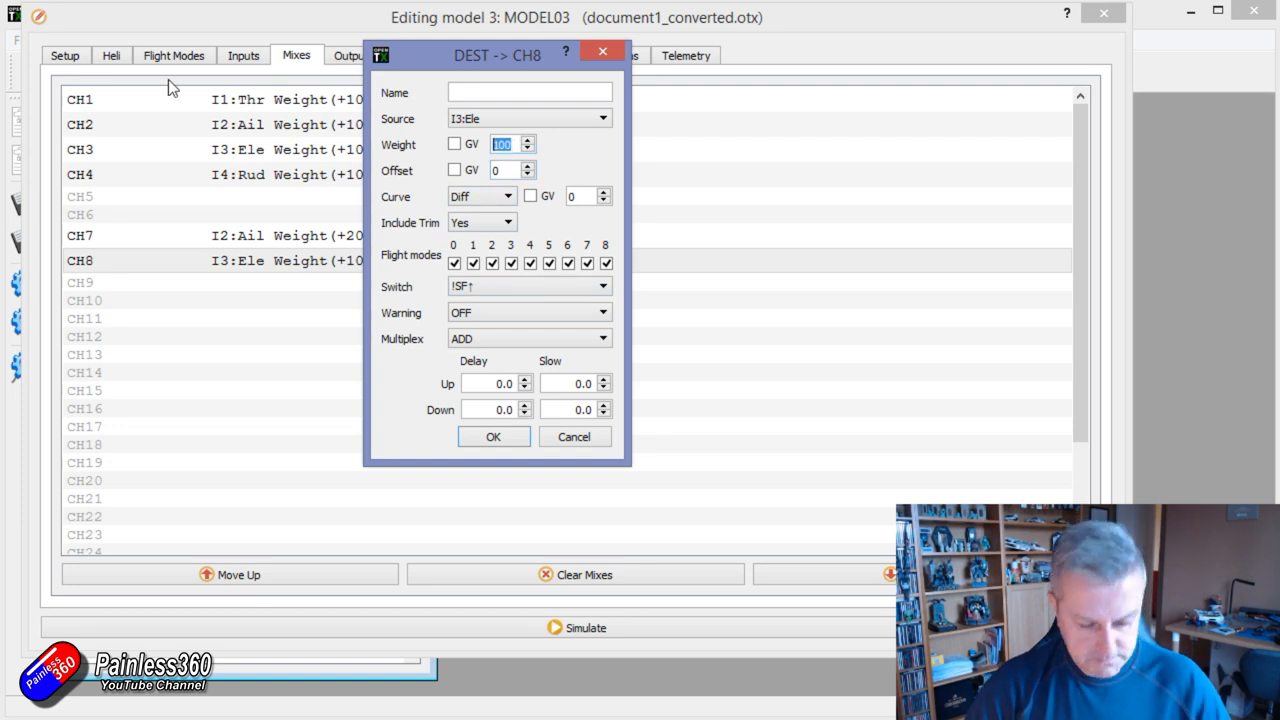
pyautogui.write('30')
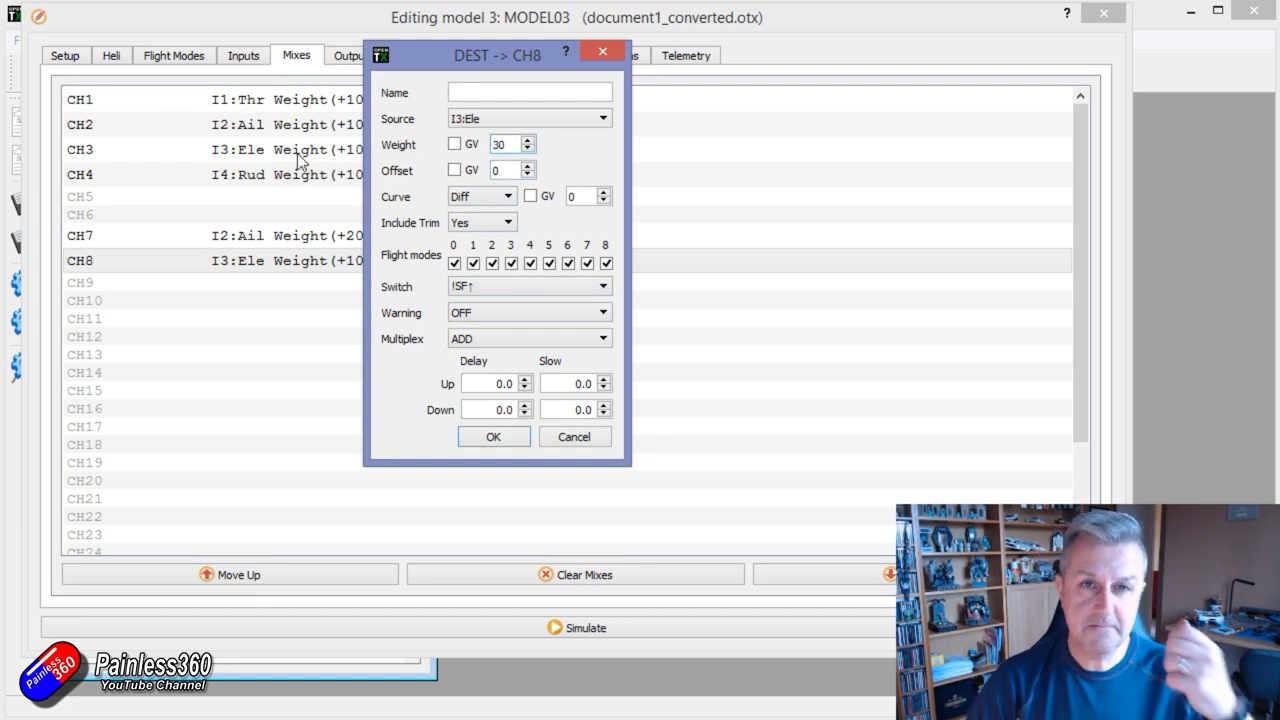
pyautogui.click(492, 436)
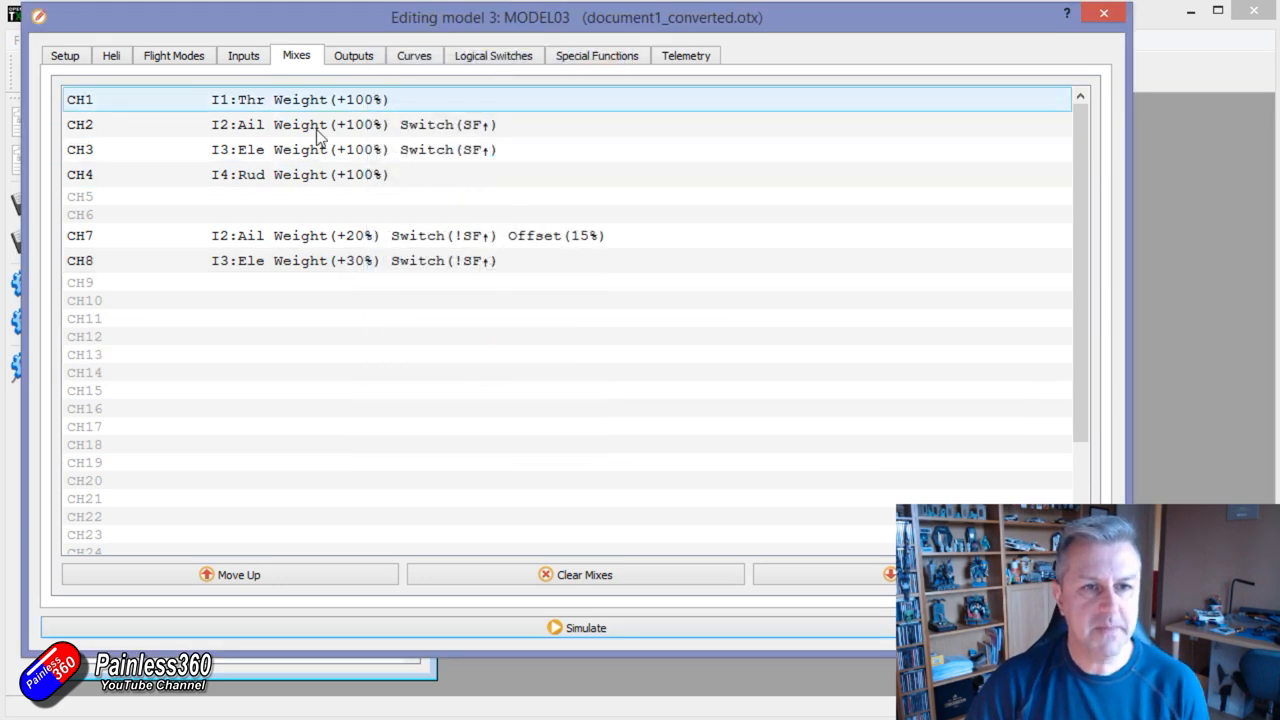
# Step: Simulate MODEL03, flip SF and move the right stick to watch CH7 and CH8 outputs
pyautogui.click(586, 628)
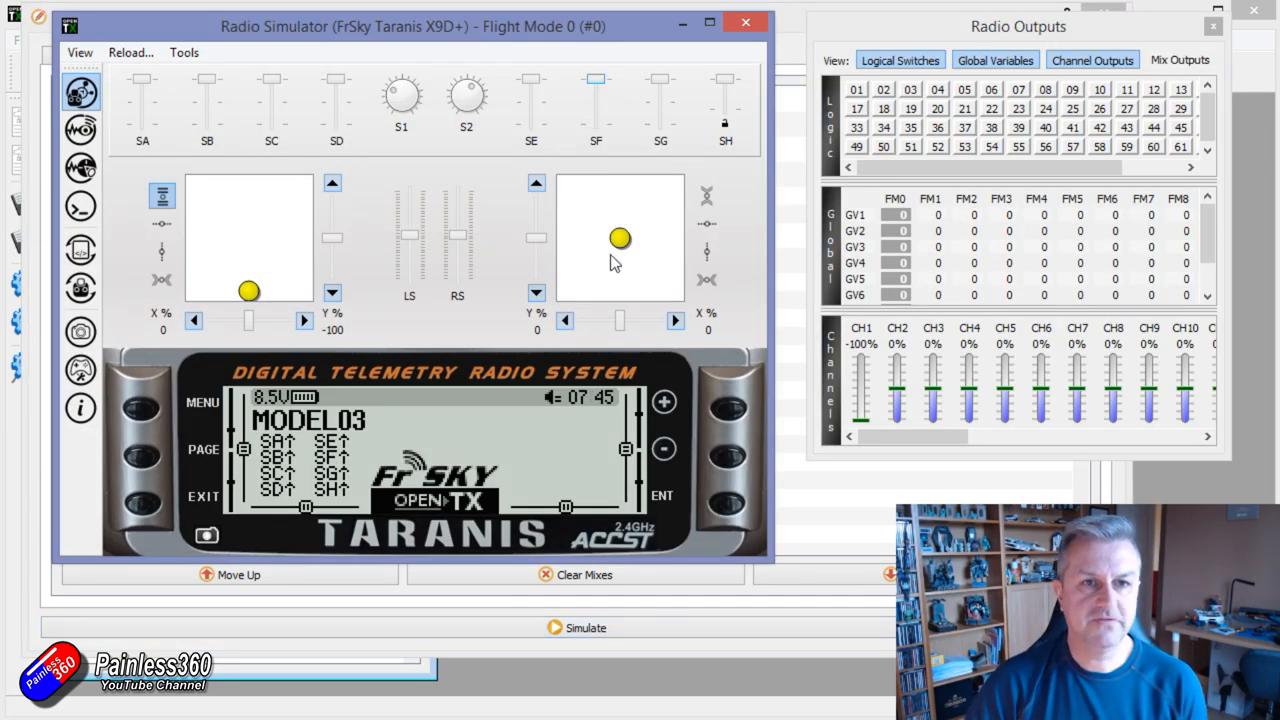
pyautogui.moveTo(620, 238); pyautogui.dragTo(568, 244)
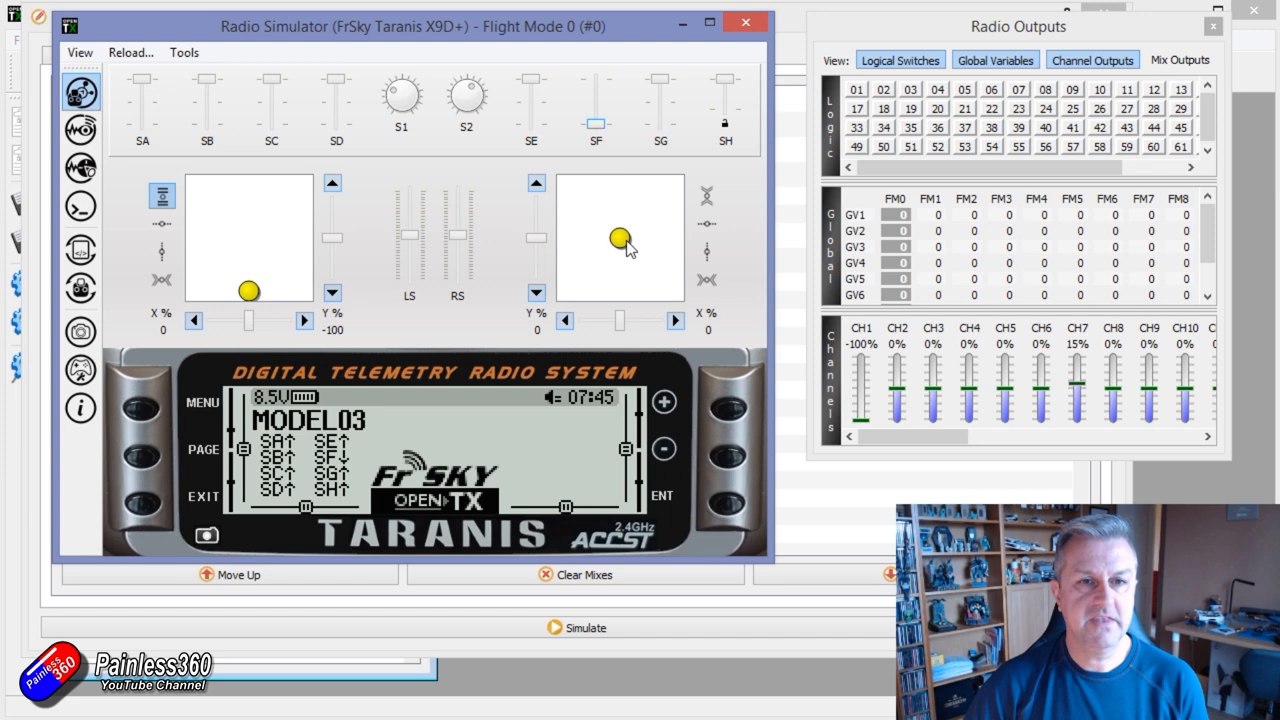
pyautogui.moveTo(620, 240); pyautogui.dragTo(616, 290)
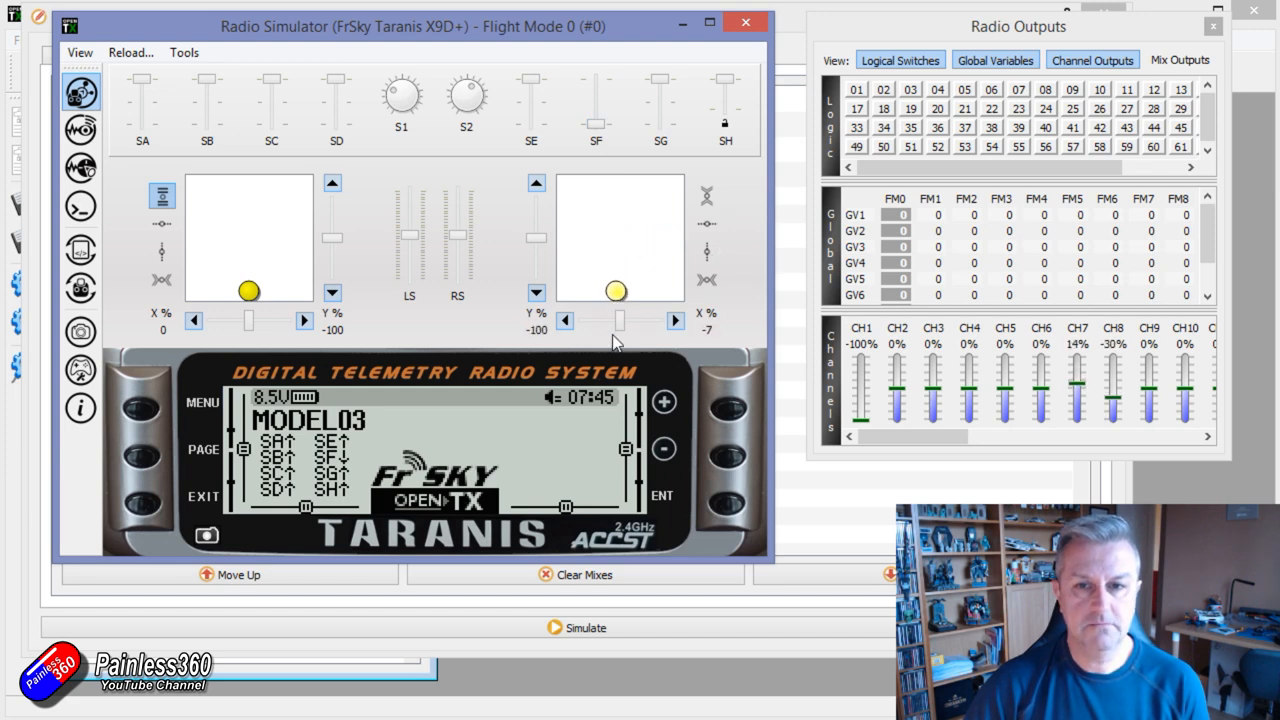
pyautogui.moveTo(616, 292); pyautogui.dragTo(664, 218)
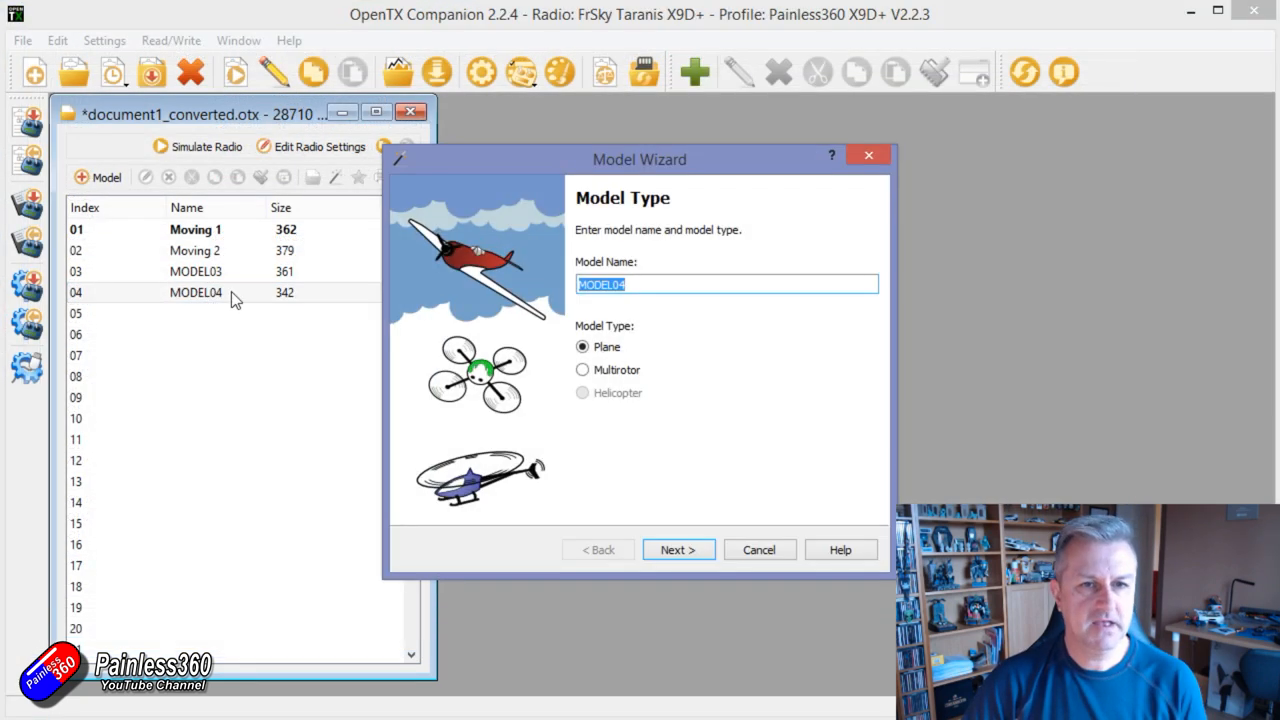
# Step: Cancel the wizard and open MODEL04's flight modes at the default mode's name field
pyautogui.click(760, 548)
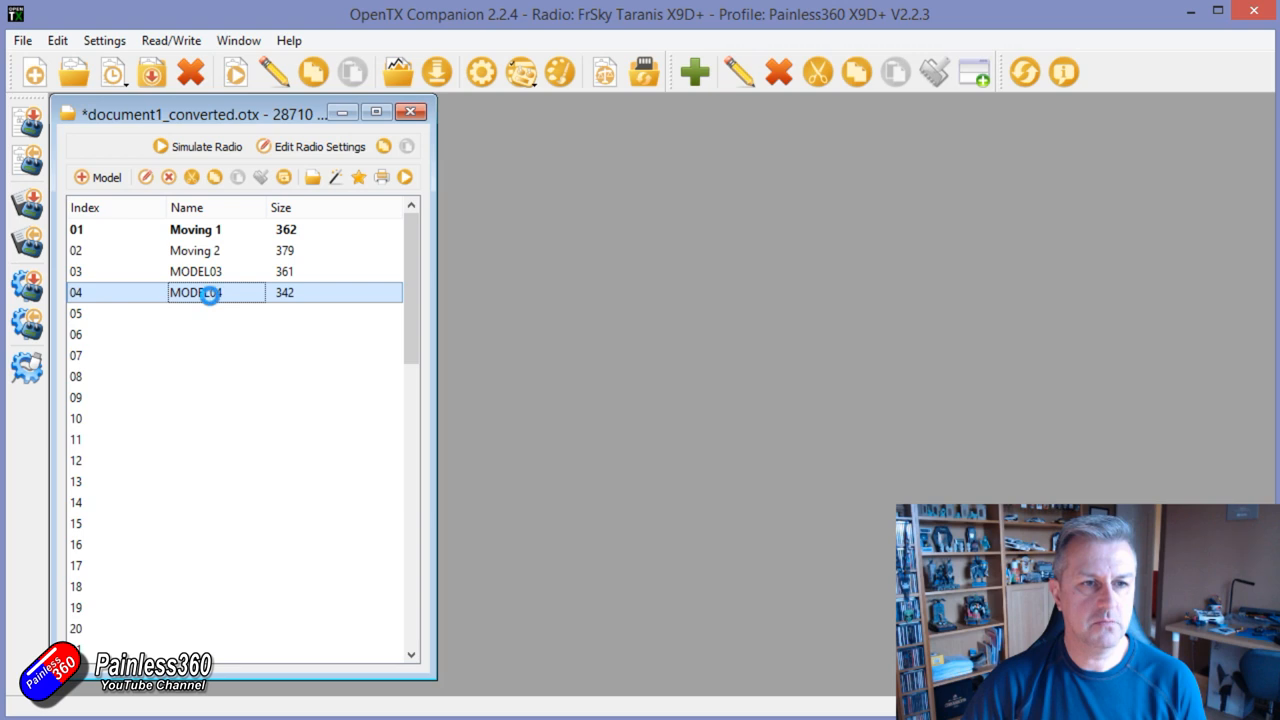
pyautogui.doubleClick(196, 292)
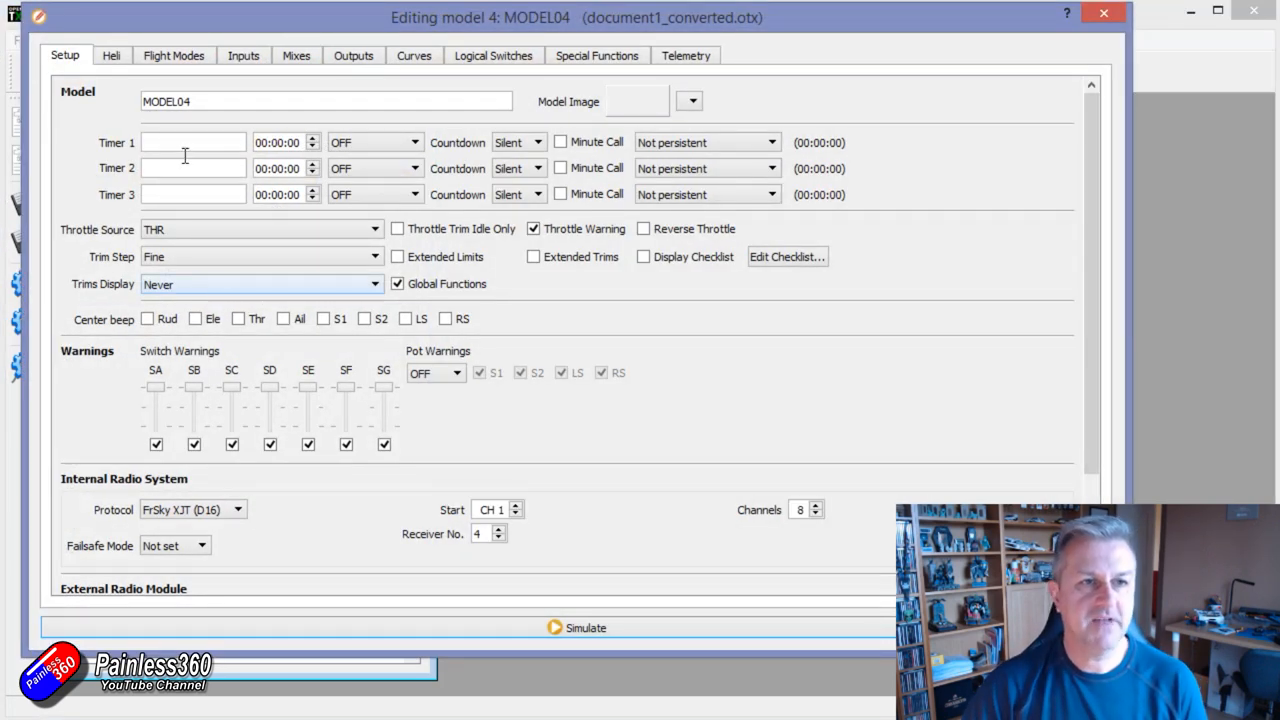
pyautogui.click(174, 56)
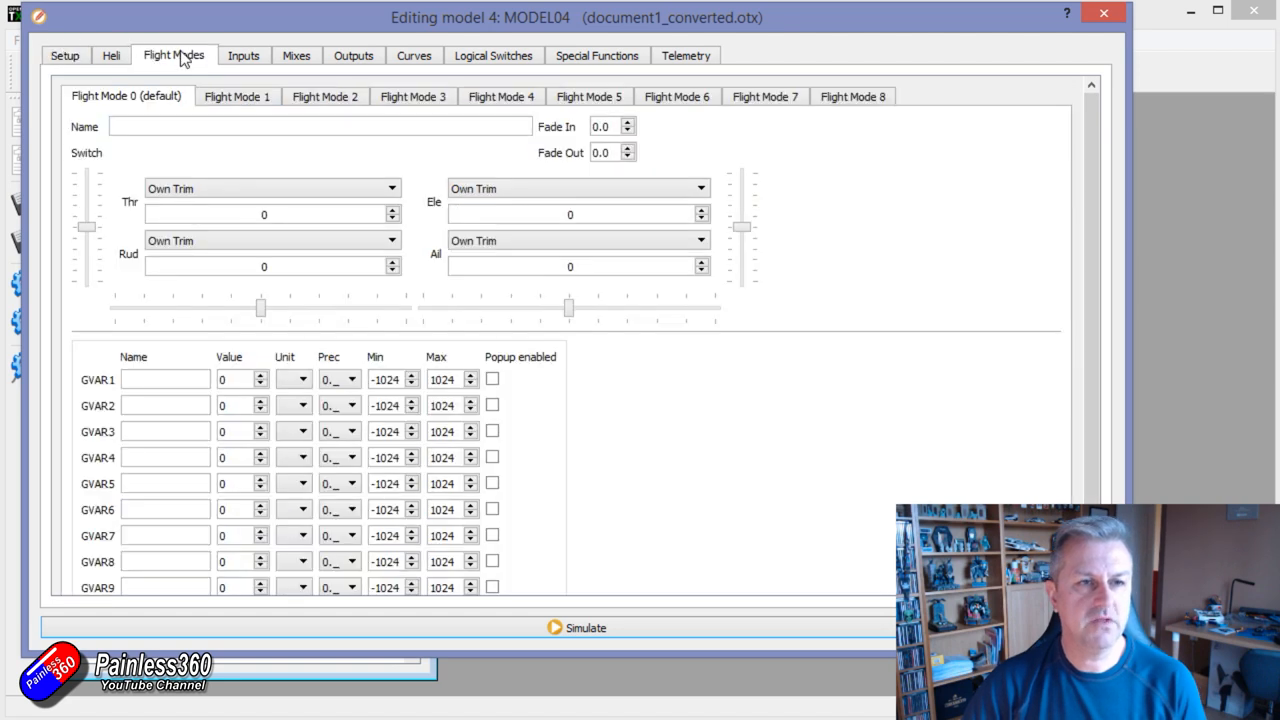
pyautogui.click(320, 126)
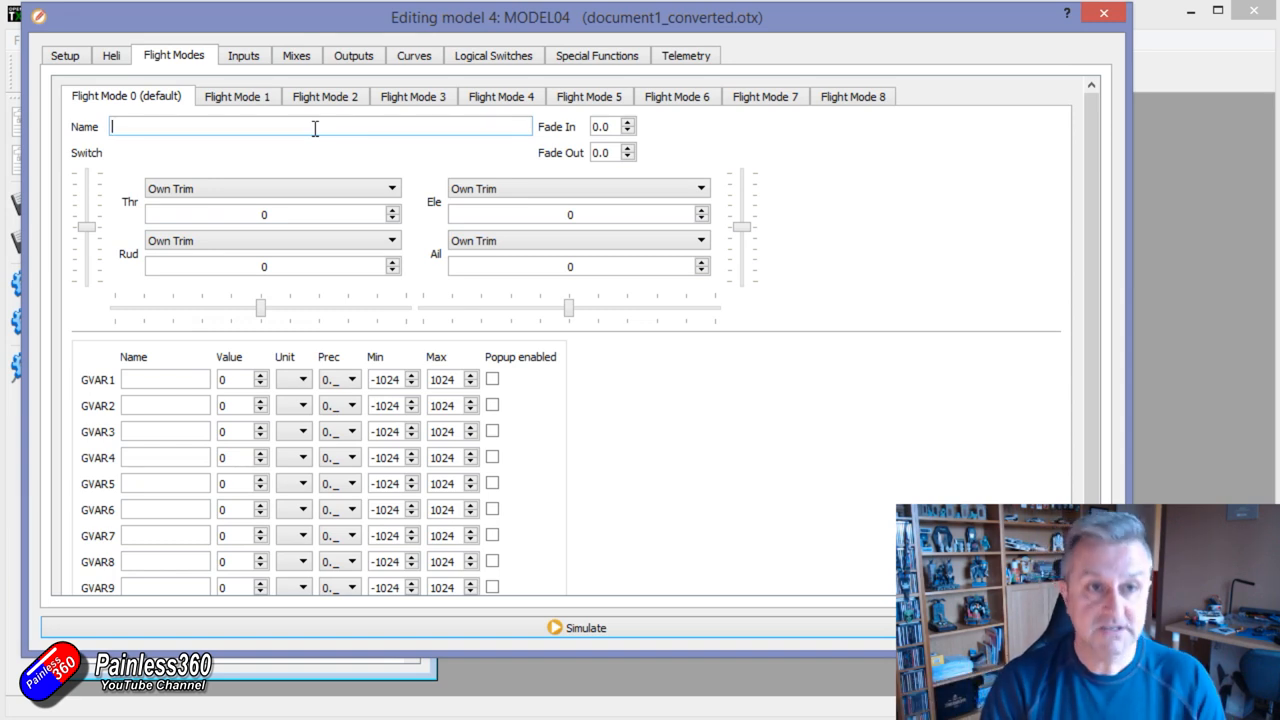
# Step: Name flight mode 0 Normal and flight mode 1 FPV, triggered by an SF switch position
pyautogui.write('Normal')
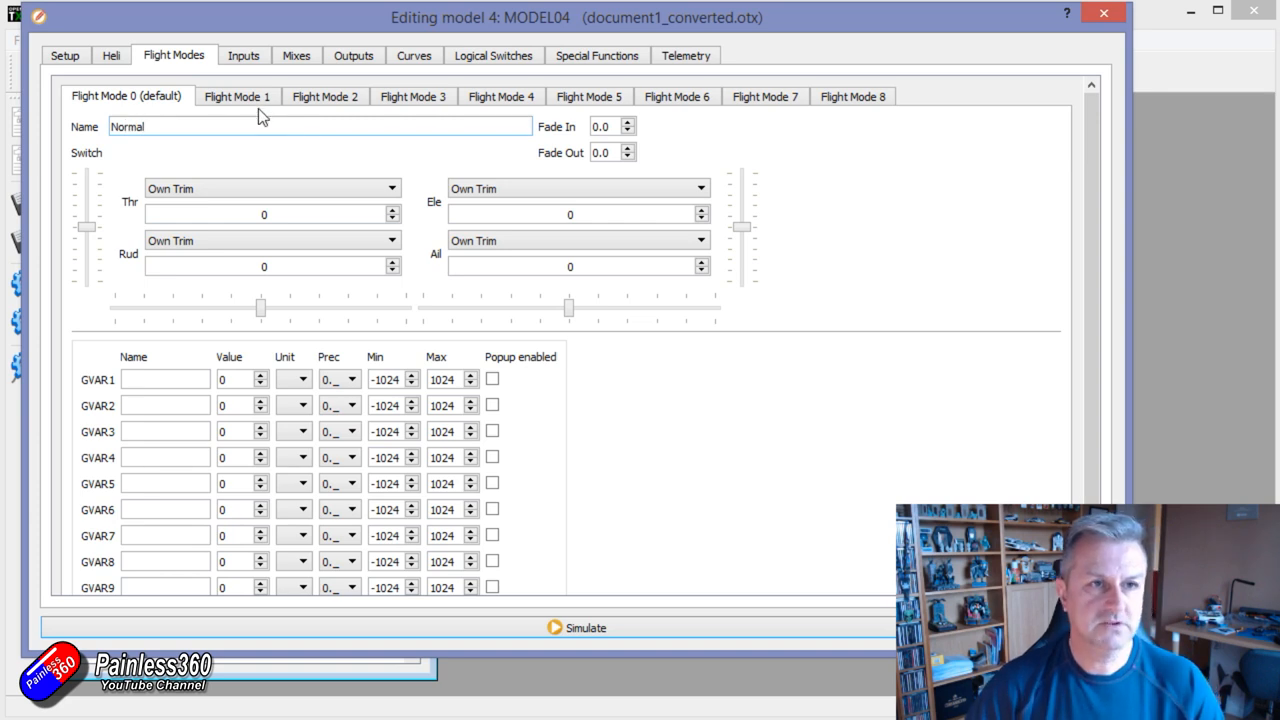
pyautogui.click(236, 96)
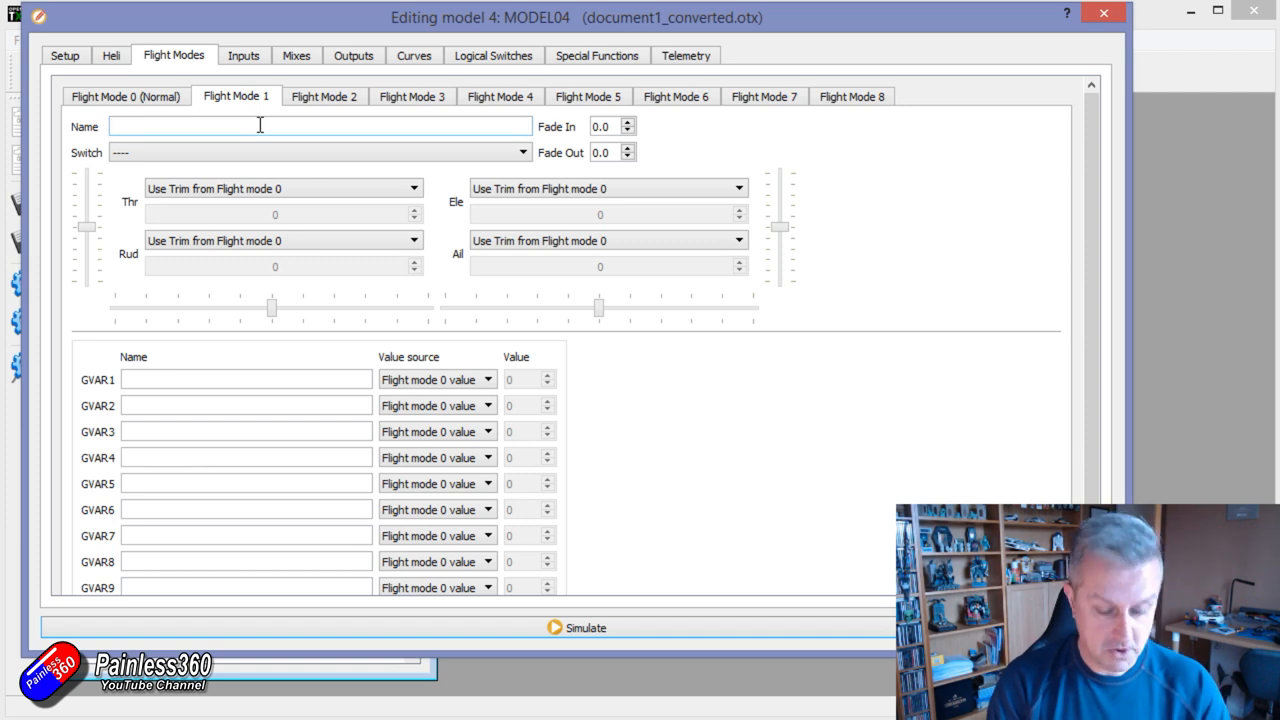
pyautogui.write('Gimb')
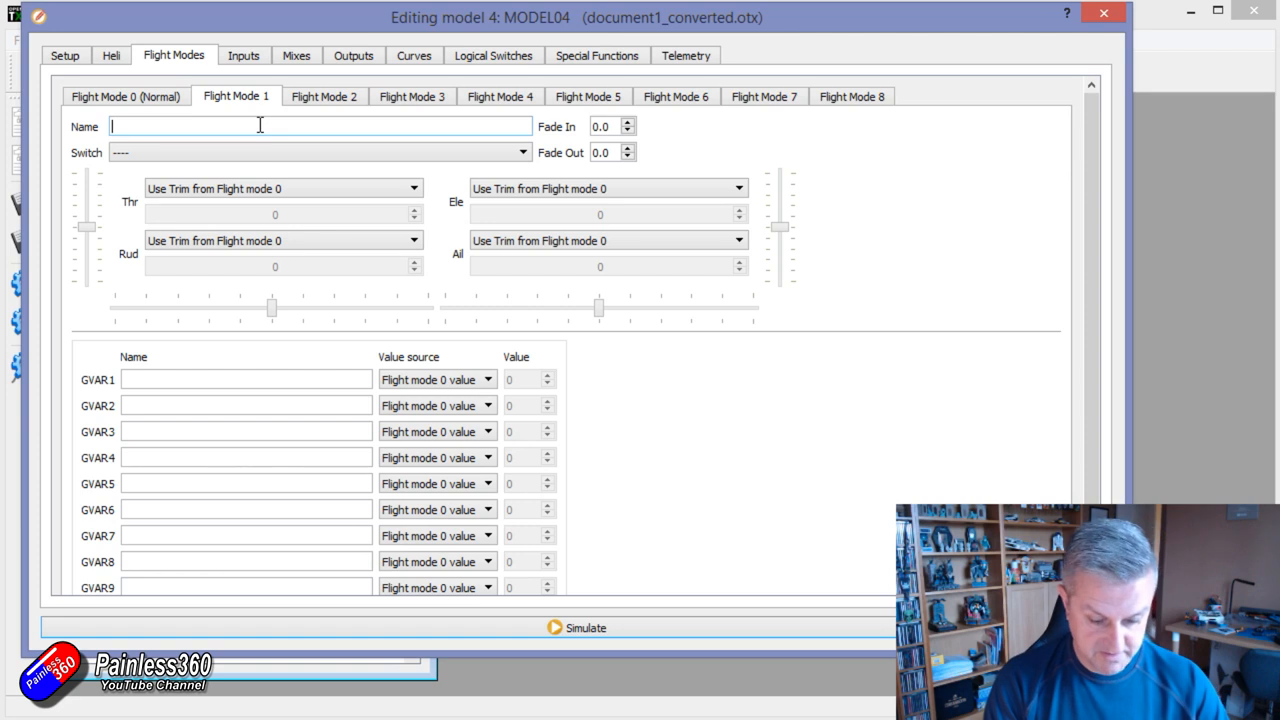
pyautogui.write('FPV')
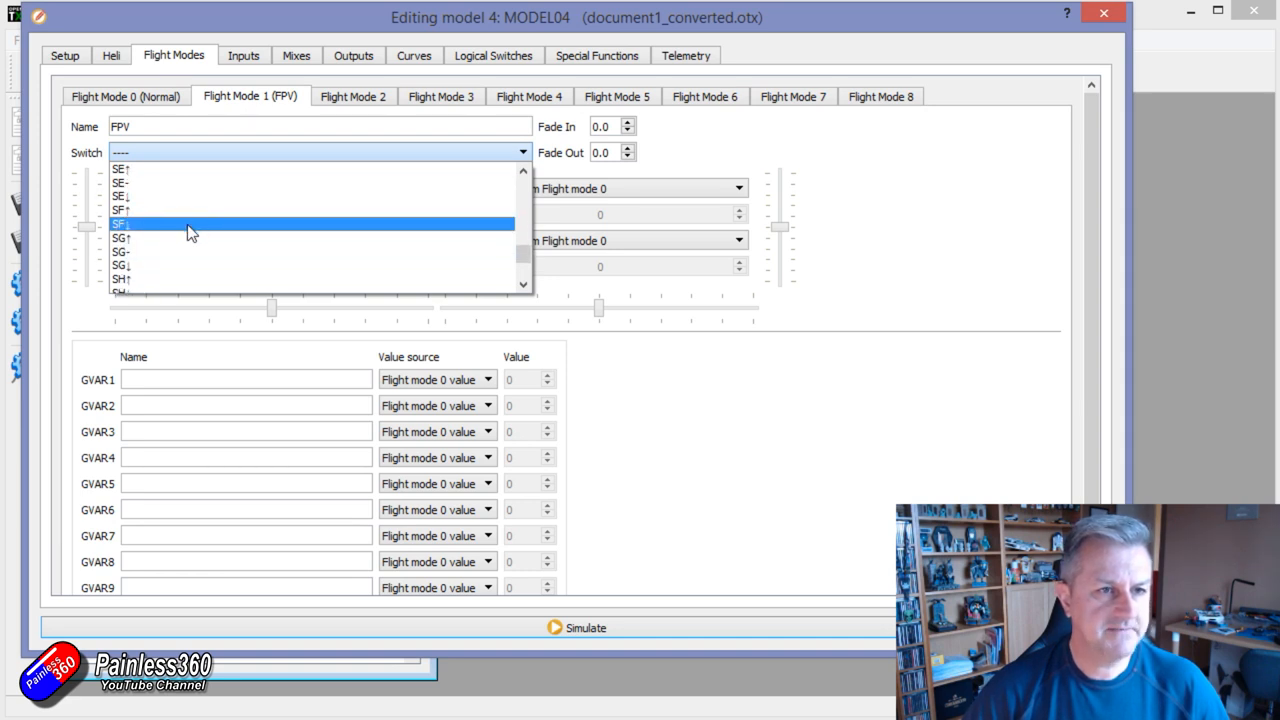
pyautogui.click(122, 224)
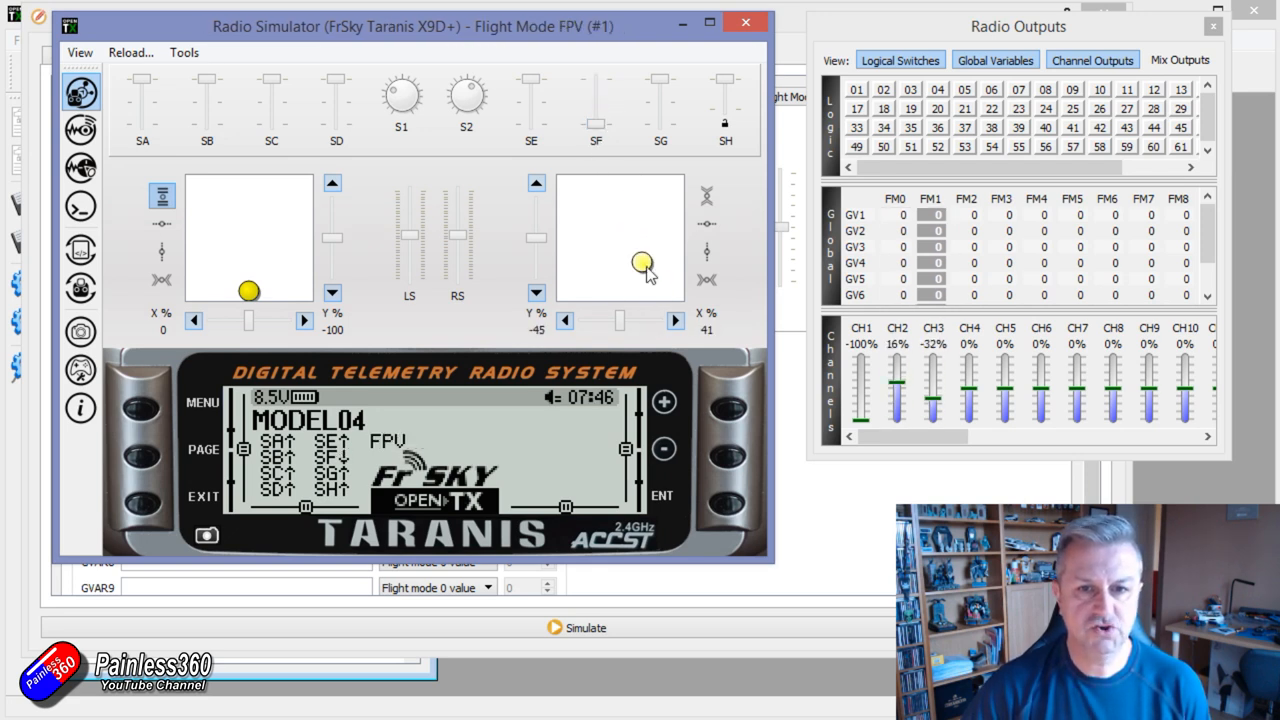
# Step: Move the right stick on the simulated radio to test MODEL04's response
pyautogui.moveTo(632, 264); pyautogui.dragTo(648, 276)
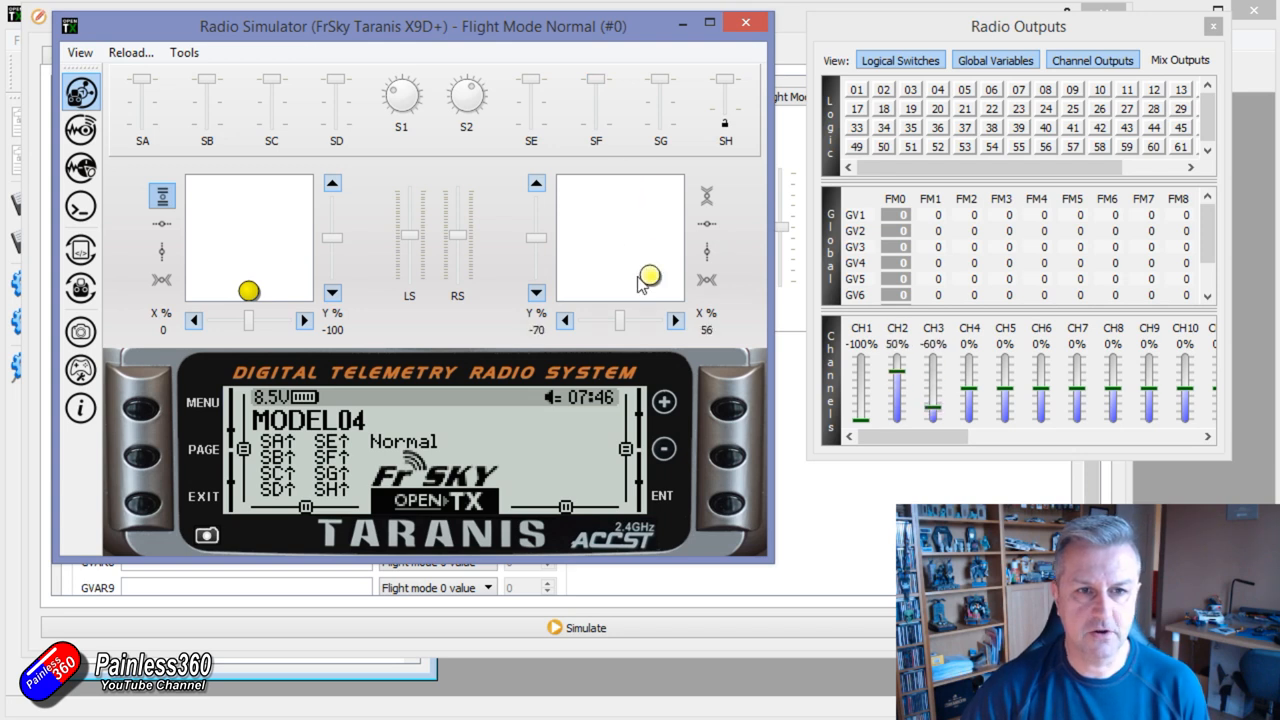
pyautogui.moveTo(648, 276); pyautogui.dragTo(620, 240)
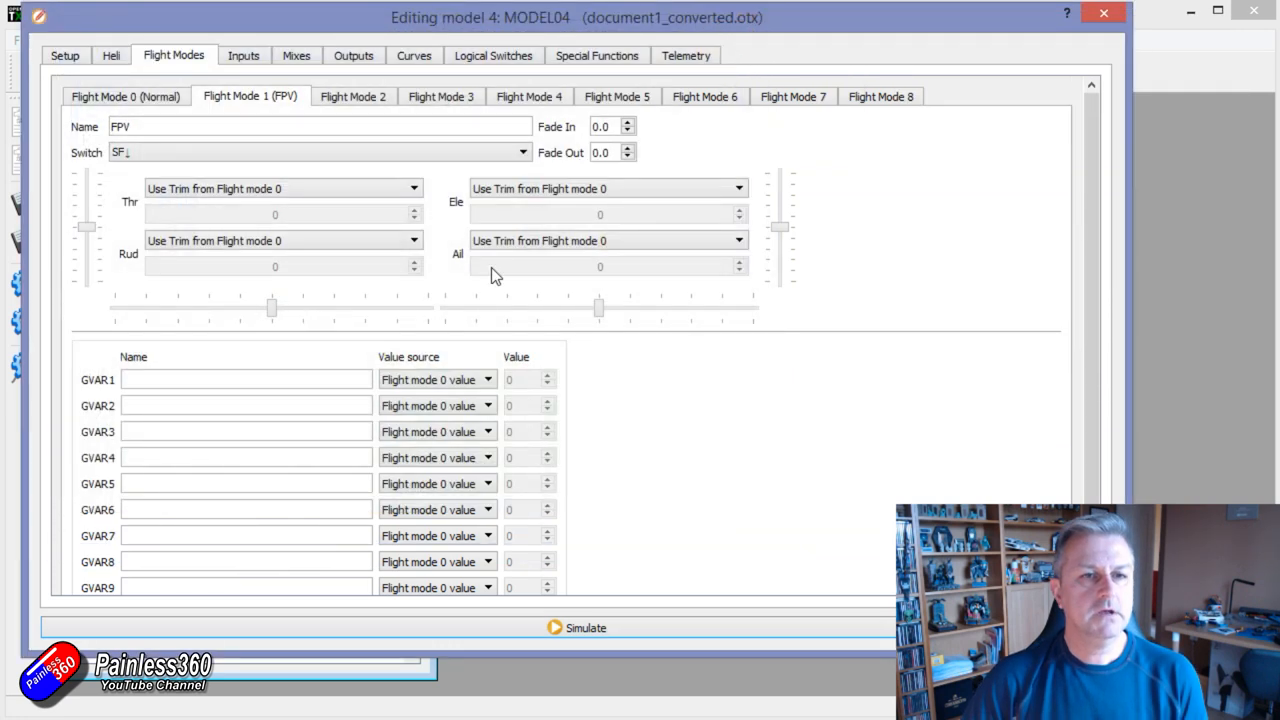
# Step: Restrict the CH2 aileron and CH3 elevator mixes to flight mode 0 (Normal) only
pyautogui.click(296, 56)
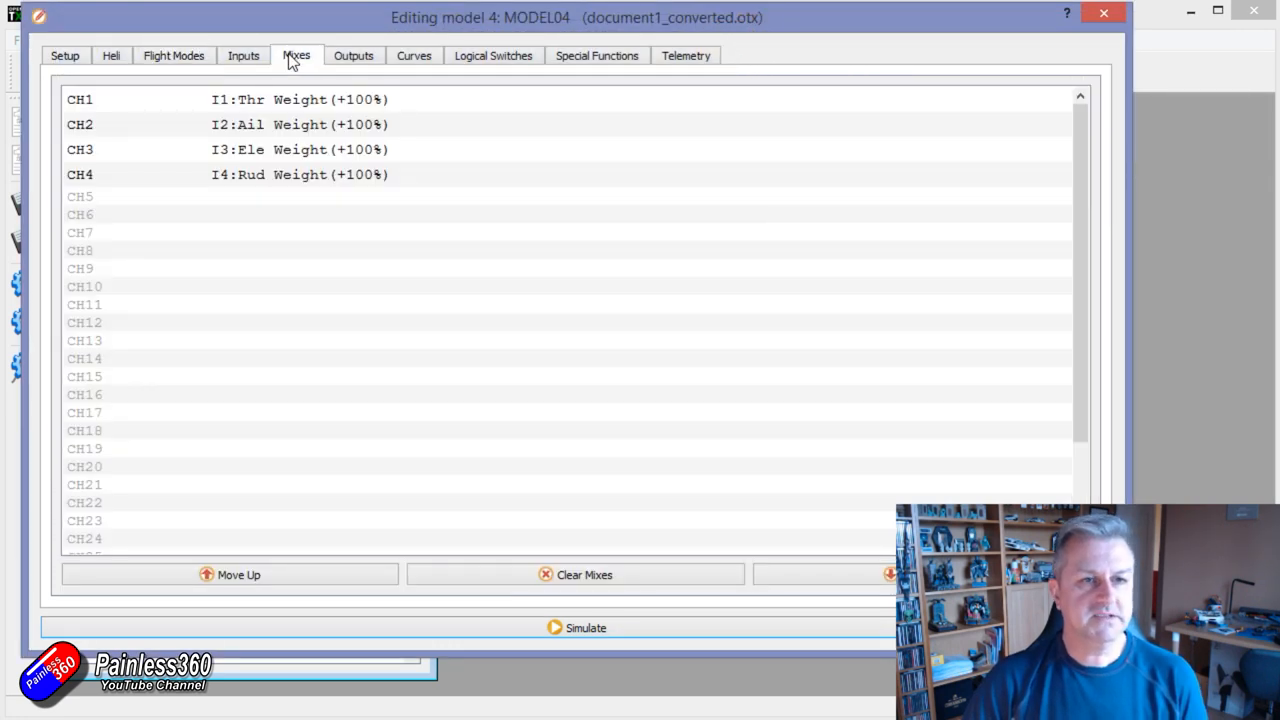
pyautogui.click(334, 124)
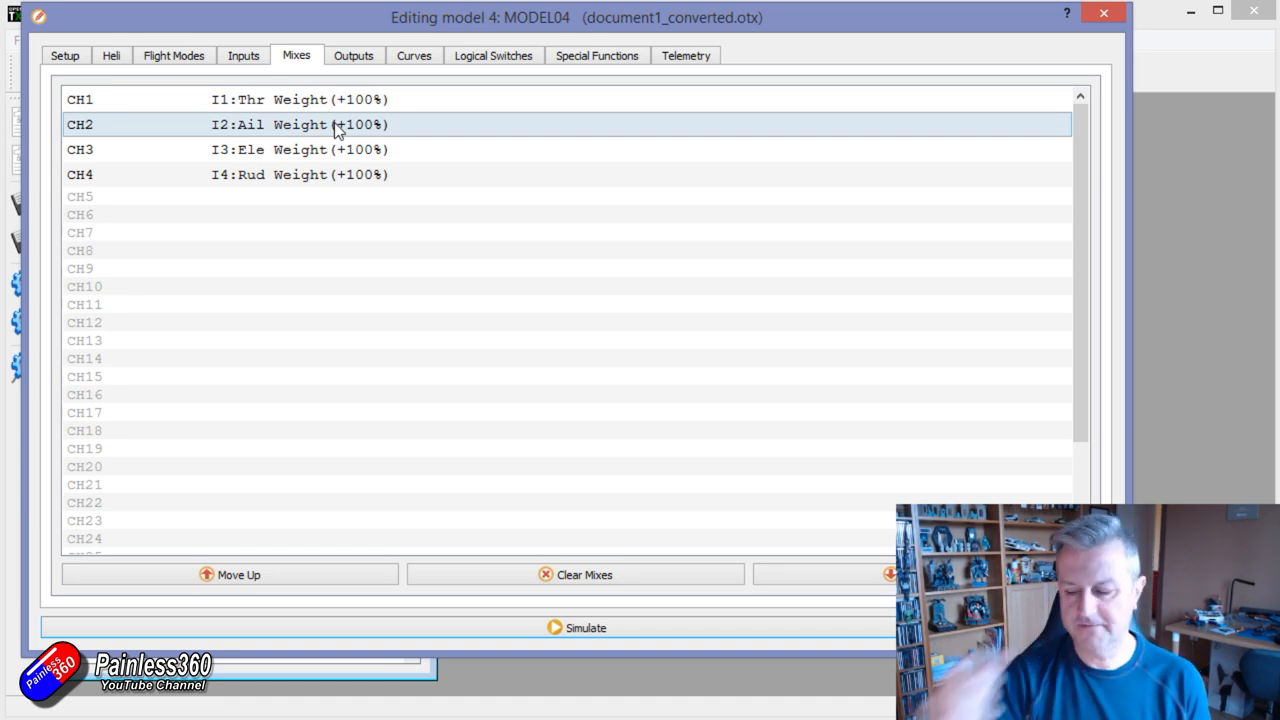
pyautogui.doubleClick(336, 124)
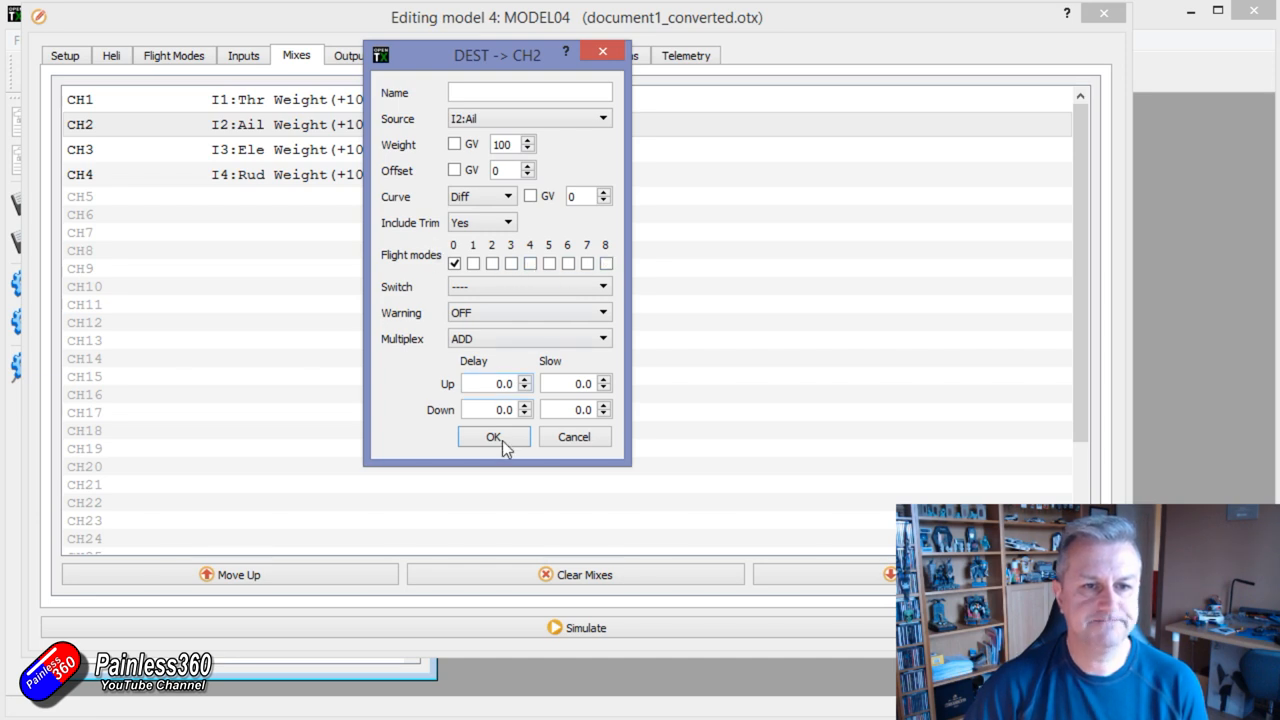
pyautogui.click(492, 436)
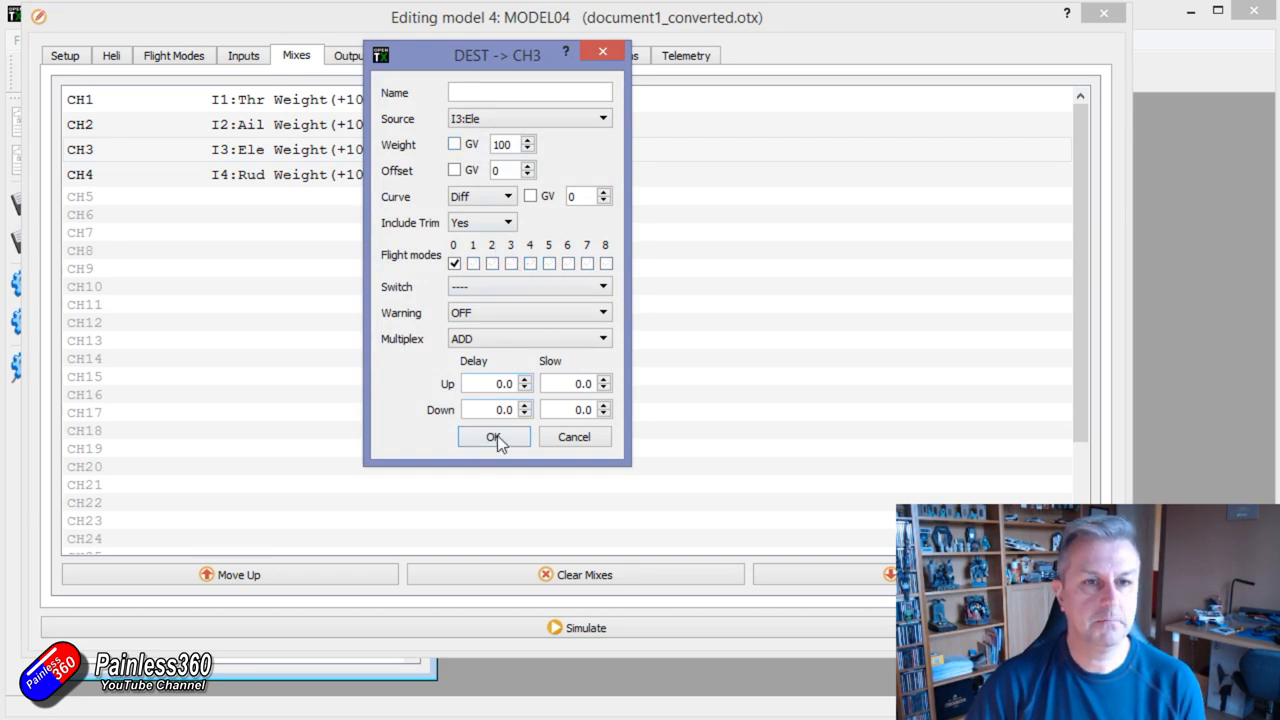
pyautogui.click(492, 436)
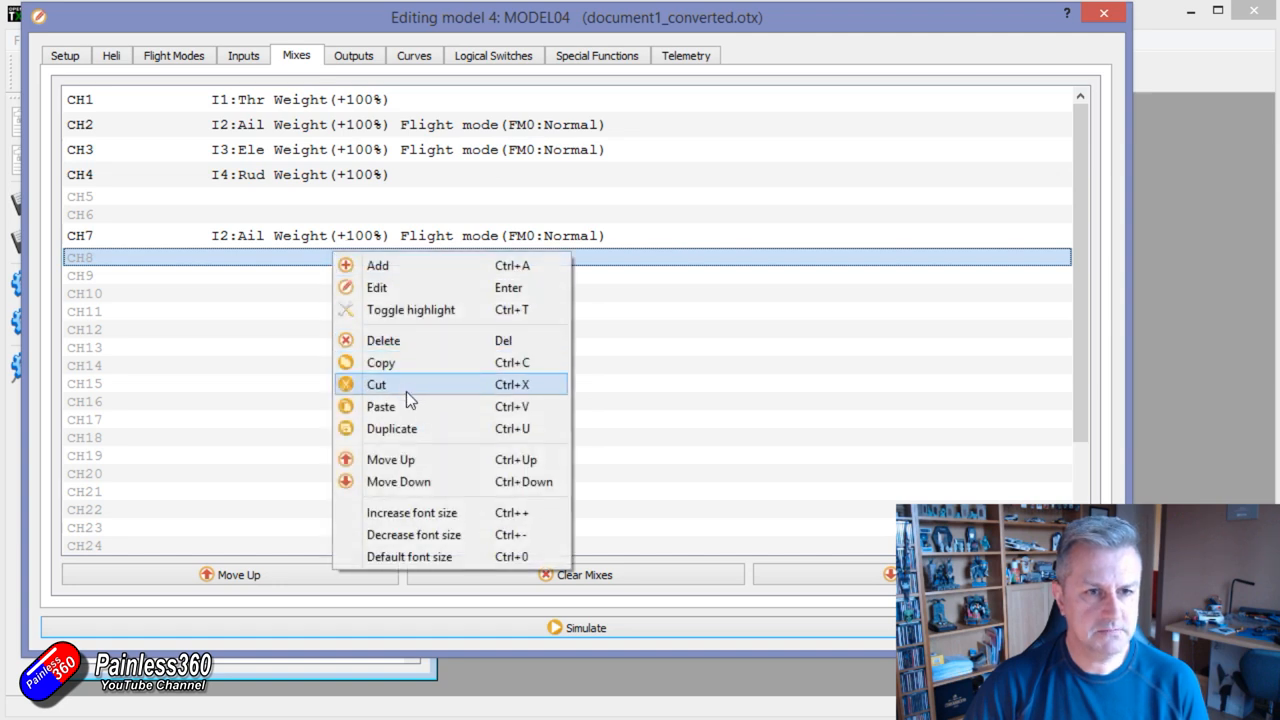
# Step: Paste the elevator mix into CH8 and set CH7/CH8 to weight 30, flight mode 1 (FPV) only
pyautogui.click(376, 288)
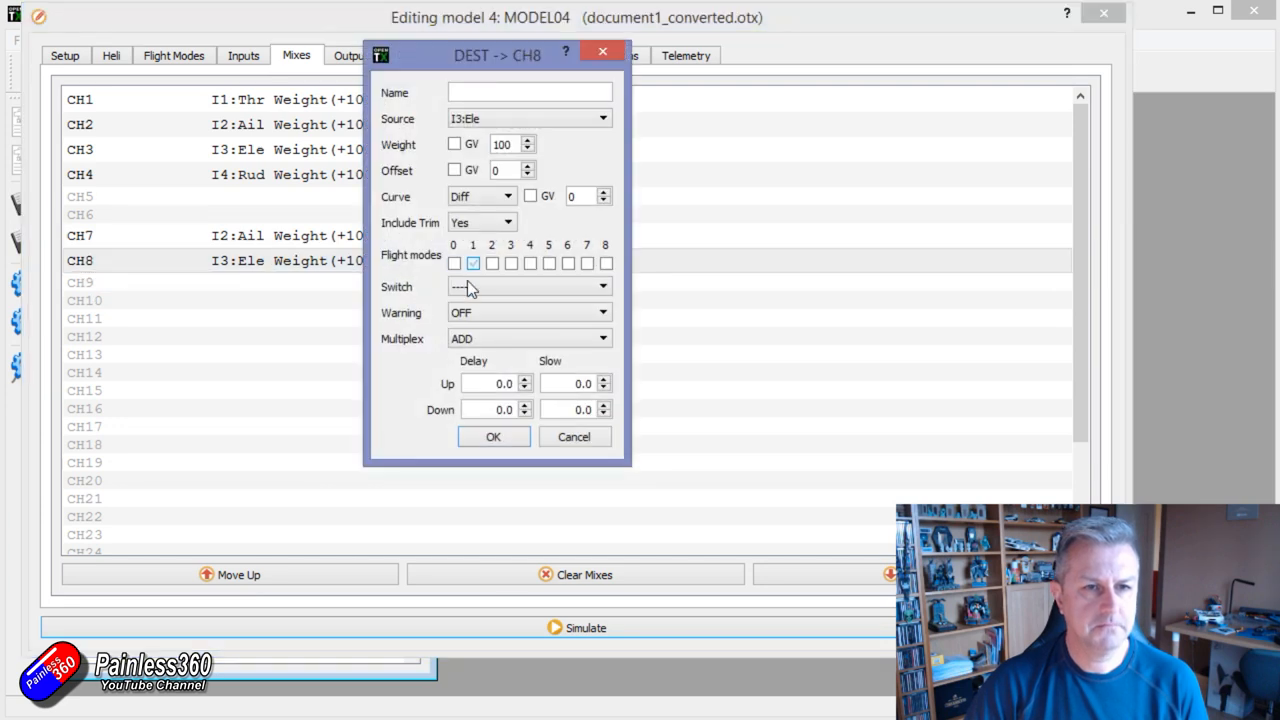
pyautogui.click(492, 436)
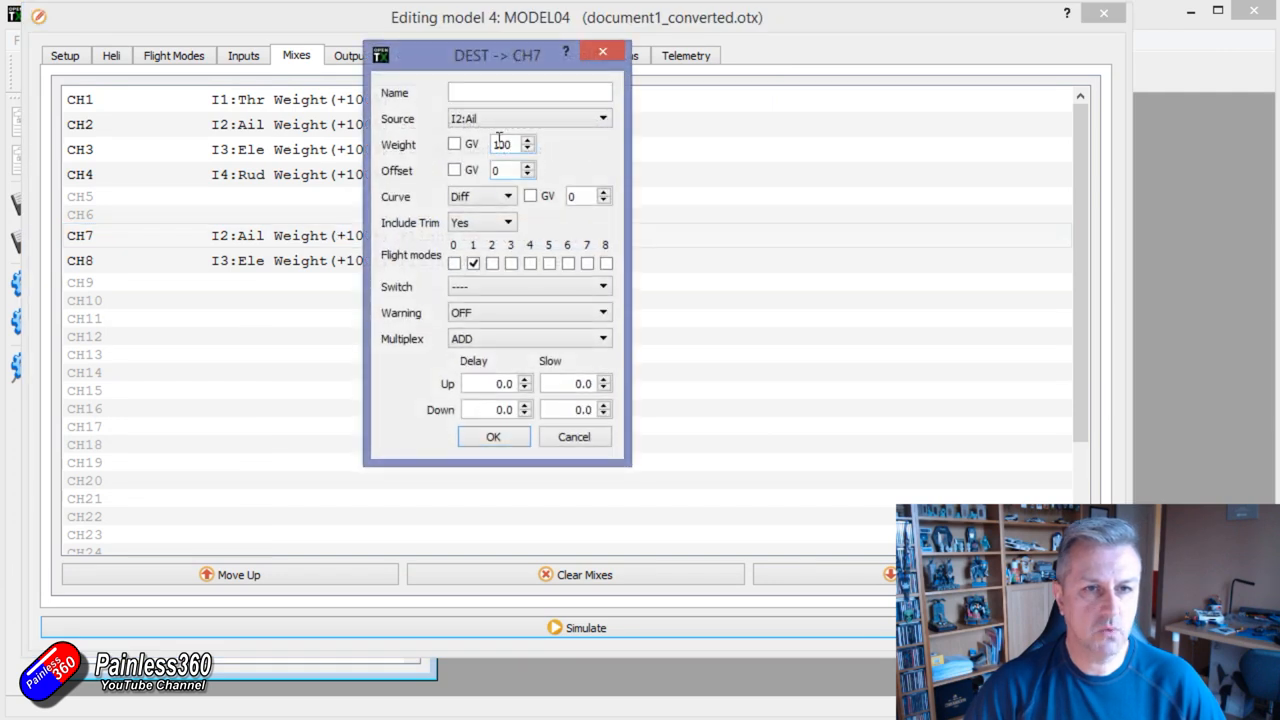
pyautogui.click(492, 436)
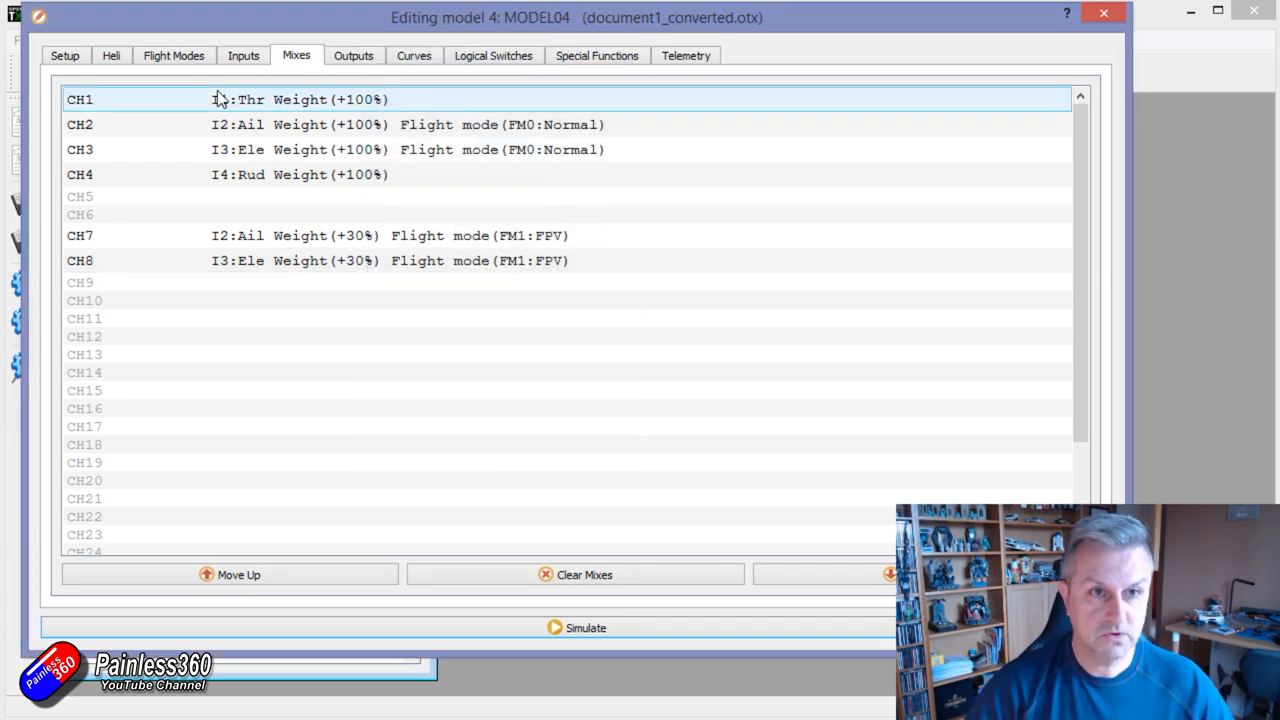
pyautogui.click(484, 372)
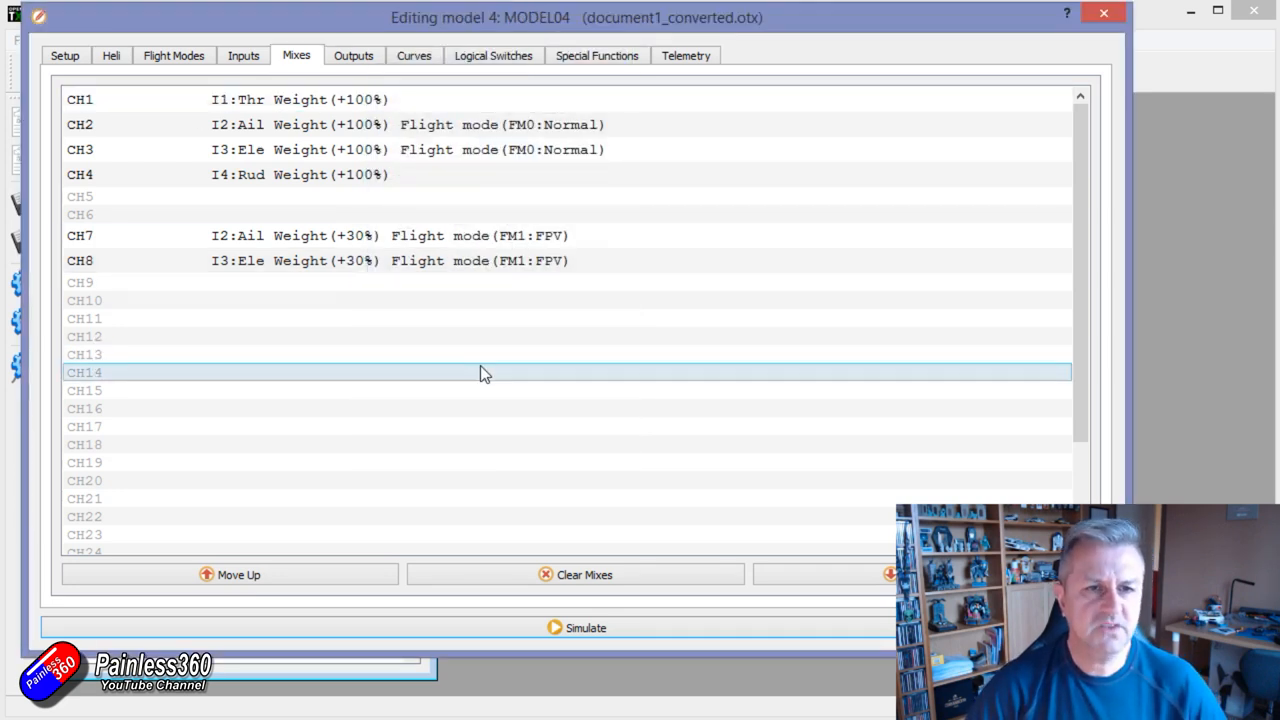
pyautogui.click(80, 100)
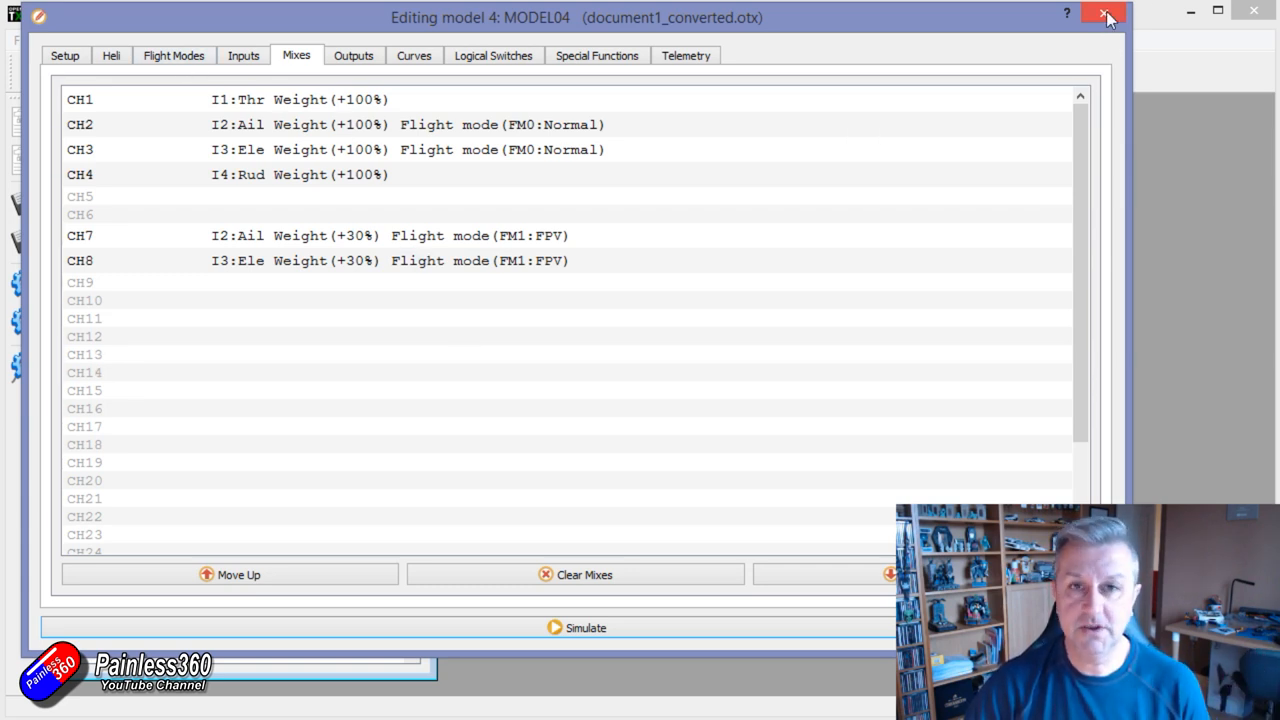
# Step: Close MODEL04, reopen MODEL03 and review its SF-switched CH7/CH8 gimbal mixes
pyautogui.click(1104, 14)
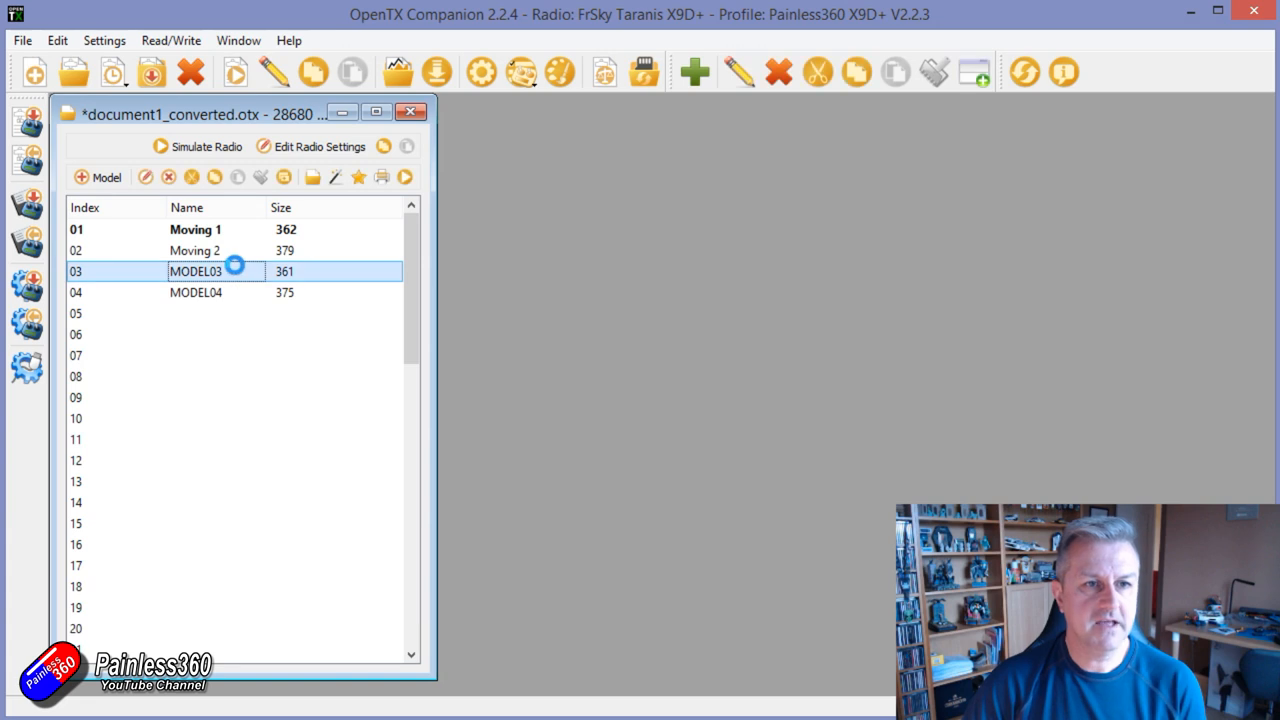
pyautogui.doubleClick(196, 272)
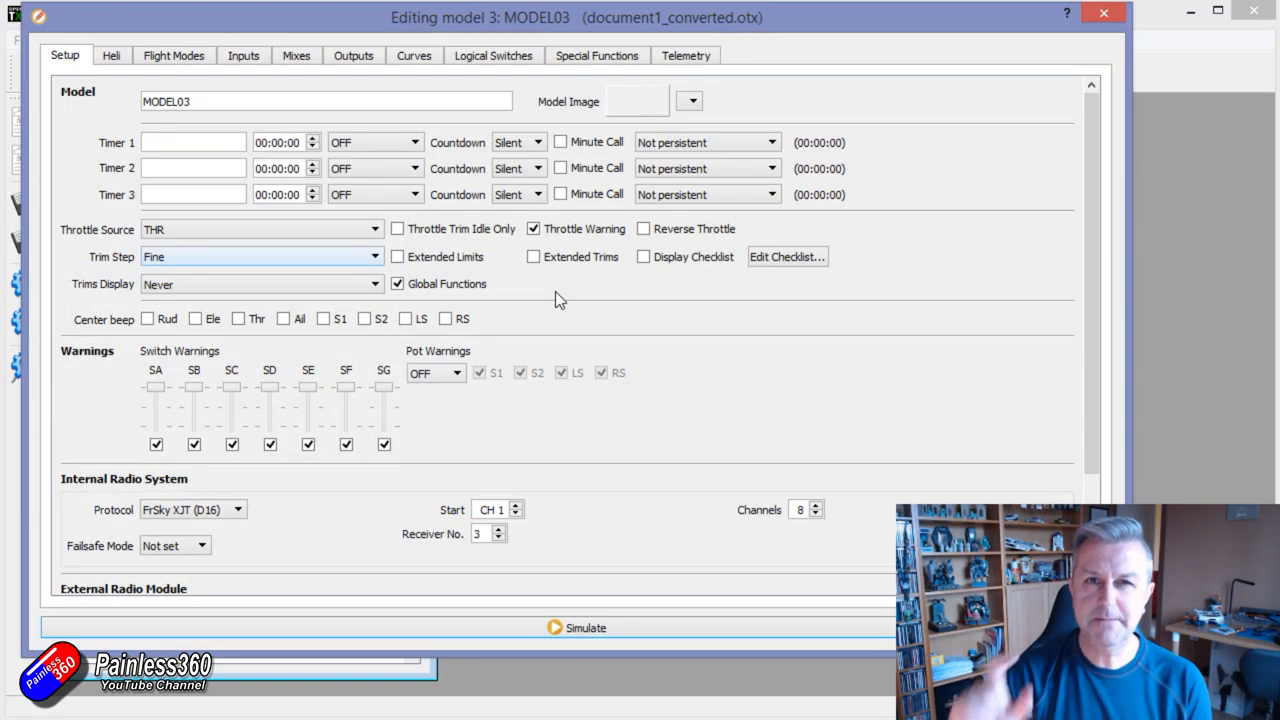
pyautogui.click(296, 56)
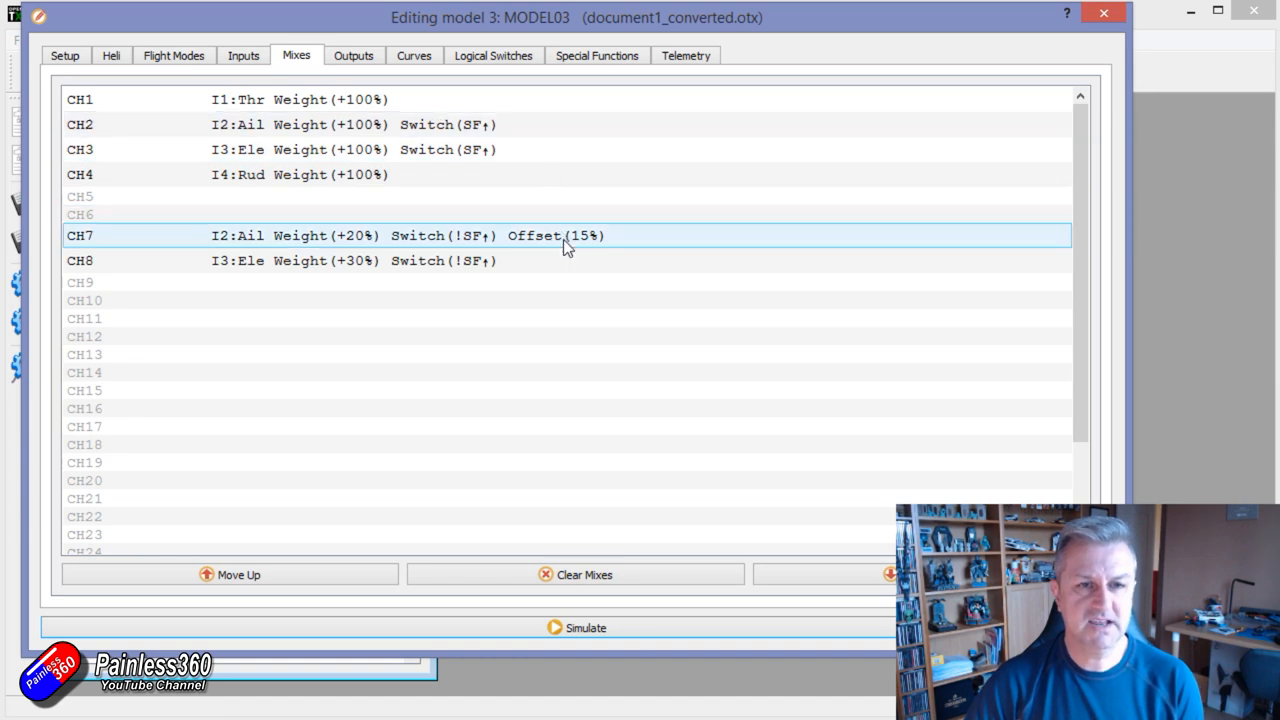
pyautogui.click(490, 124)
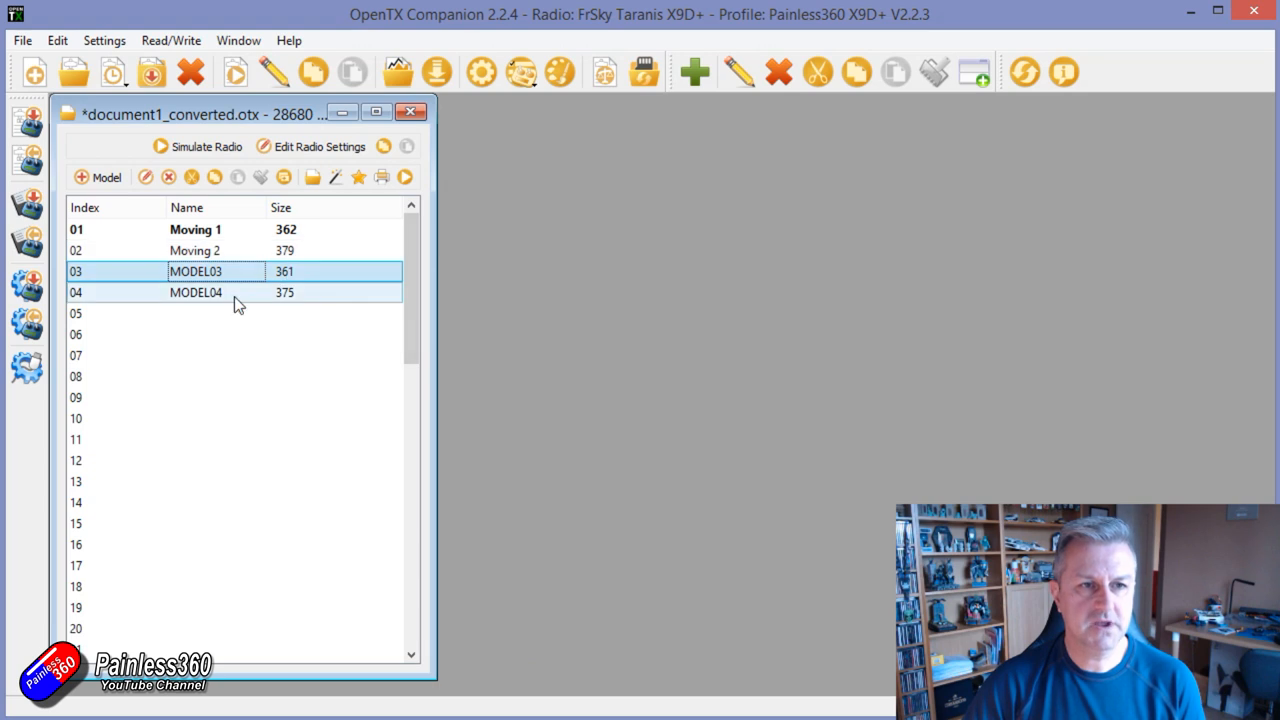
# Step: Reopen MODEL04 and review Flight Mode 0 and Flight Mode 1 (FPV), then its mixes
pyautogui.doubleClick(196, 292)
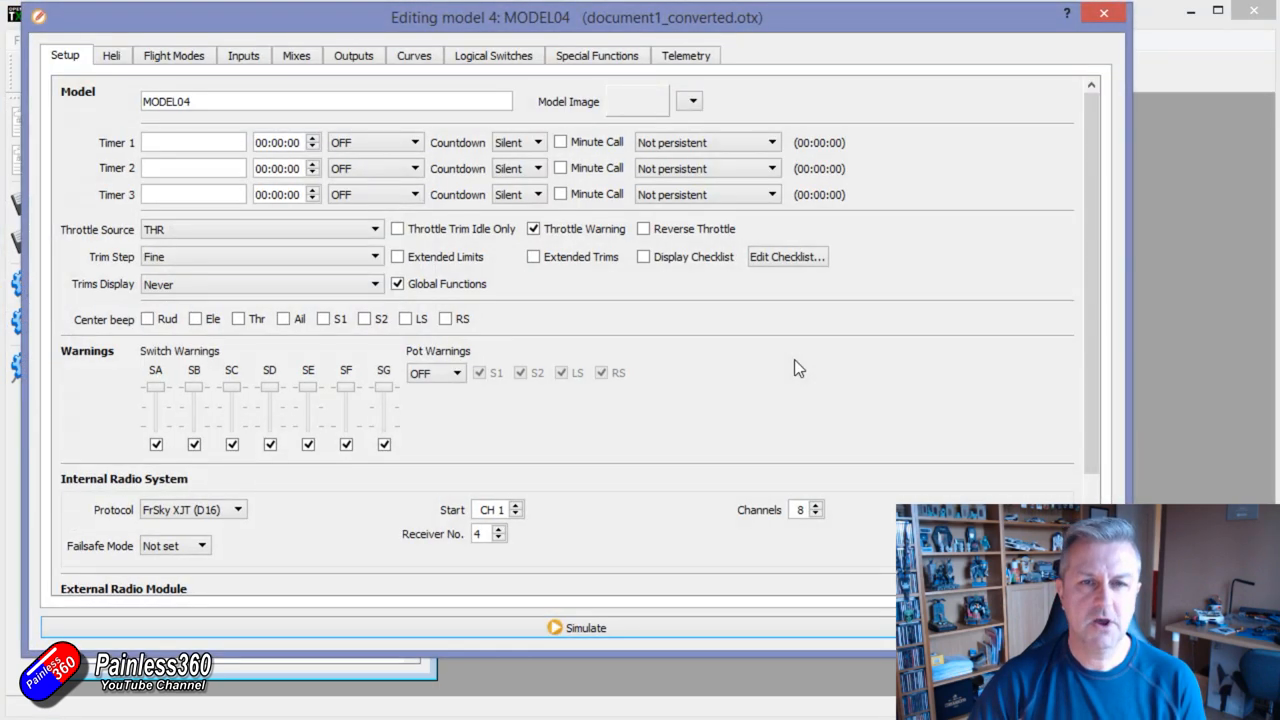
pyautogui.moveTo(400, 76)
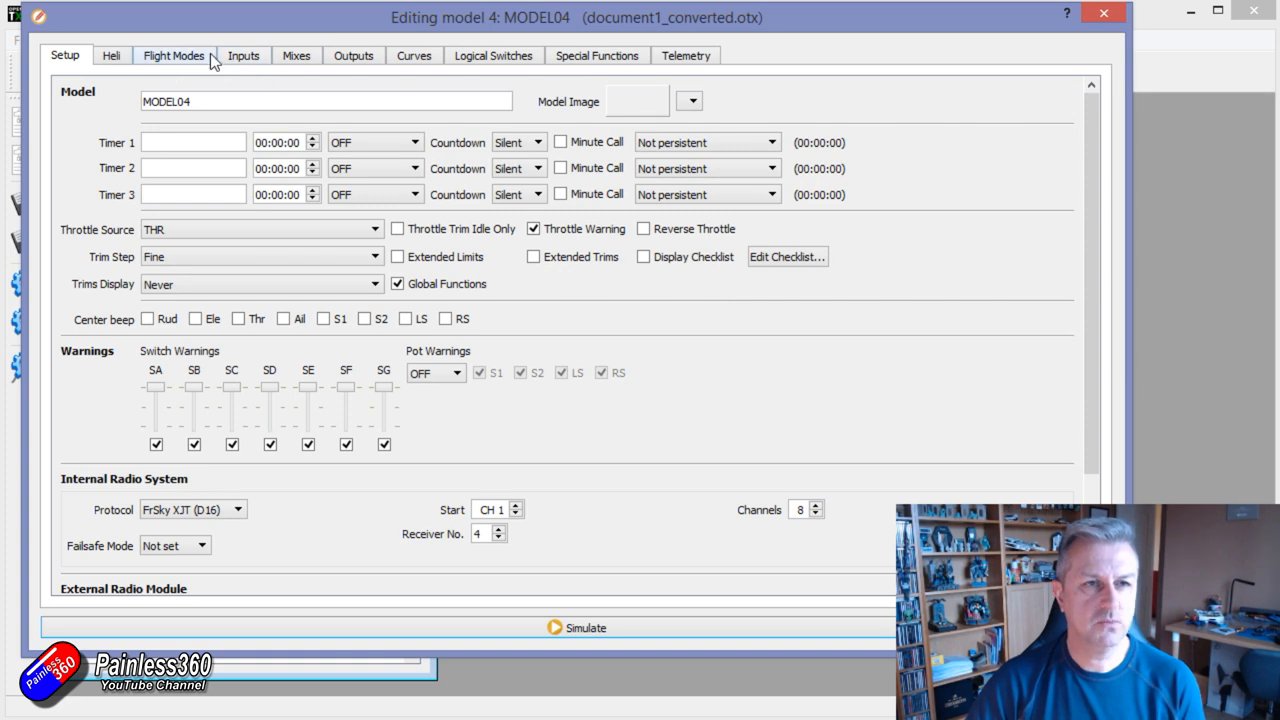
pyautogui.click(174, 56)
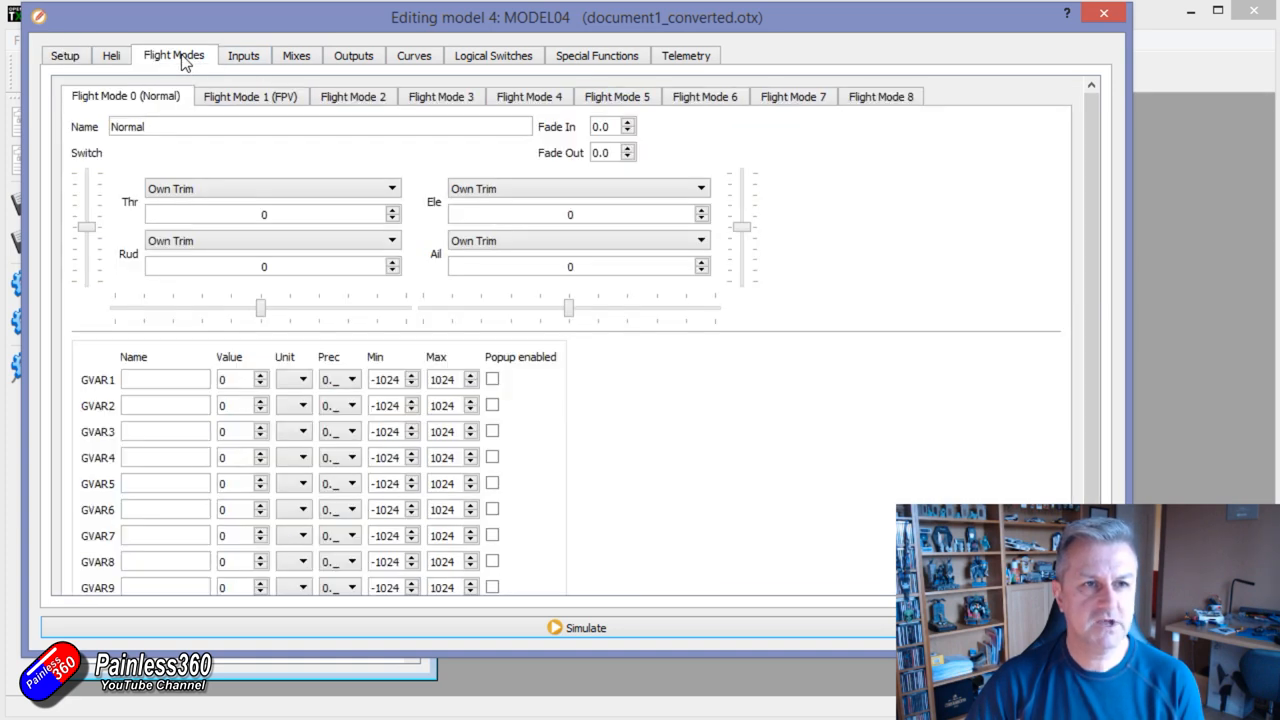
pyautogui.click(250, 96)
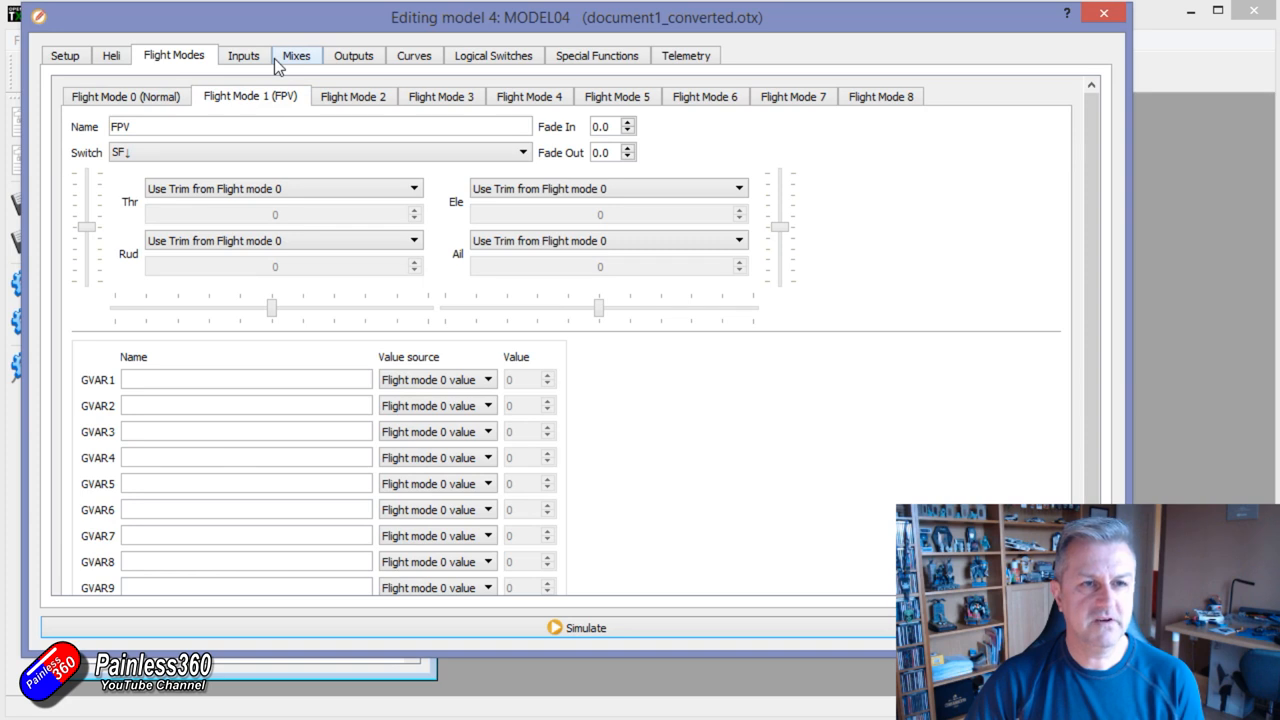
pyautogui.click(296, 56)
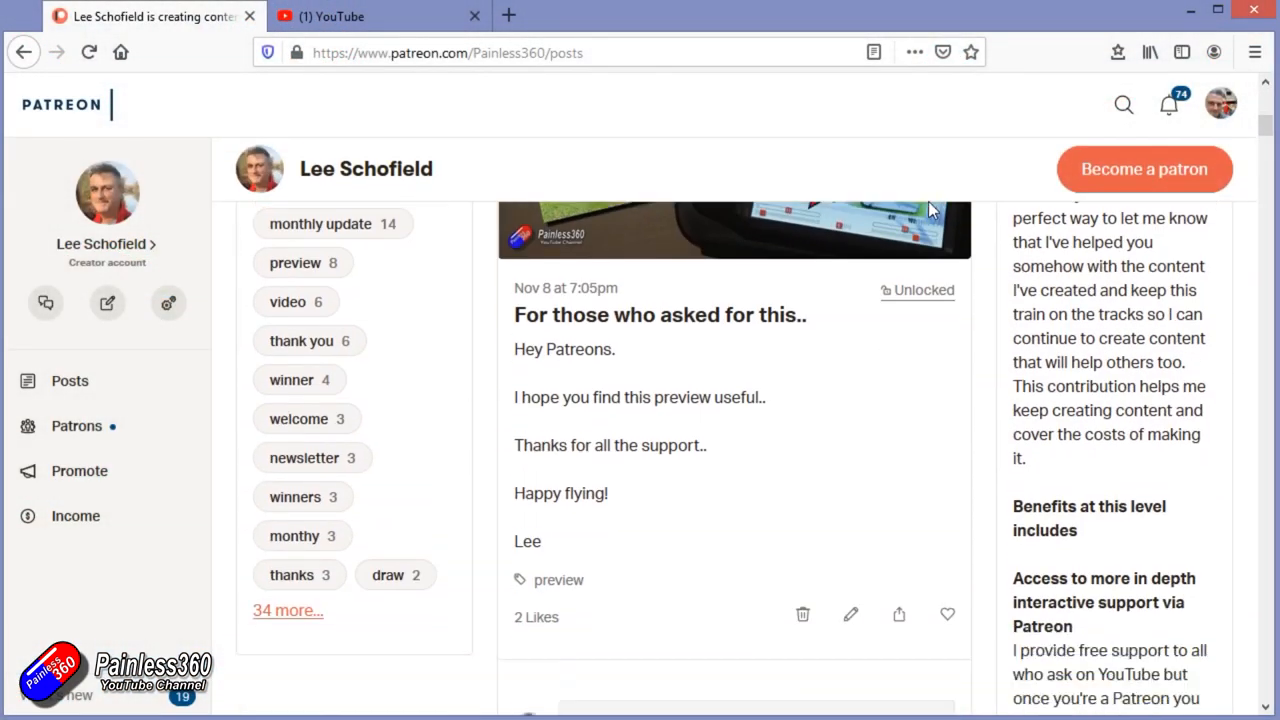
# Step: Scroll through the recent Patreon posts, then switch to the YouTube channel page
pyautogui.scroll(-3)
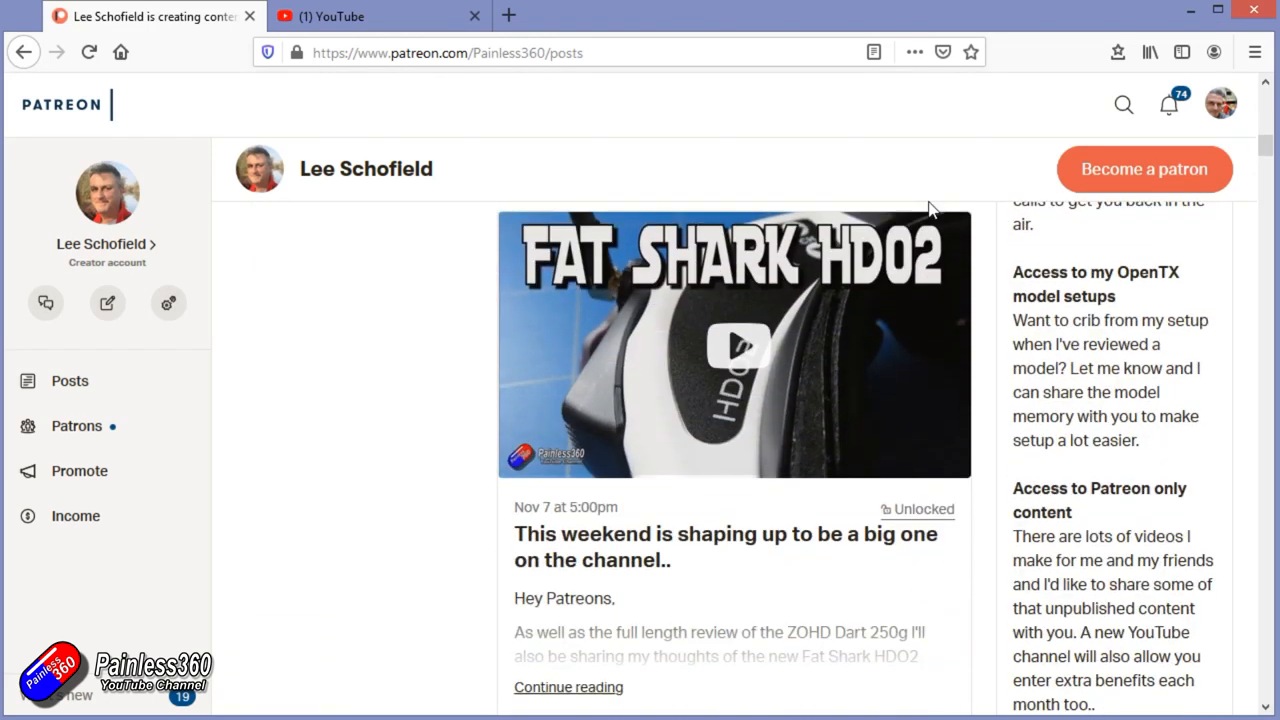
pyautogui.scroll(-3)
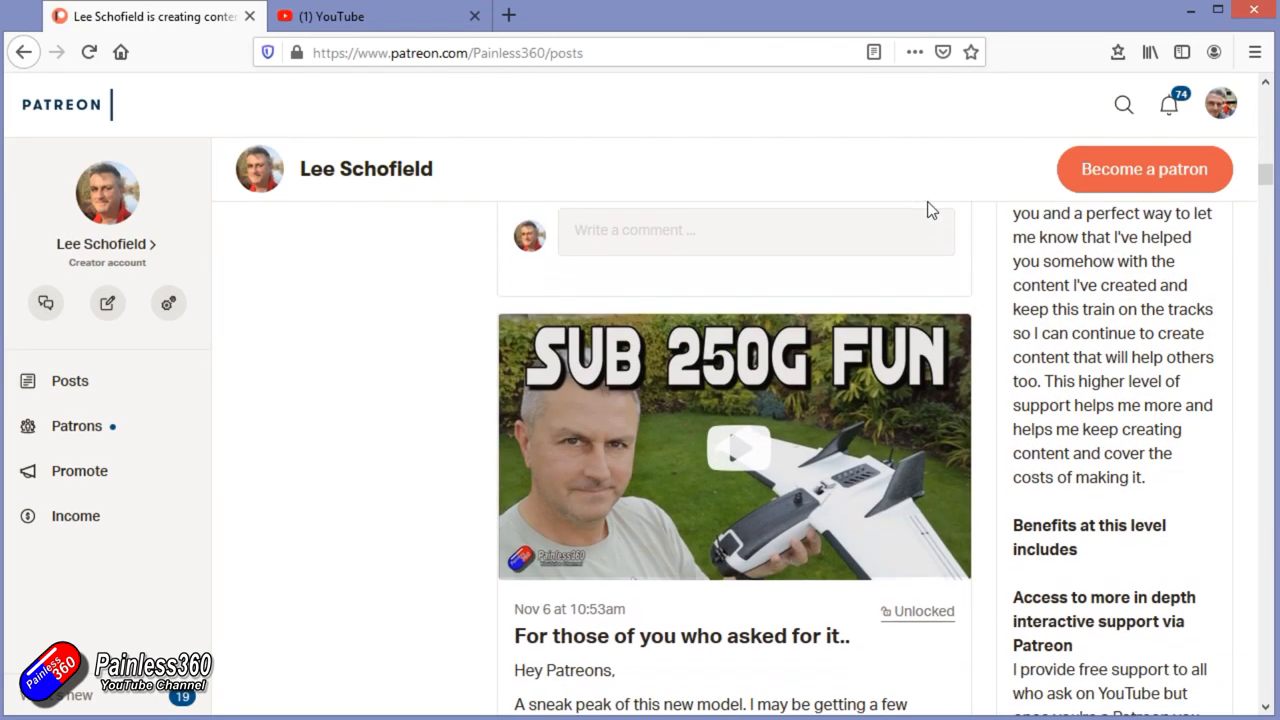
pyautogui.scroll(-3)
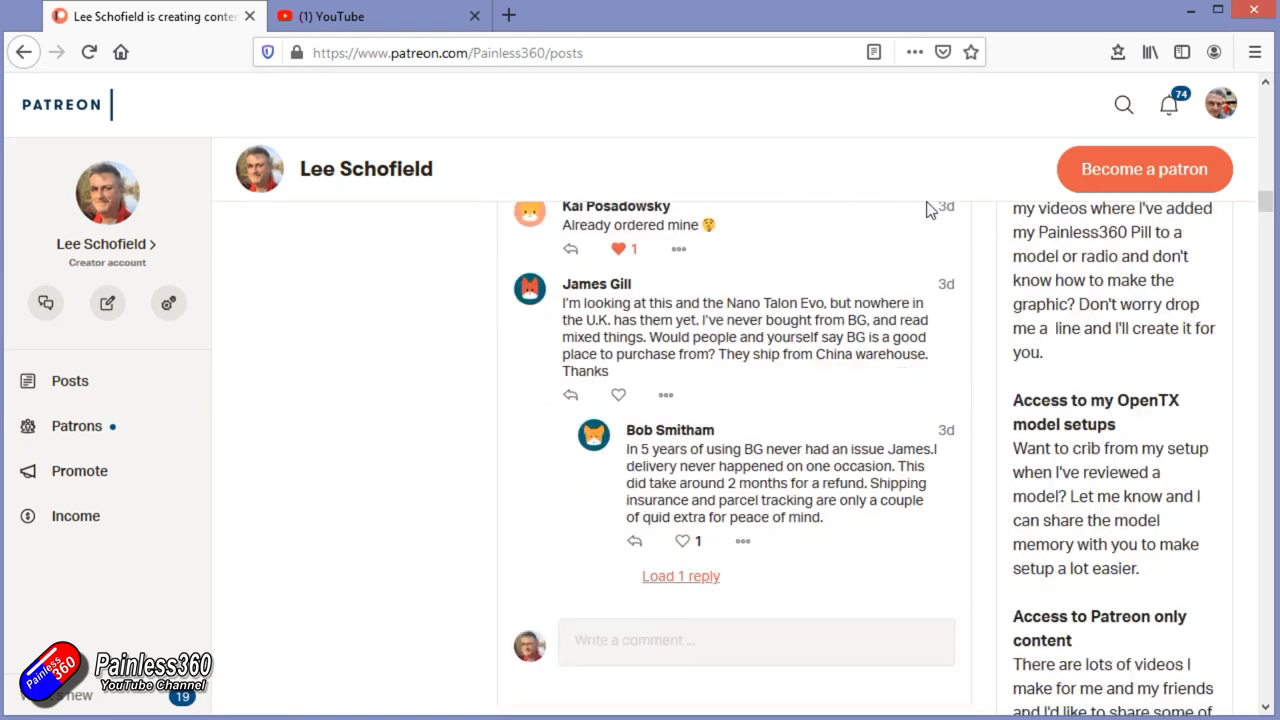
pyautogui.click(378, 16)
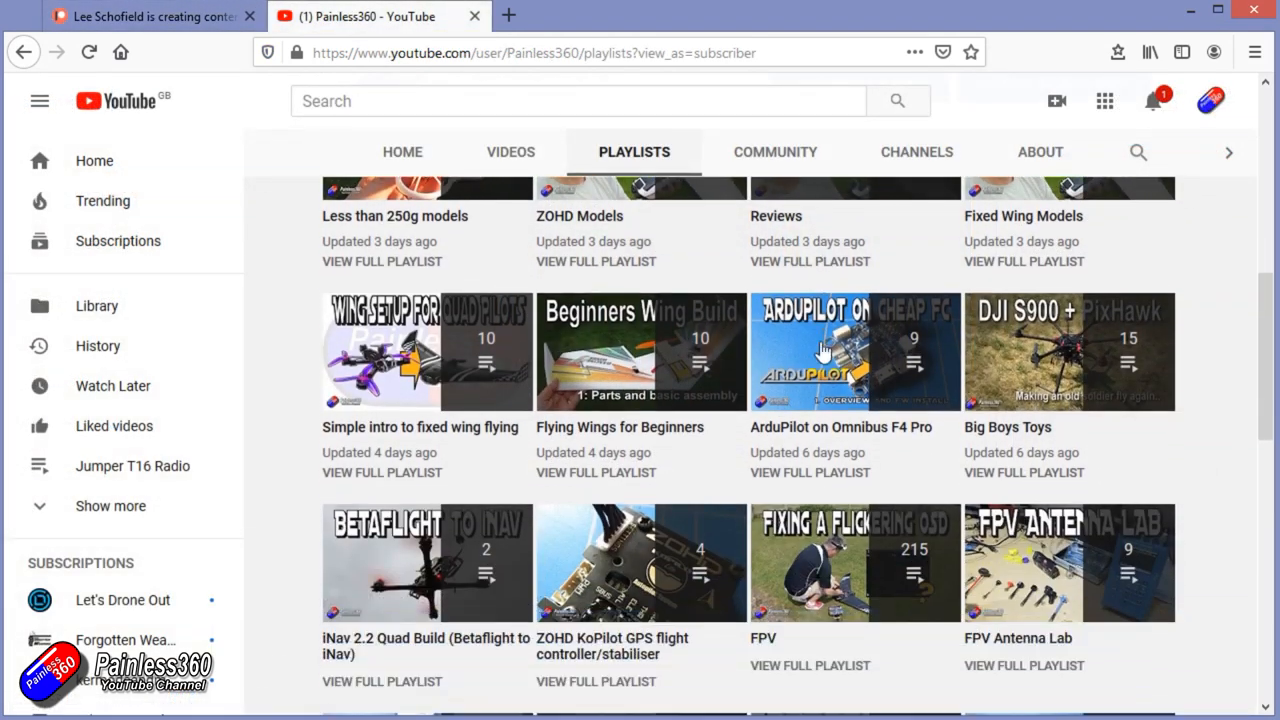
# Step: Start the Quadcopter Building for Beginners (Spring 2018) playlist and pause its first video
pyautogui.click(420, 352)
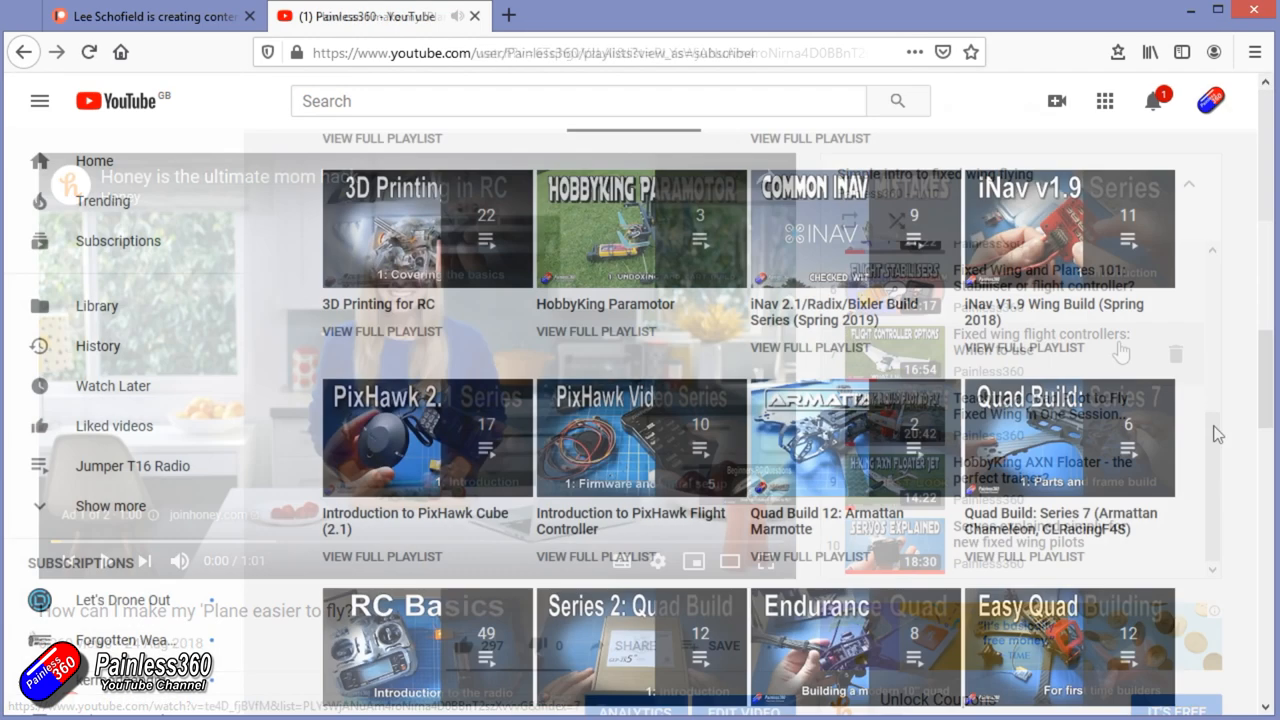
pyautogui.scroll(-3)
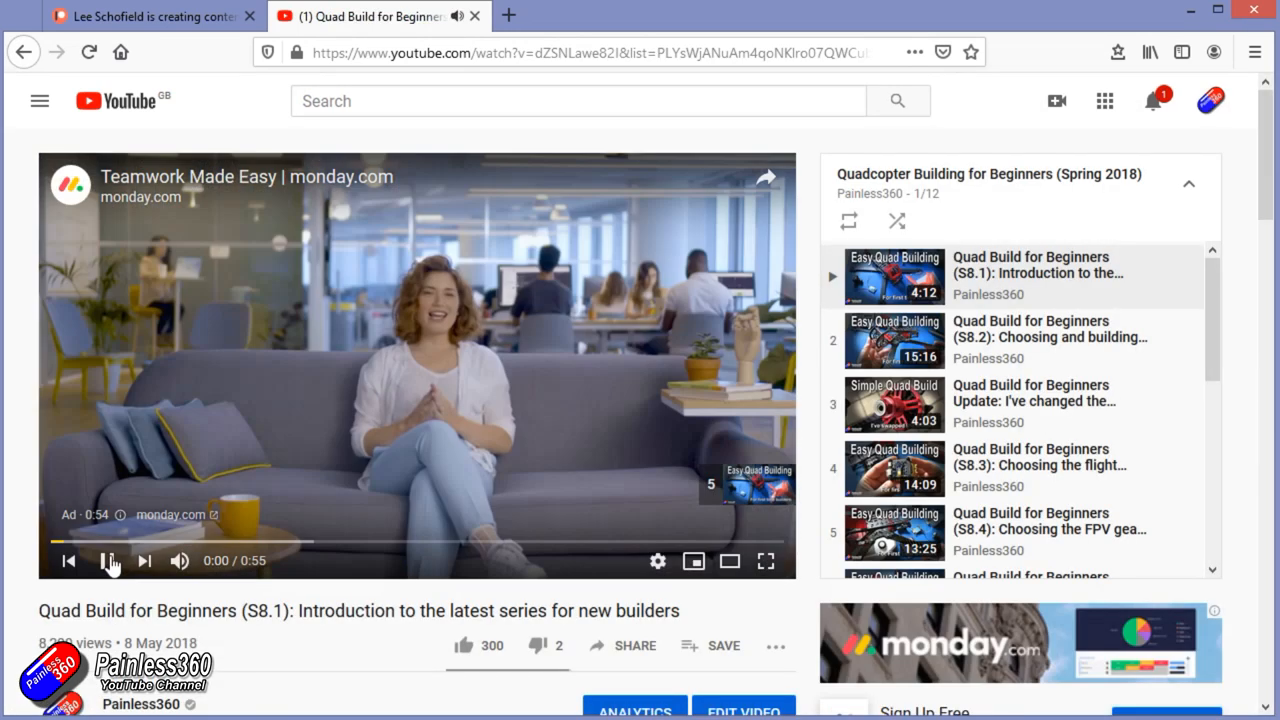
pyautogui.click(106, 560)
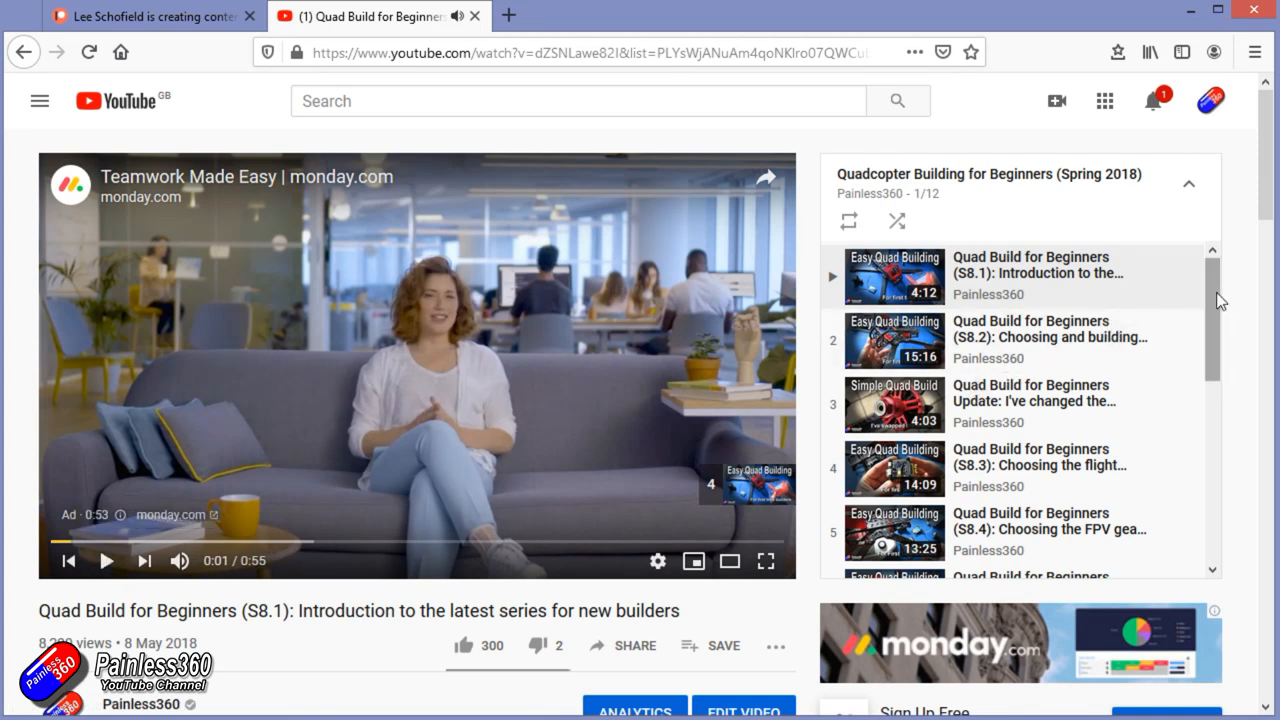